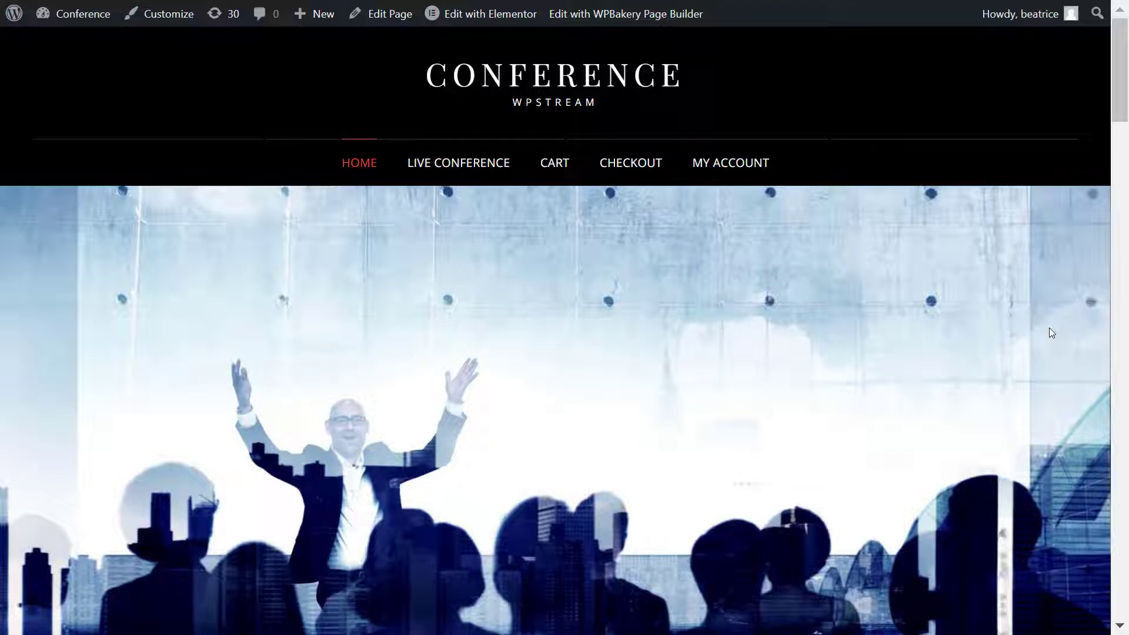
pyautogui.moveTo(458, 163)
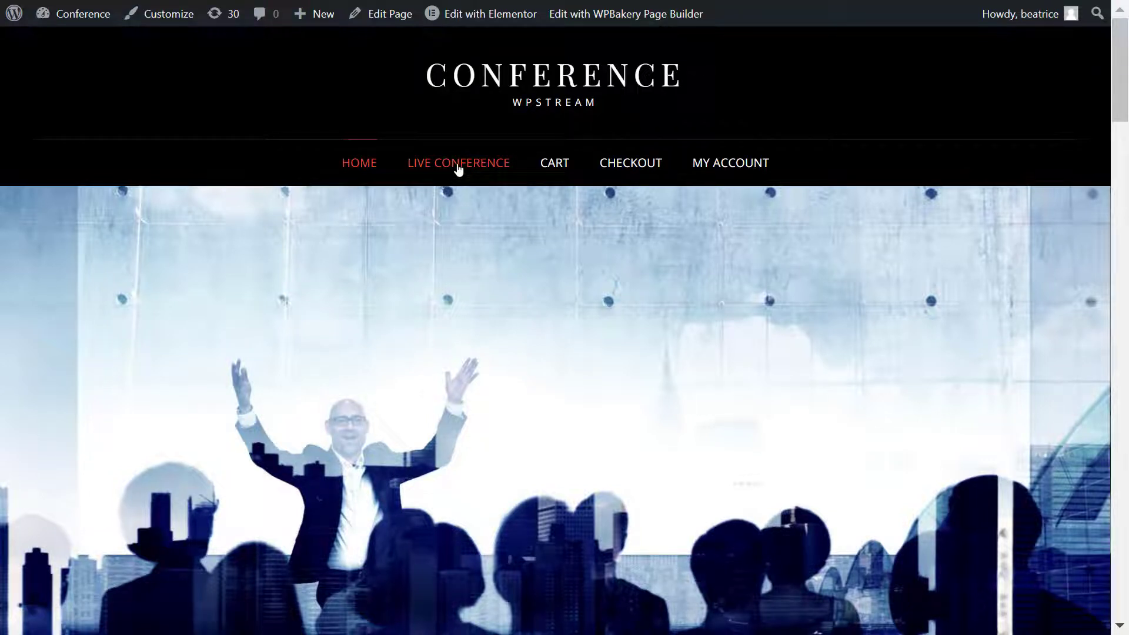
# - Leave the Live Conference page for the admin area and open WpStream Credentials
pyautogui.click(459, 162)
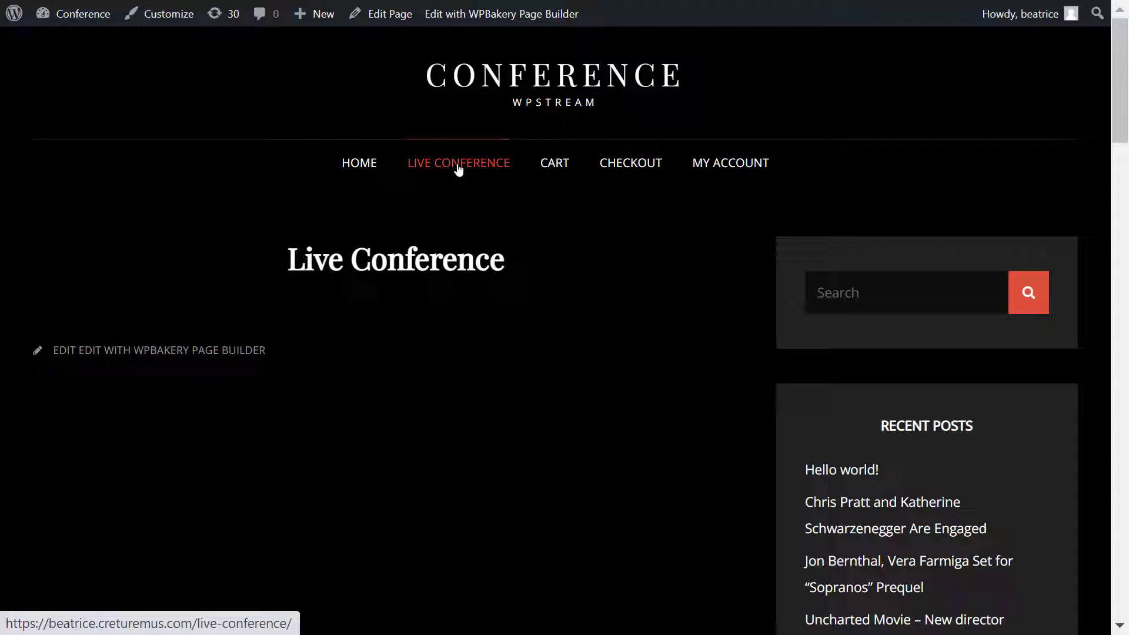
pyautogui.moveTo(458, 167)
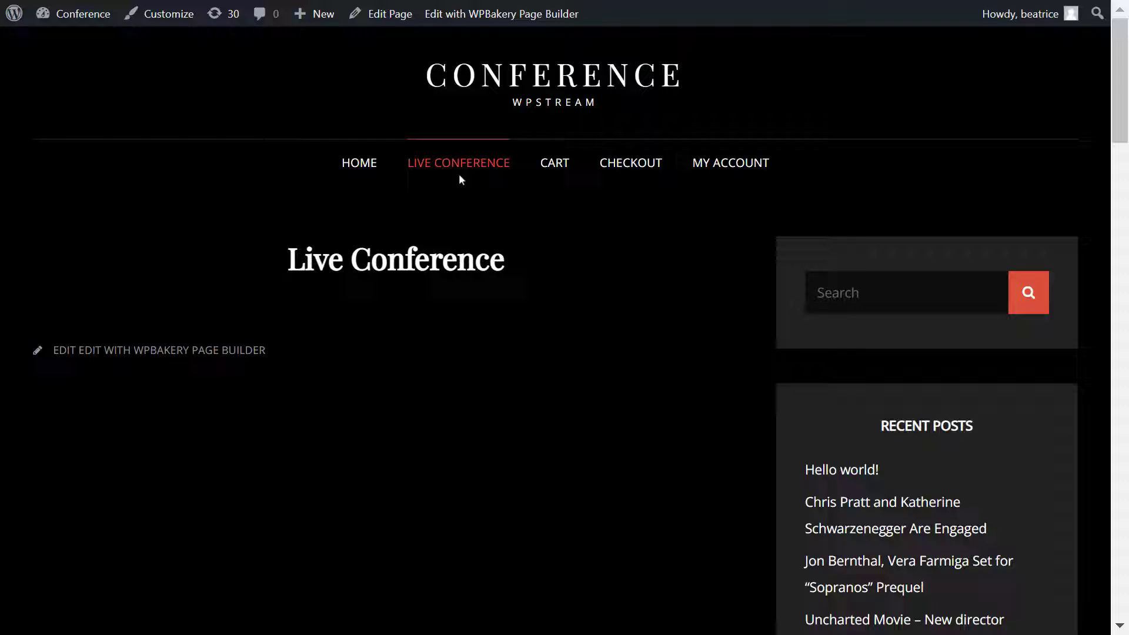
pyautogui.moveTo(495, 366)
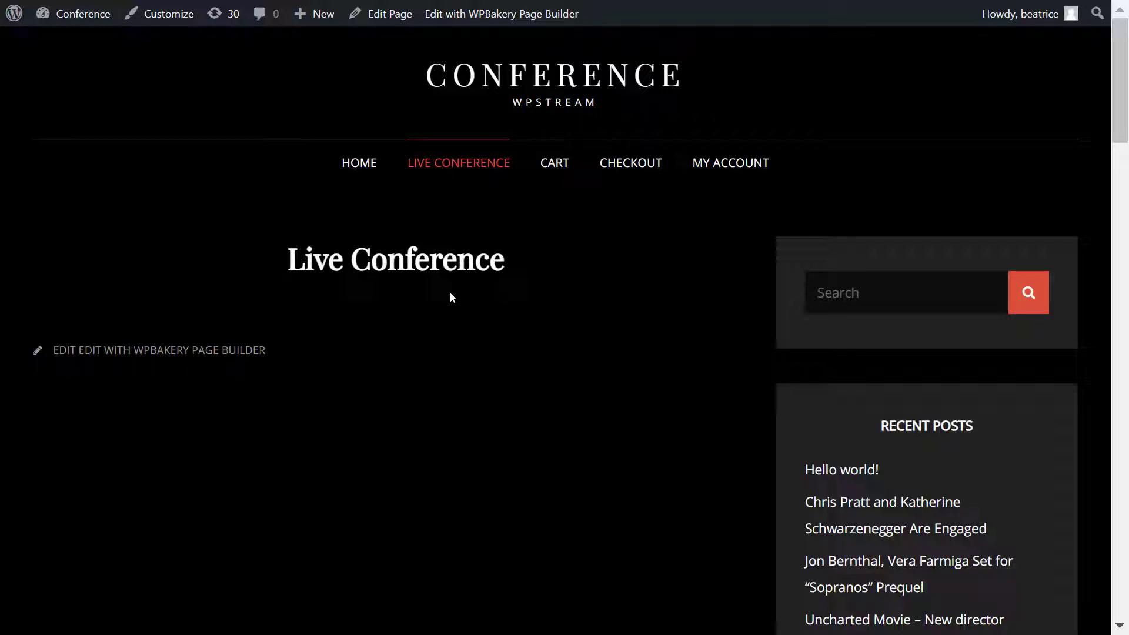
pyautogui.moveTo(359, 163)
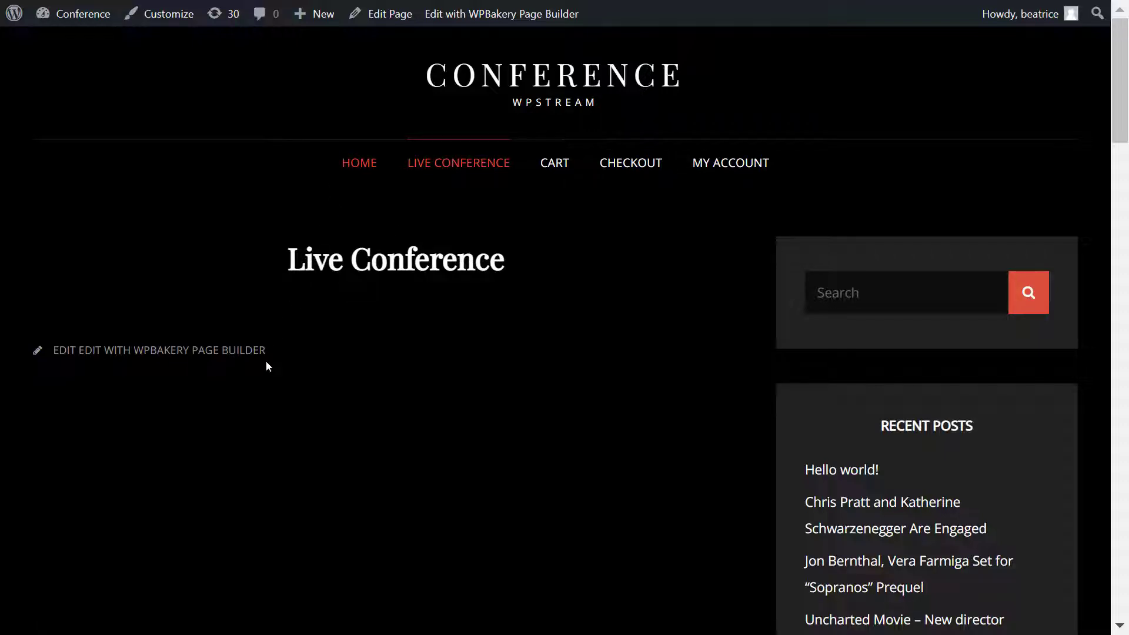
pyautogui.click(359, 162)
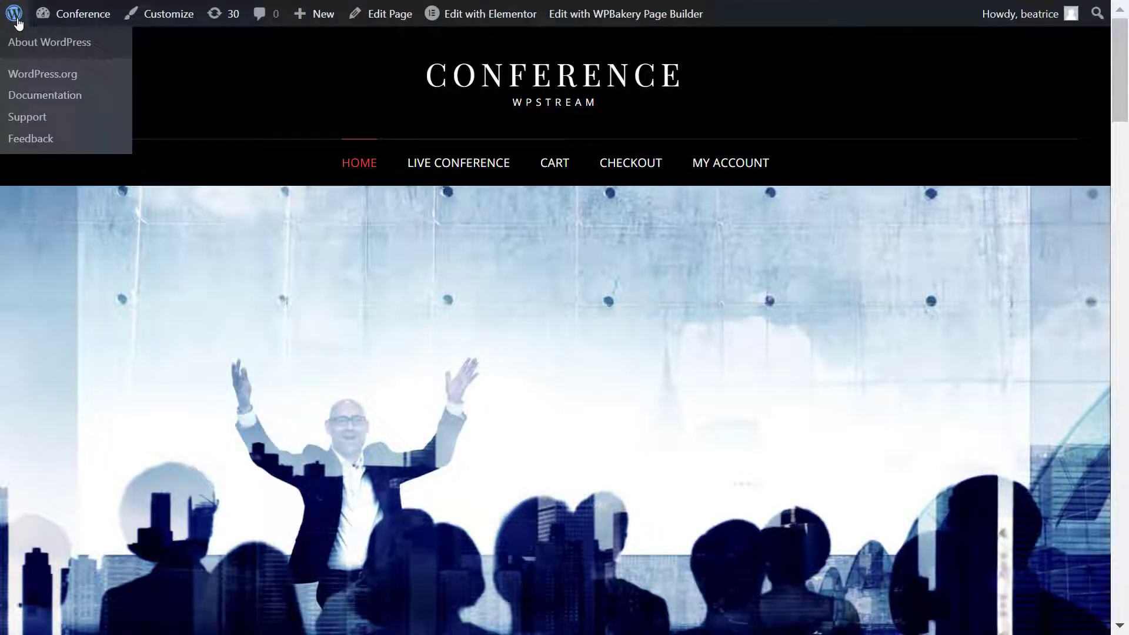
pyautogui.click(63, 50)
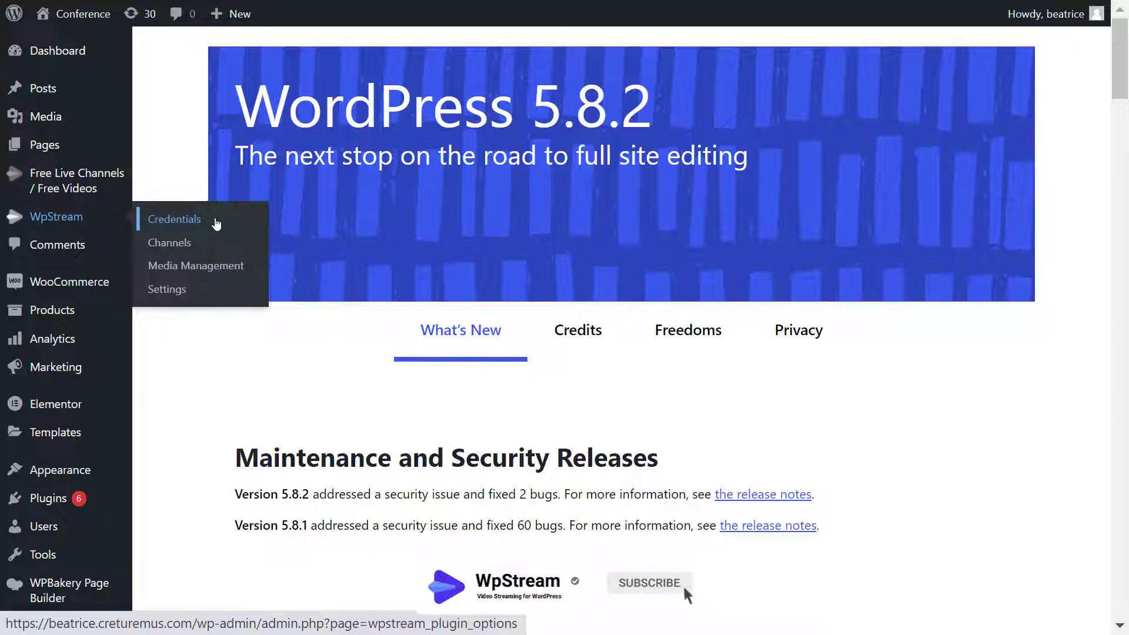
pyautogui.click(174, 219)
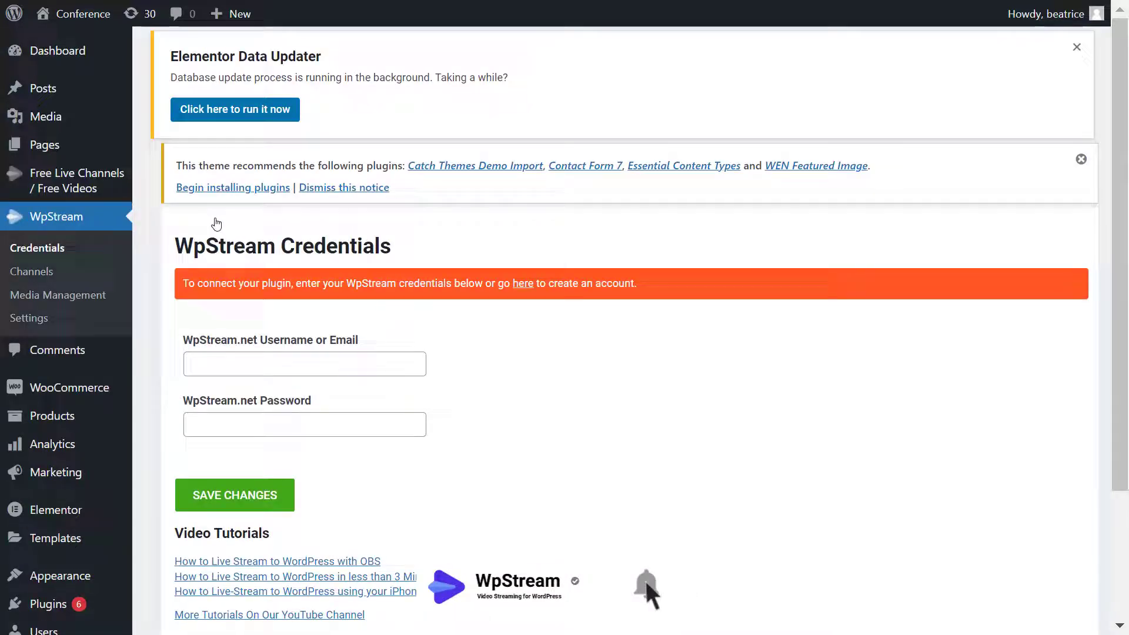
pyautogui.scroll(3)
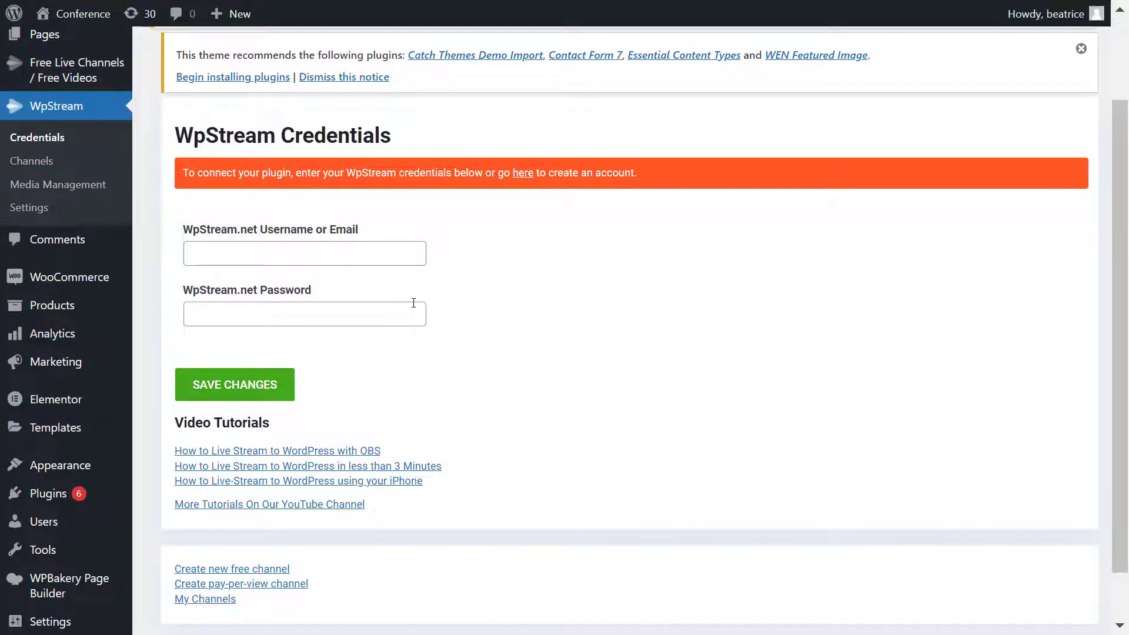
pyautogui.moveTo(414, 308)
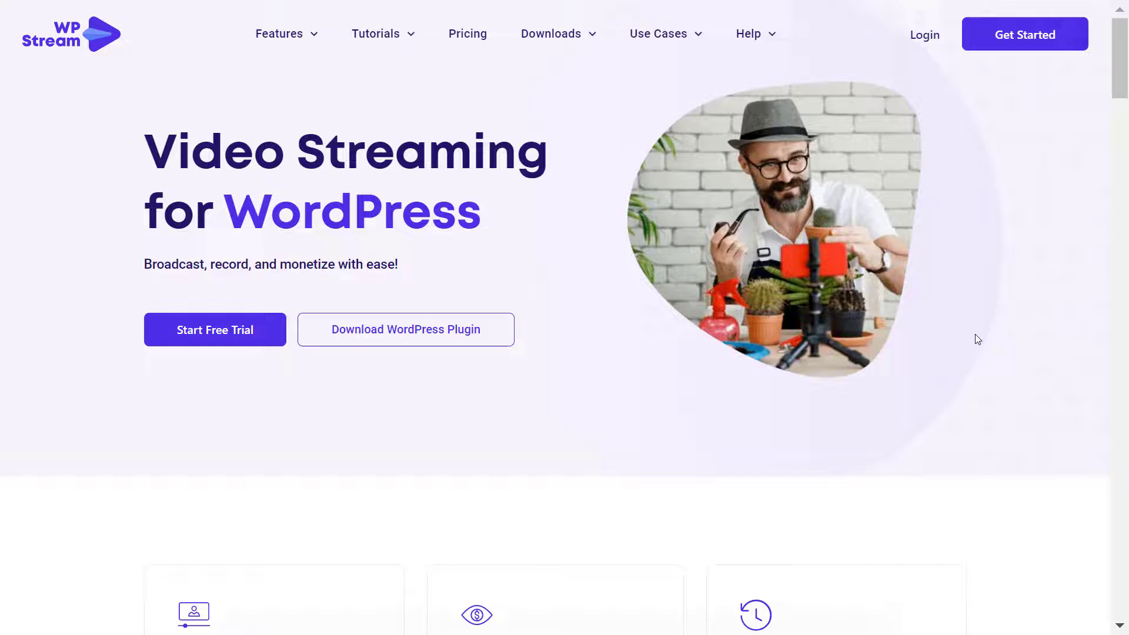
pyautogui.moveTo(1087, 195)
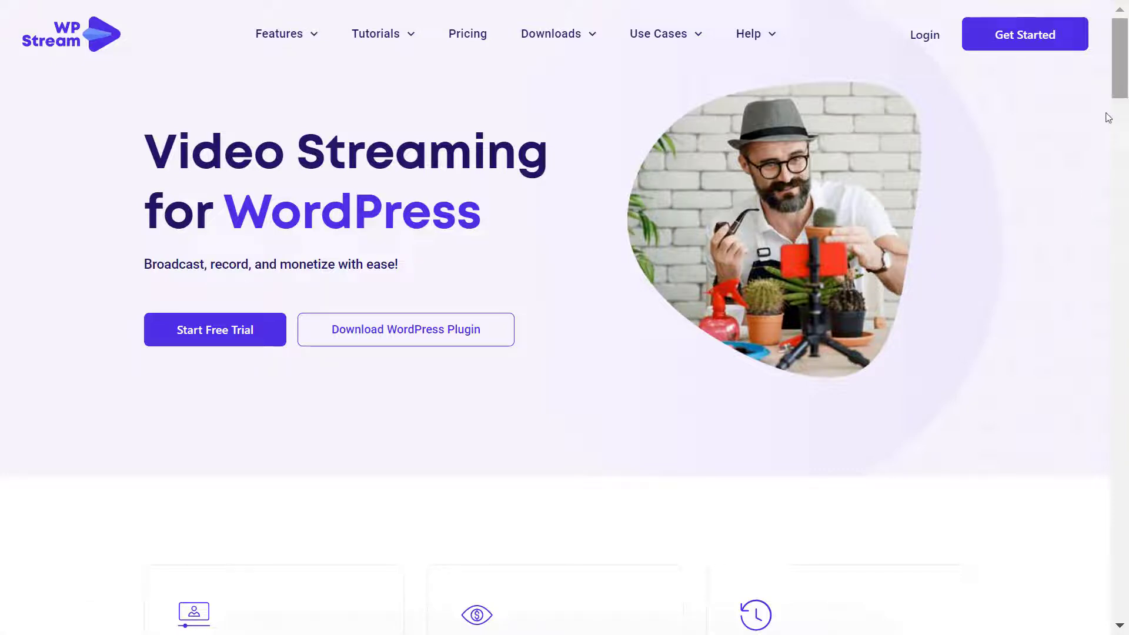
# - Browse the wpstream.net homepage, then open the Start Free Trial sign-up form
pyautogui.scroll(-3)
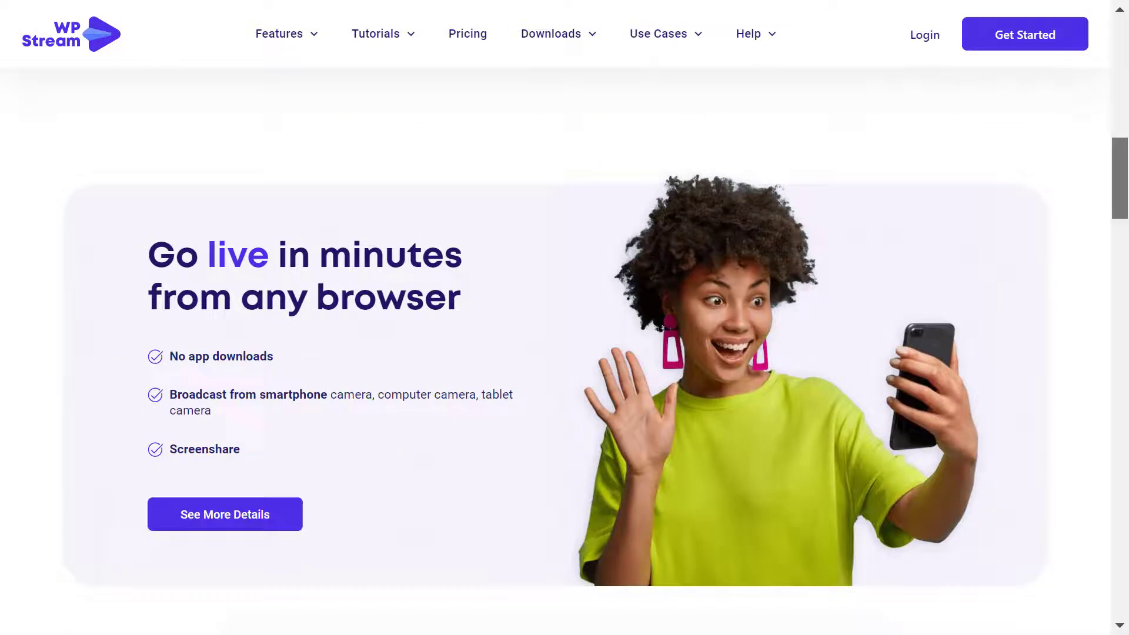
pyautogui.scroll(-3)
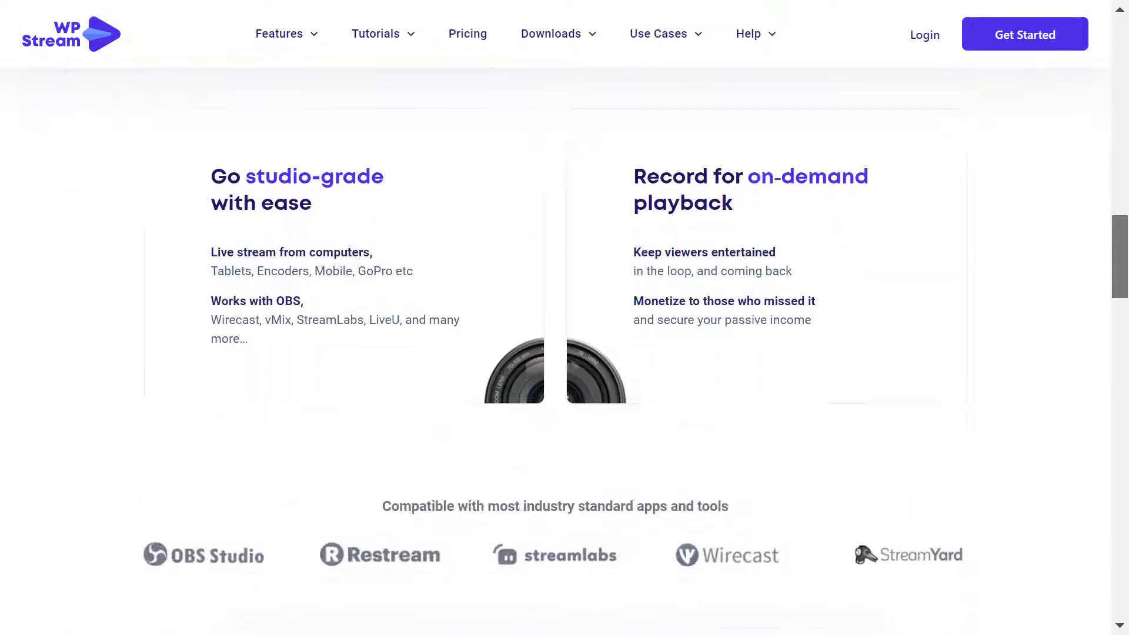
pyautogui.scroll(-3)
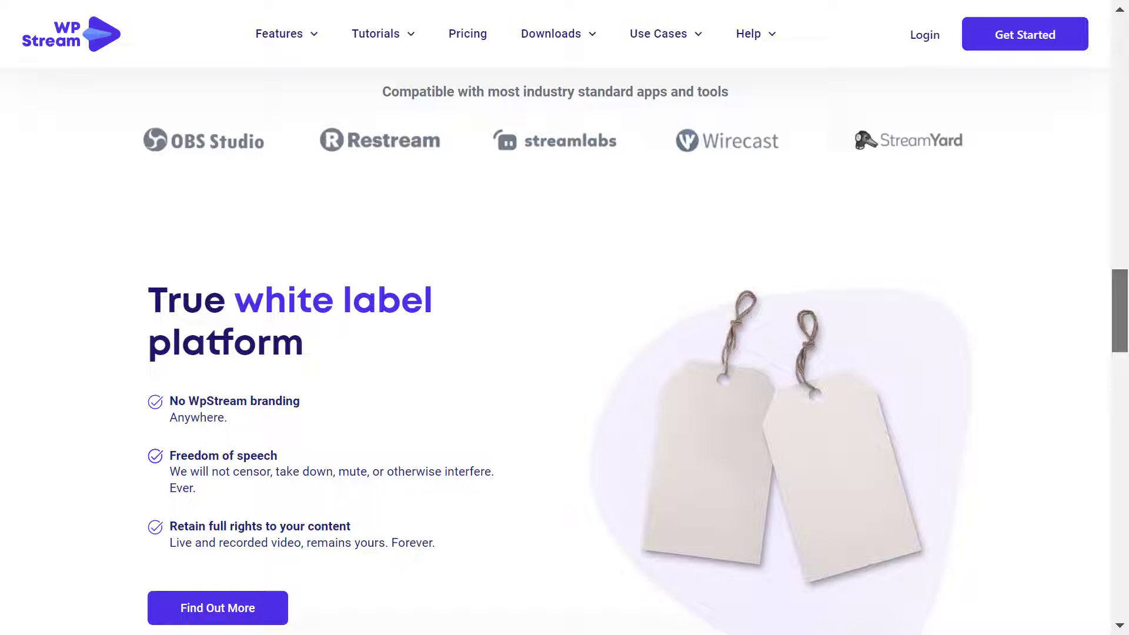
pyautogui.scroll(-3)
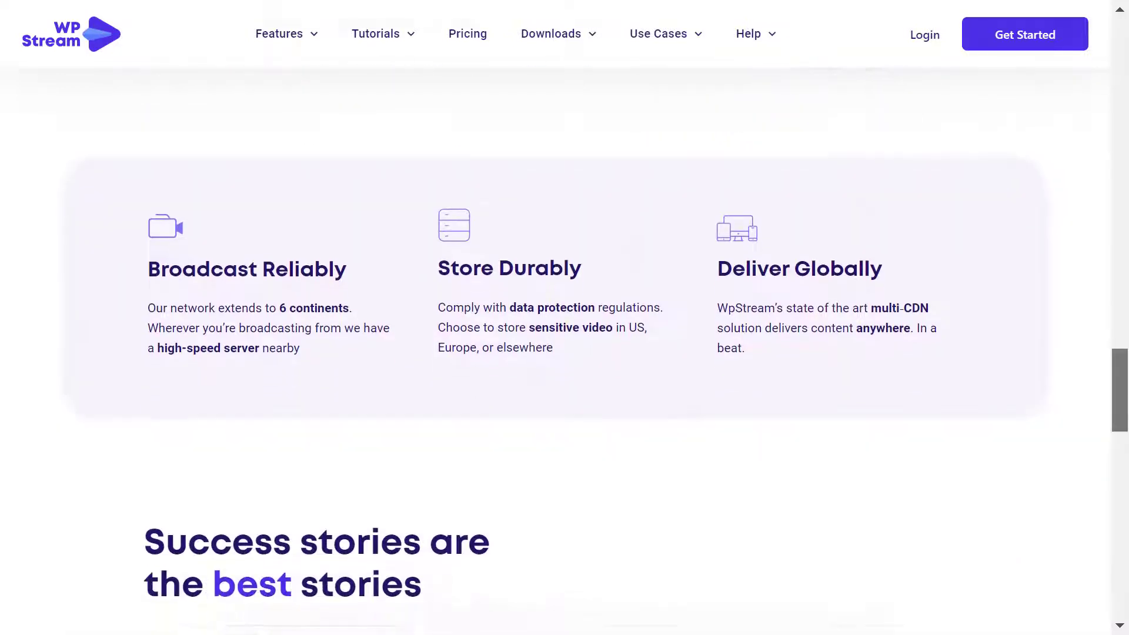
pyautogui.scroll(-3)
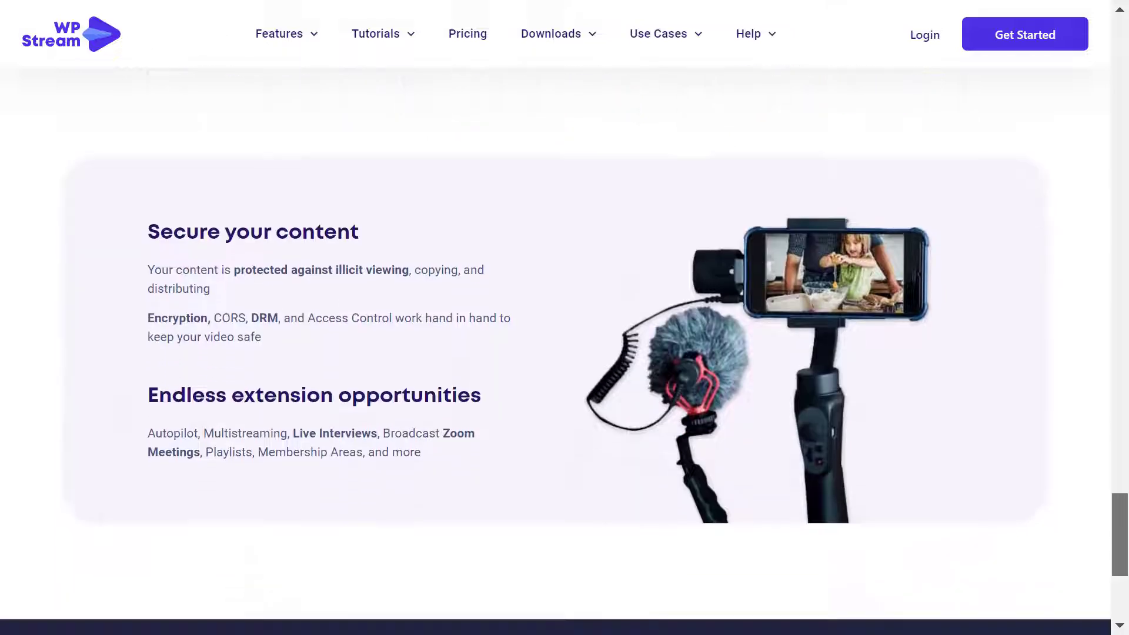
pyautogui.scroll(-3)
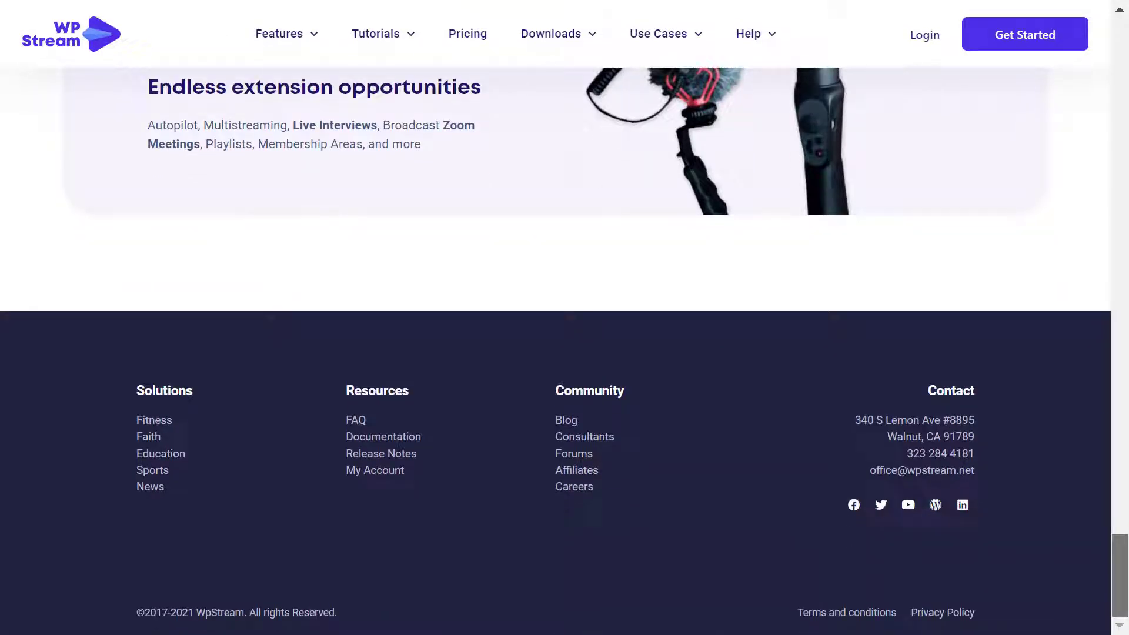
pyautogui.scroll(3)
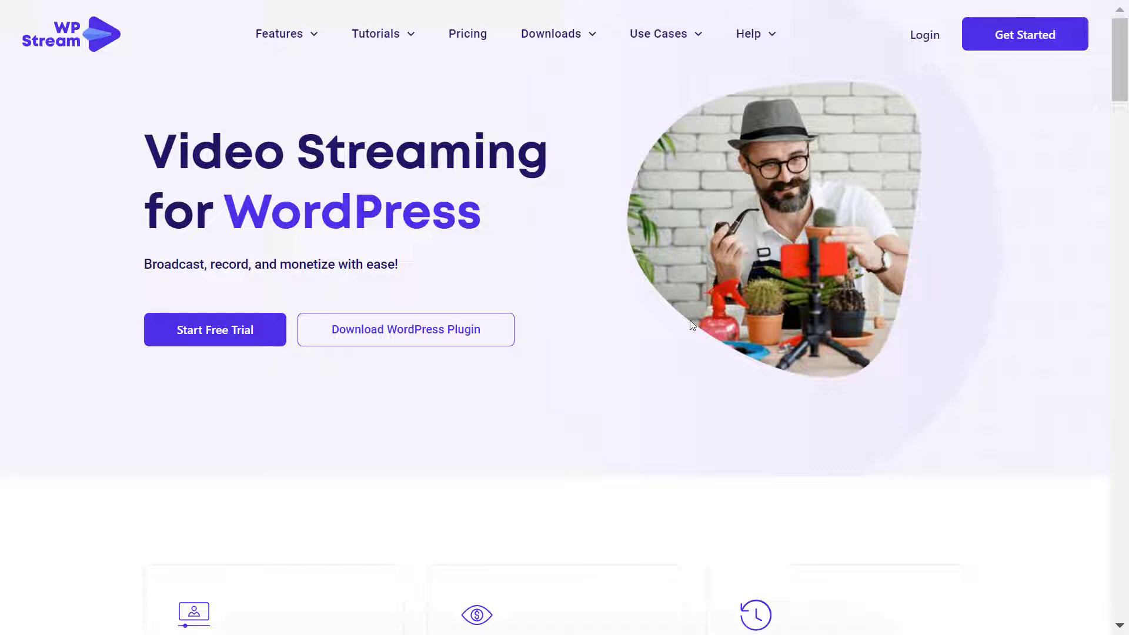
pyautogui.click(1023, 34)
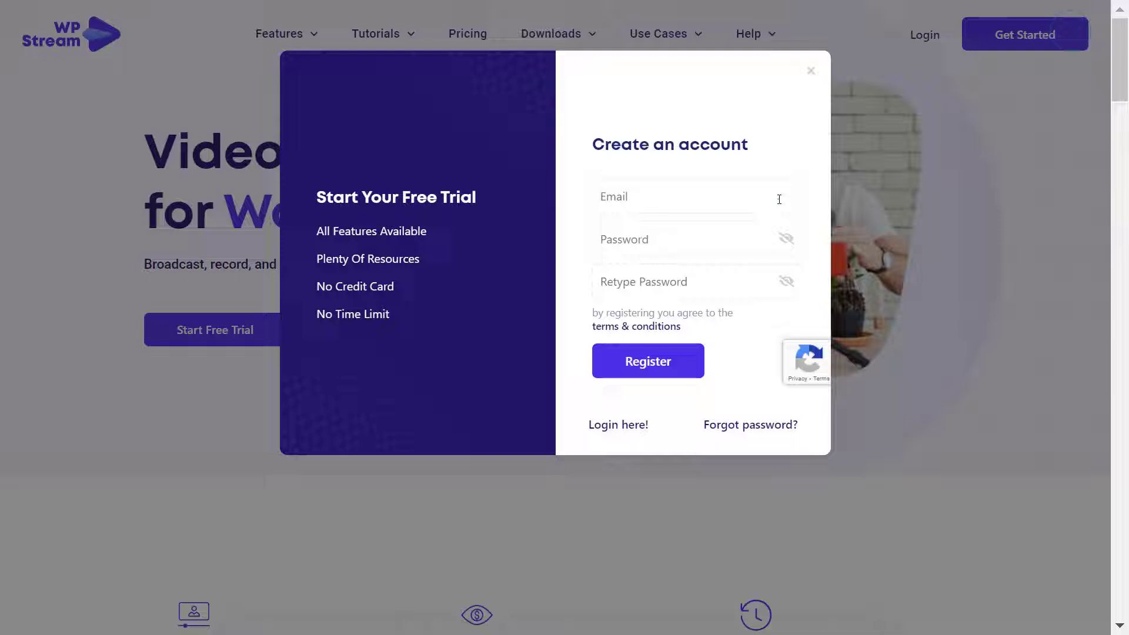
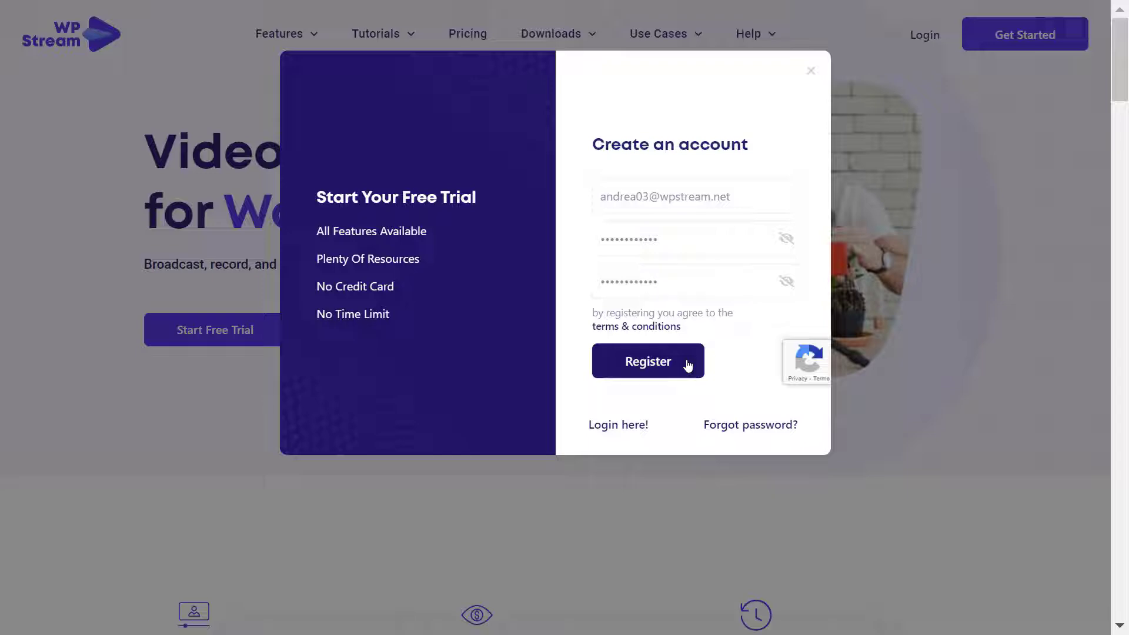
pyautogui.click(647, 361)
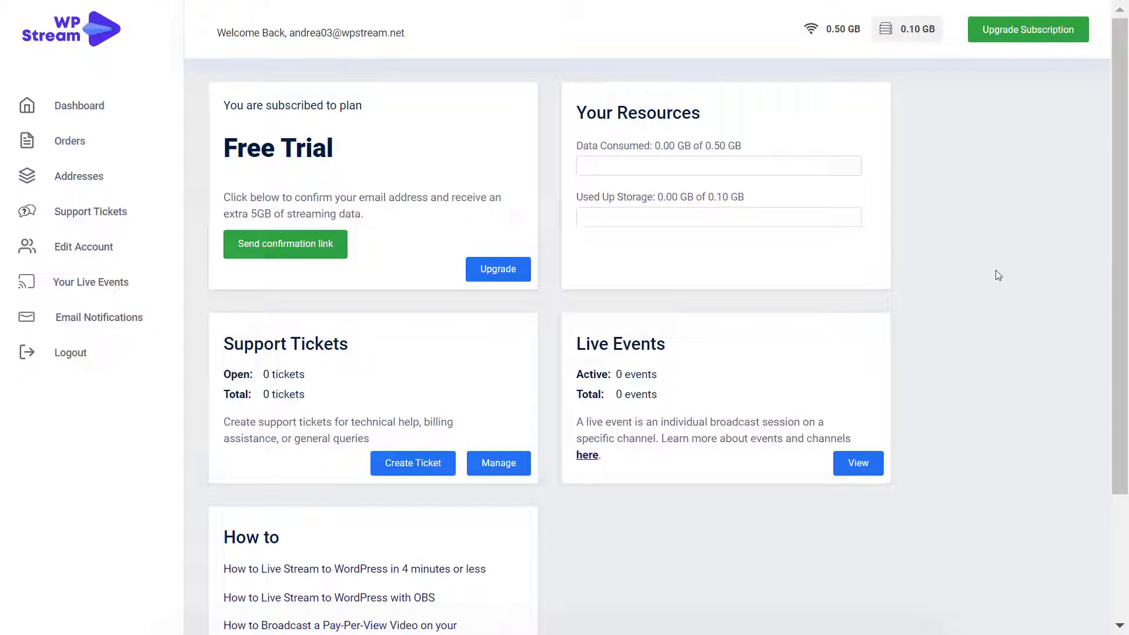
pyautogui.moveTo(762, 177)
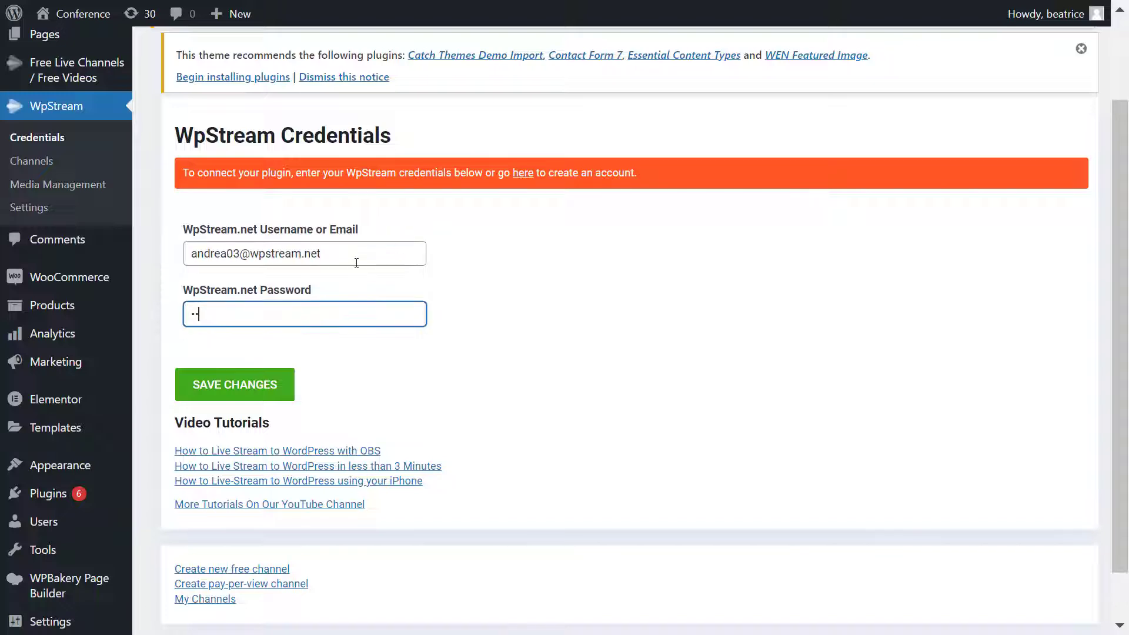
# - Enter the new WpStream.net email and password in Credentials and save changes
pyautogui.click(234, 384)
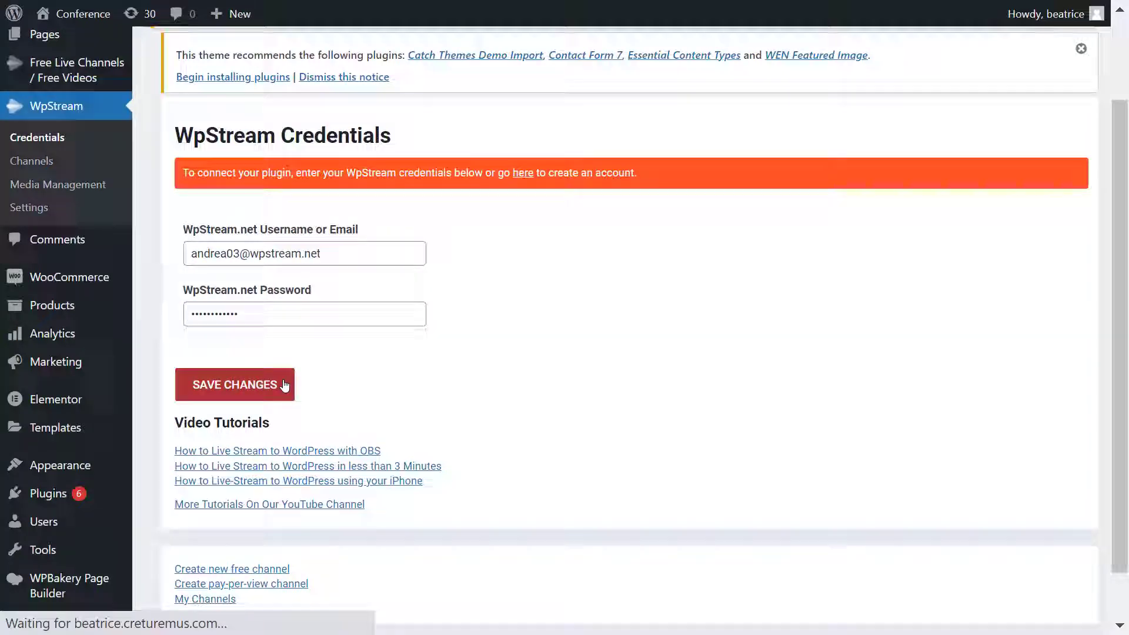
pyautogui.click(234, 384)
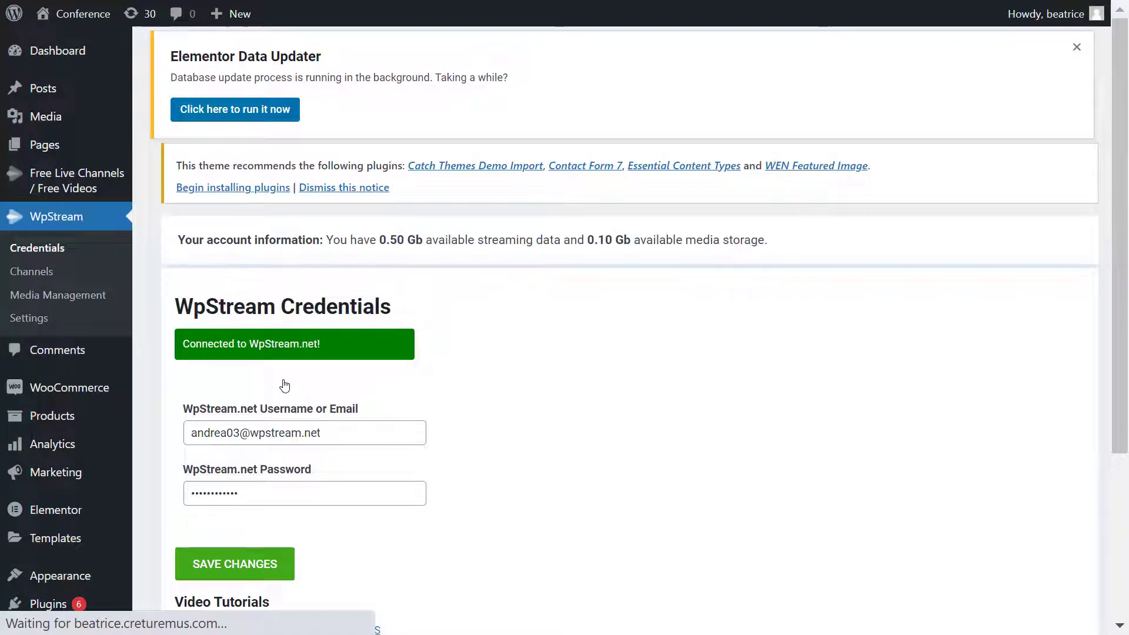
pyautogui.moveTo(646, 396)
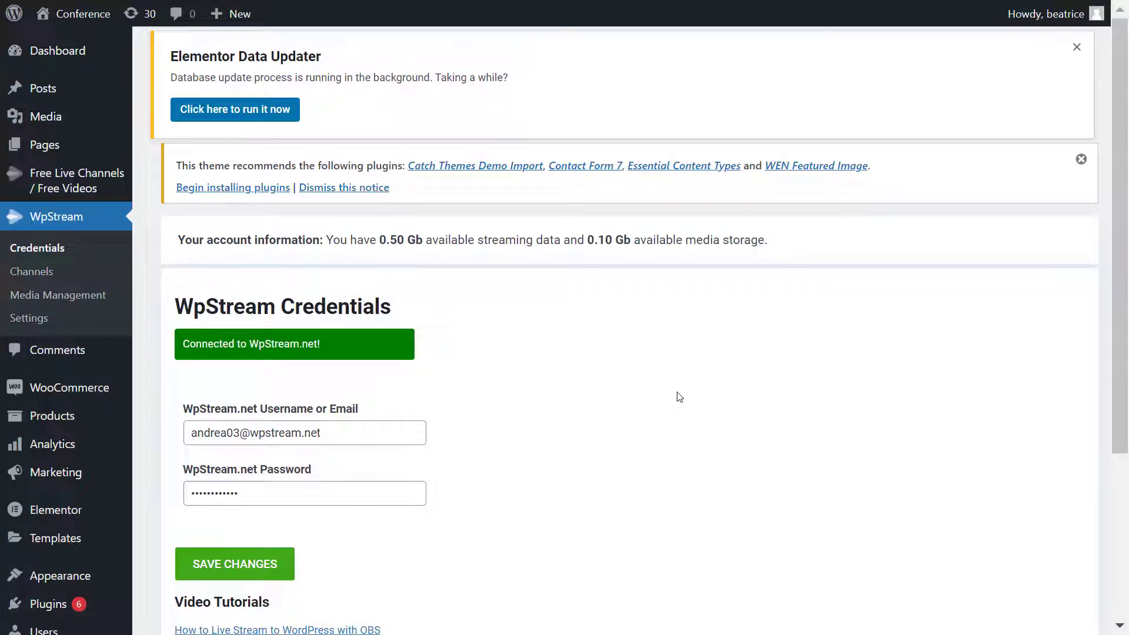
pyautogui.moveTo(32, 271)
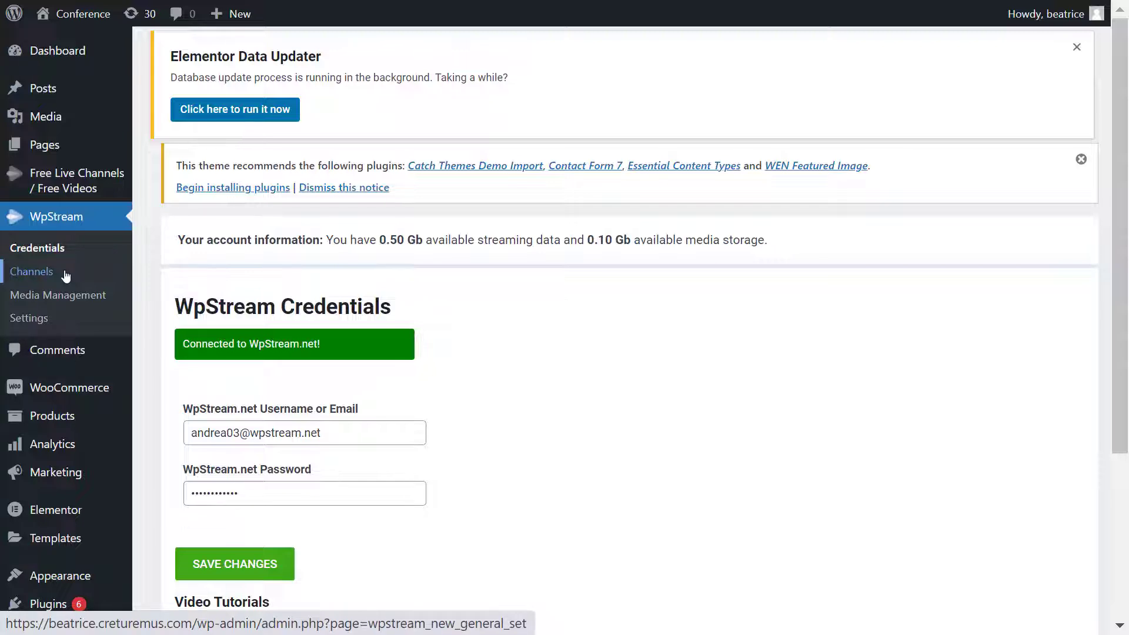
# - Open WpStream Channels and scroll to the bottom of the channel list
pyautogui.click(32, 272)
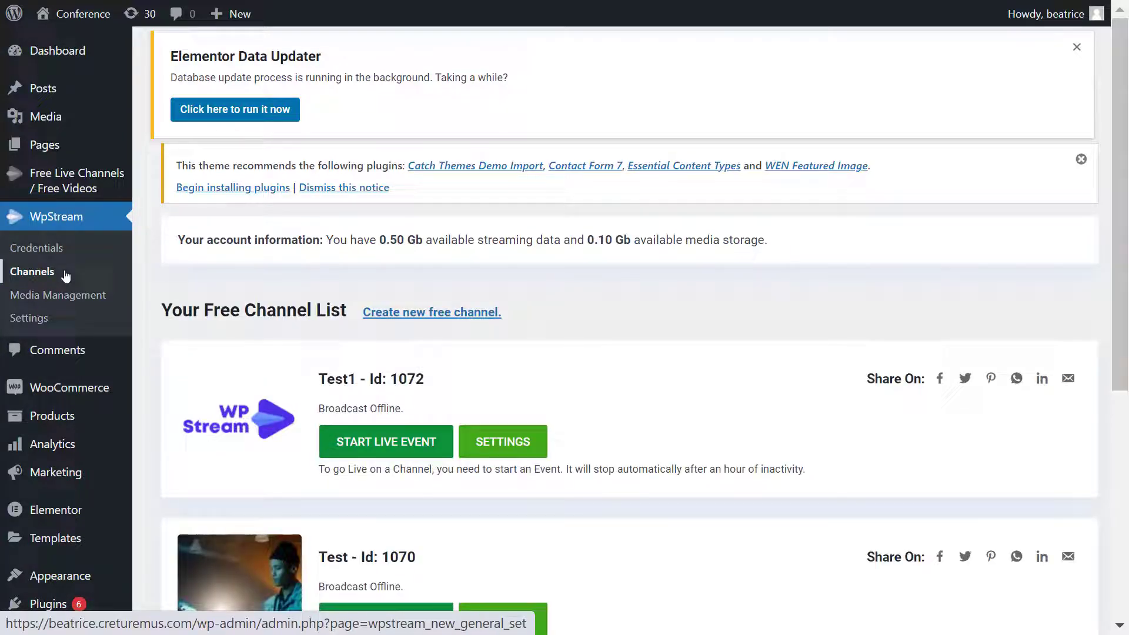
pyautogui.scroll(-3)
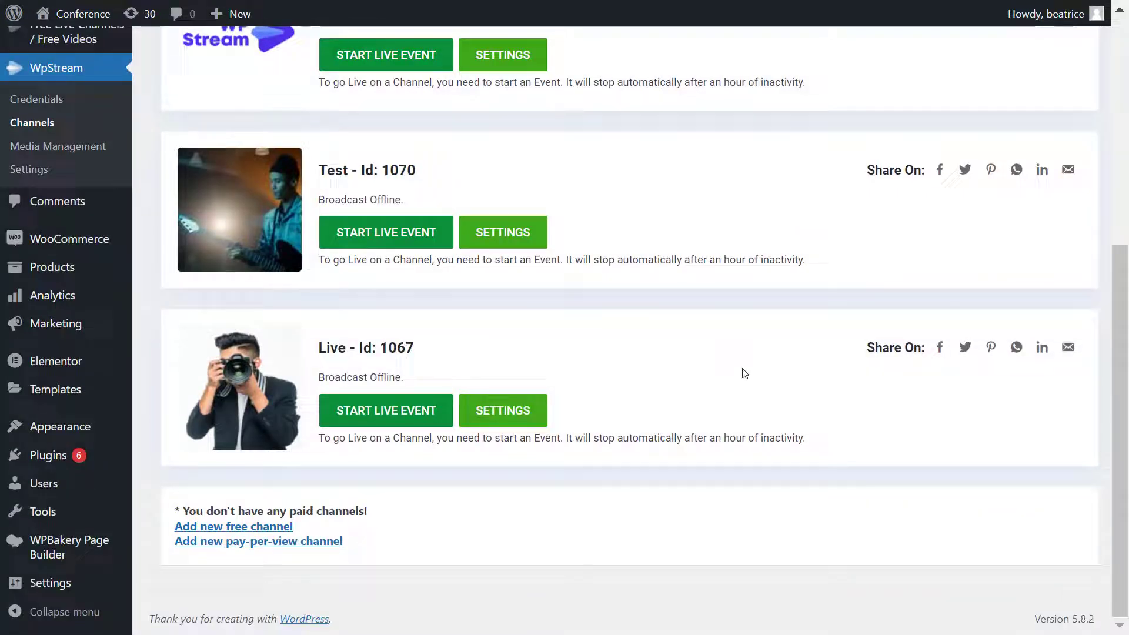
pyautogui.moveTo(674, 403)
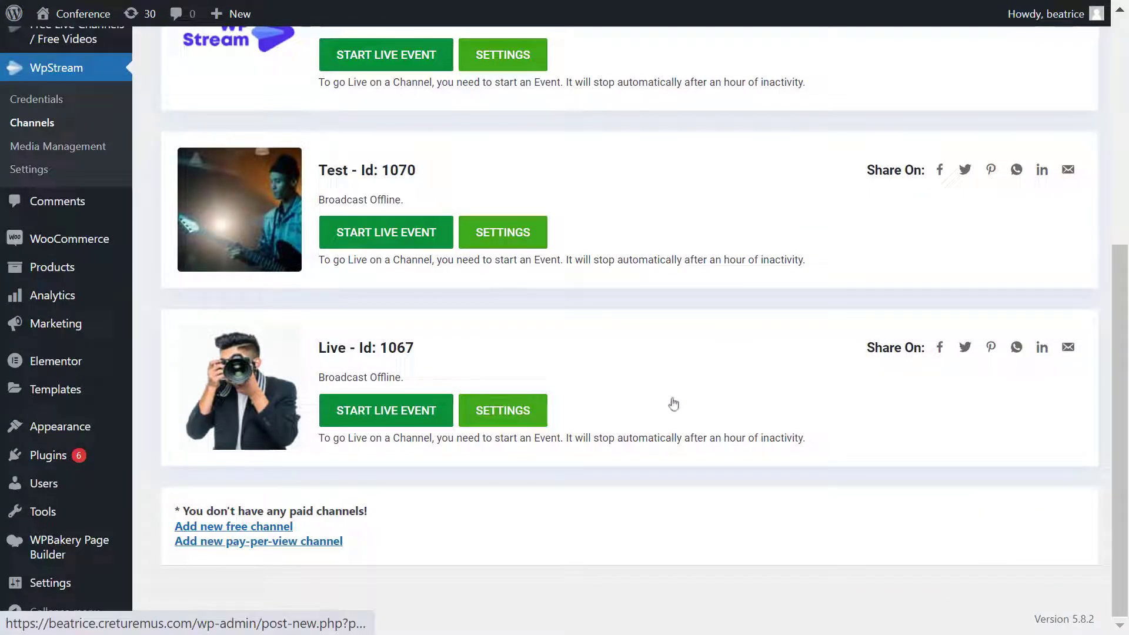
pyautogui.moveTo(248, 578)
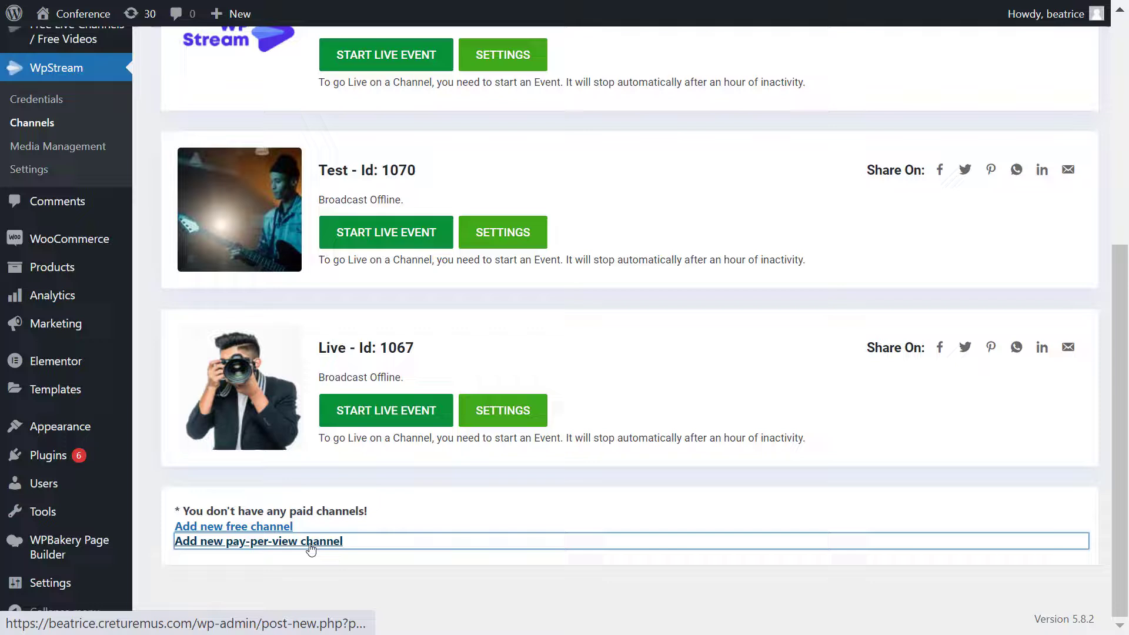
# - Start a new pay-per-view channel titled 'Conference' with regular price 15
pyautogui.click(257, 541)
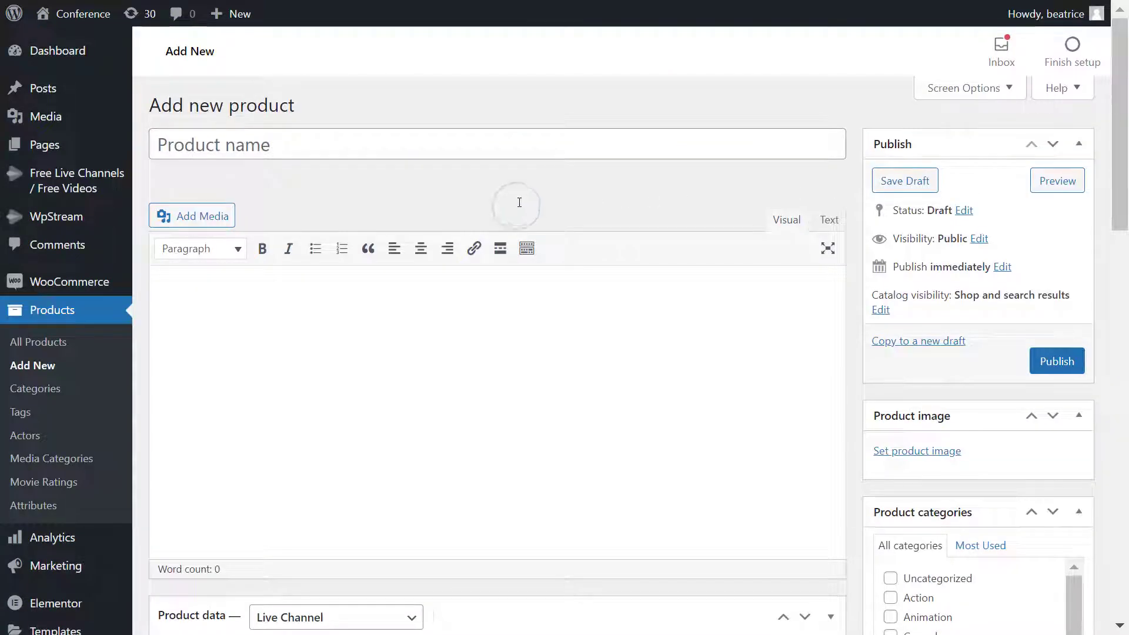
pyautogui.write('C')
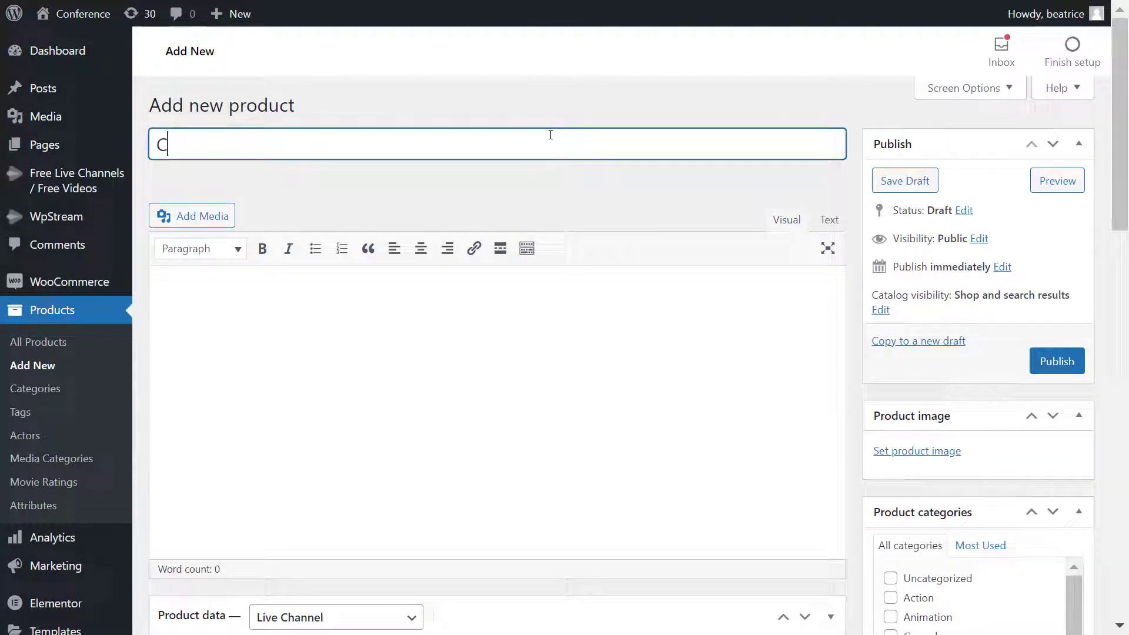
pyautogui.write('onference')
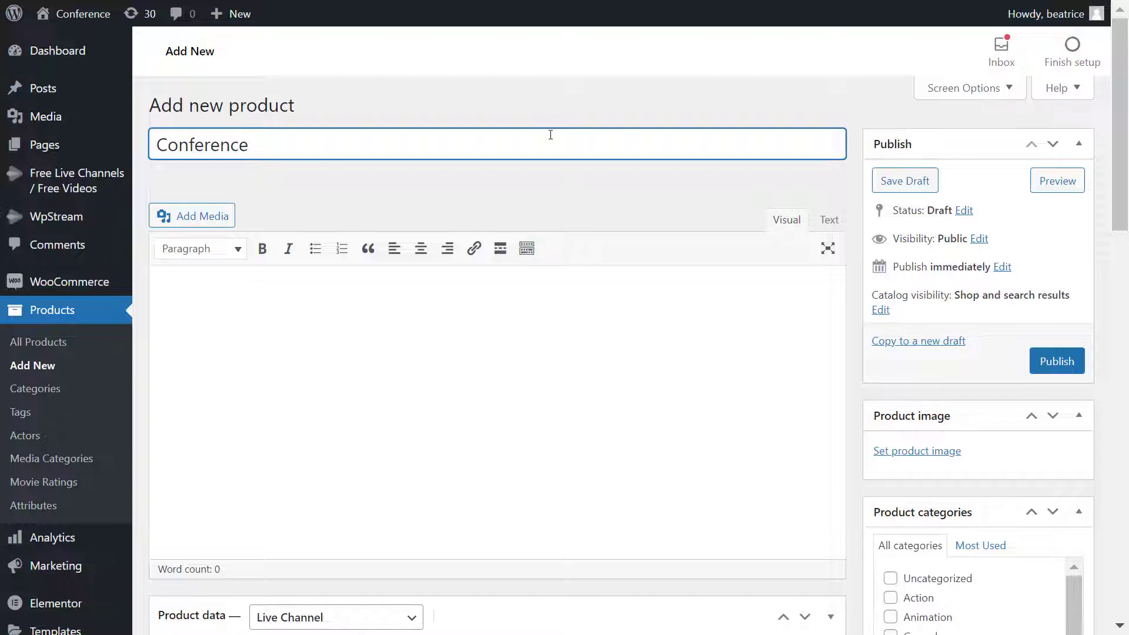
pyautogui.scroll(-3)
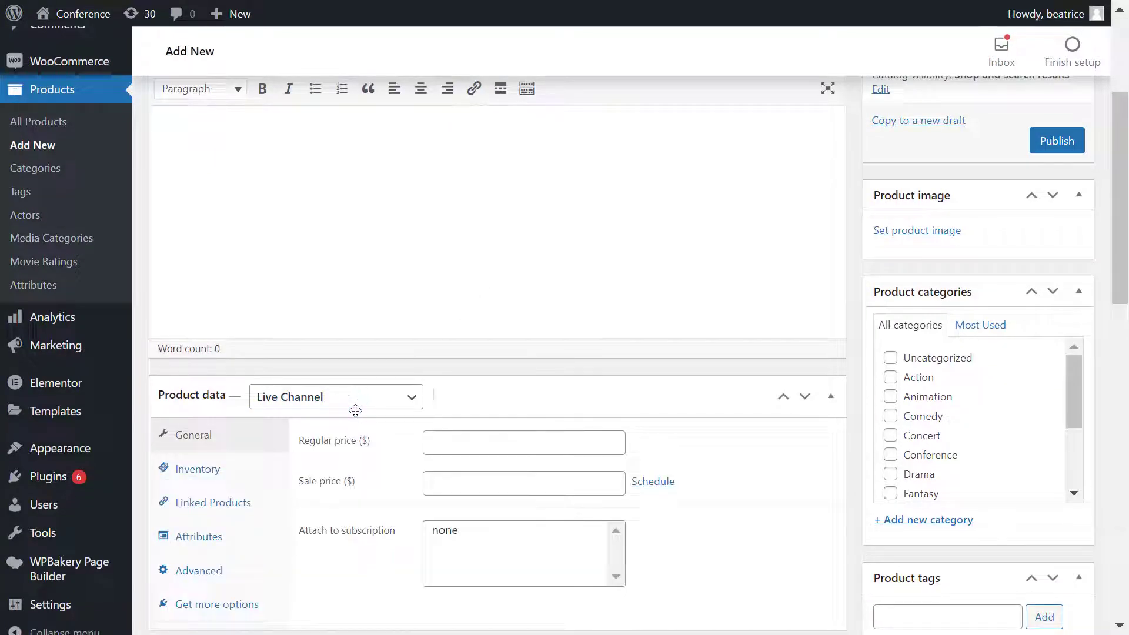
pyautogui.scroll(-3)
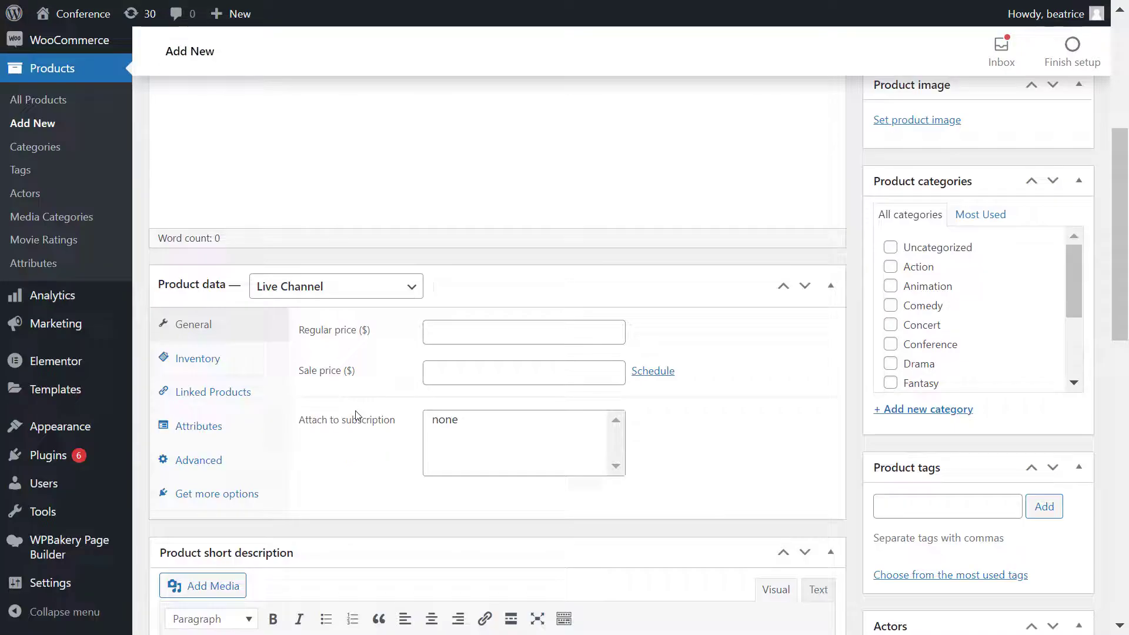
pyautogui.click(524, 331)
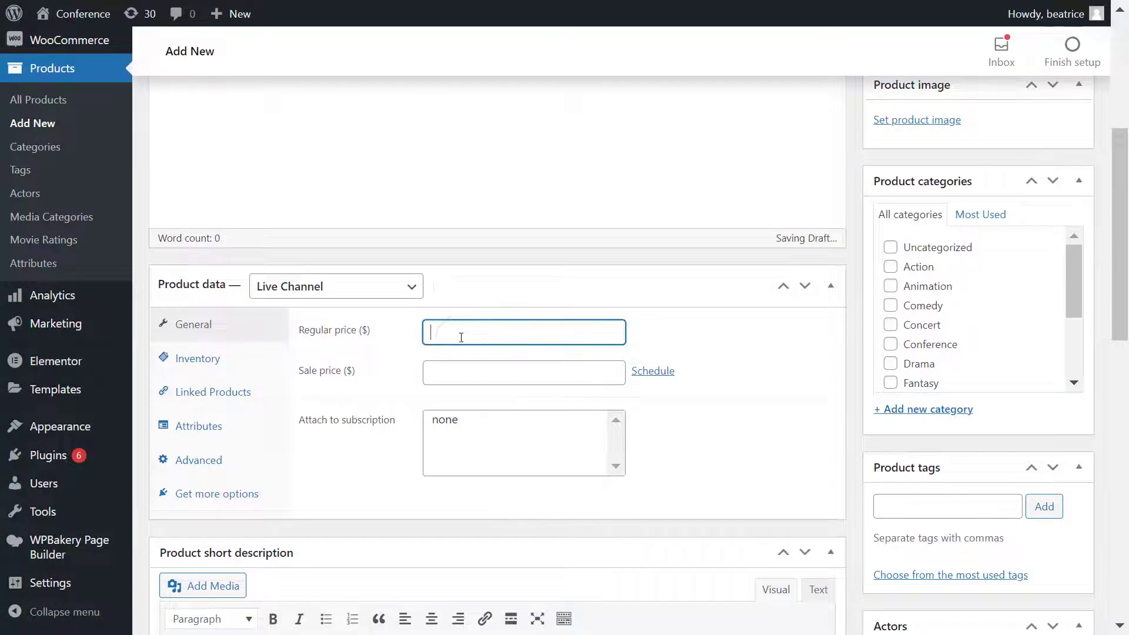
pyautogui.write('15')
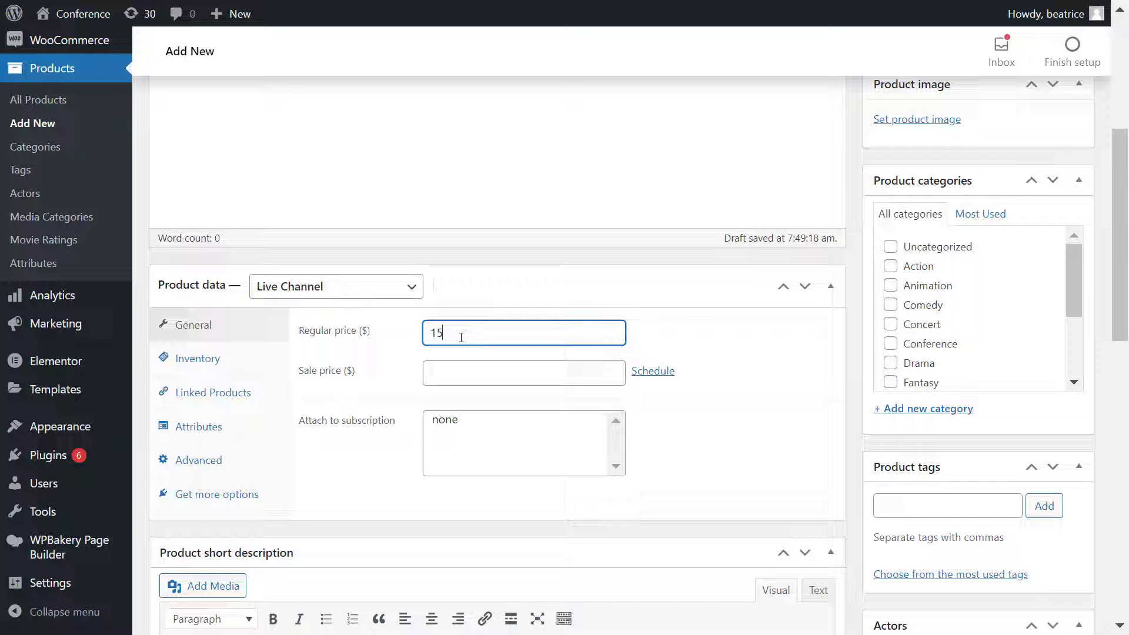
pyautogui.moveTo(955, 421)
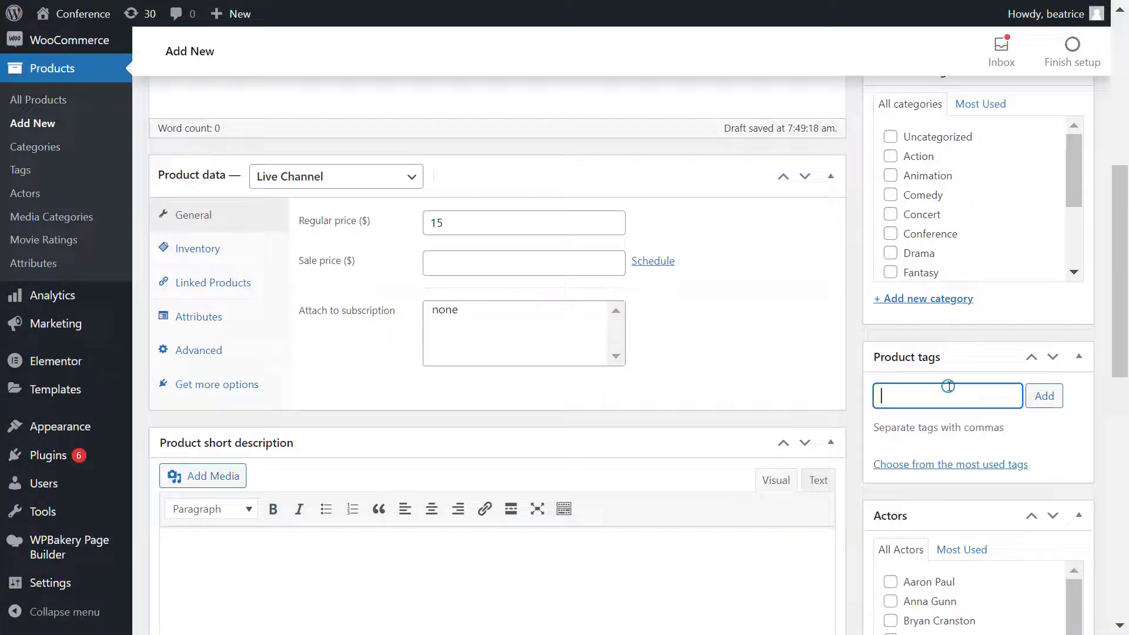
# - Add a Conference tag, then create and tick the Conference product category
pyautogui.write('Confere')
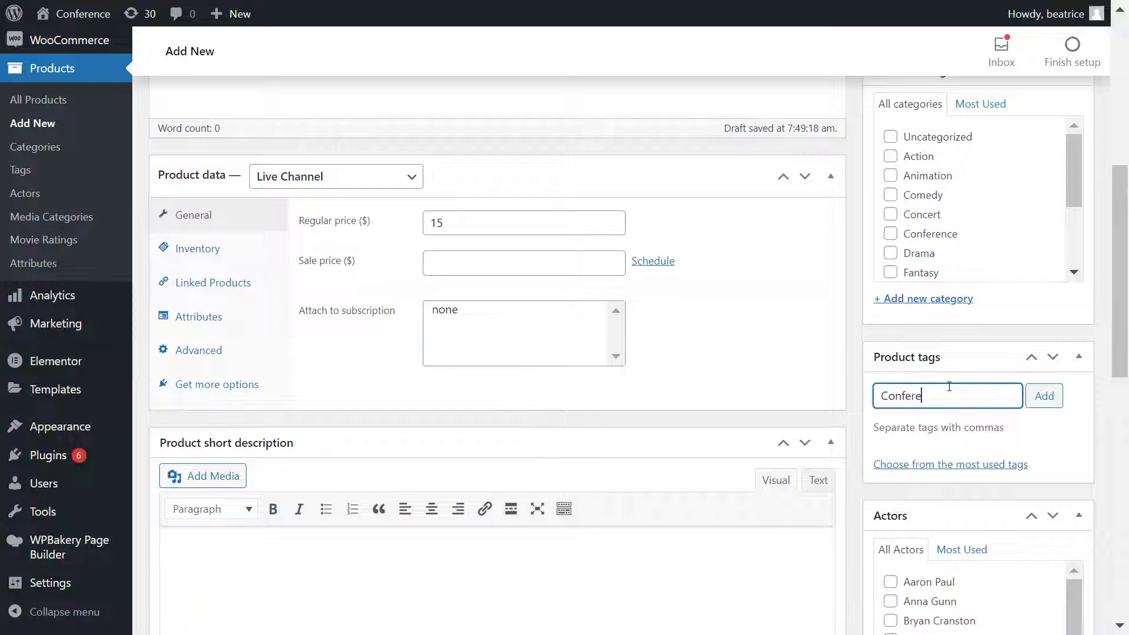
pyautogui.click(923, 298)
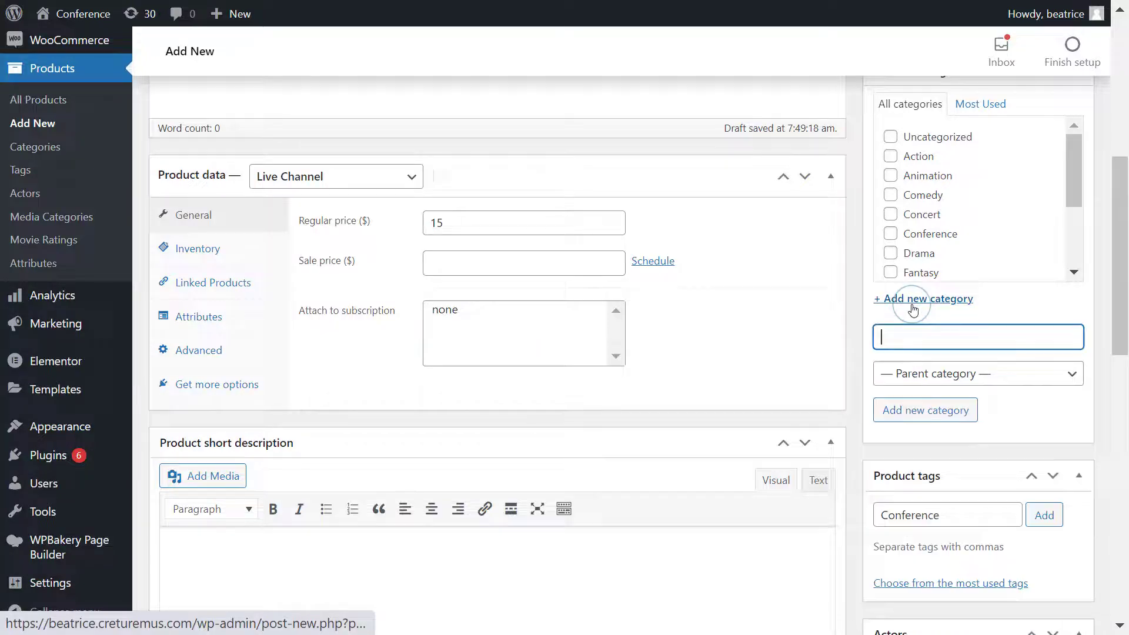
pyautogui.write('Conference')
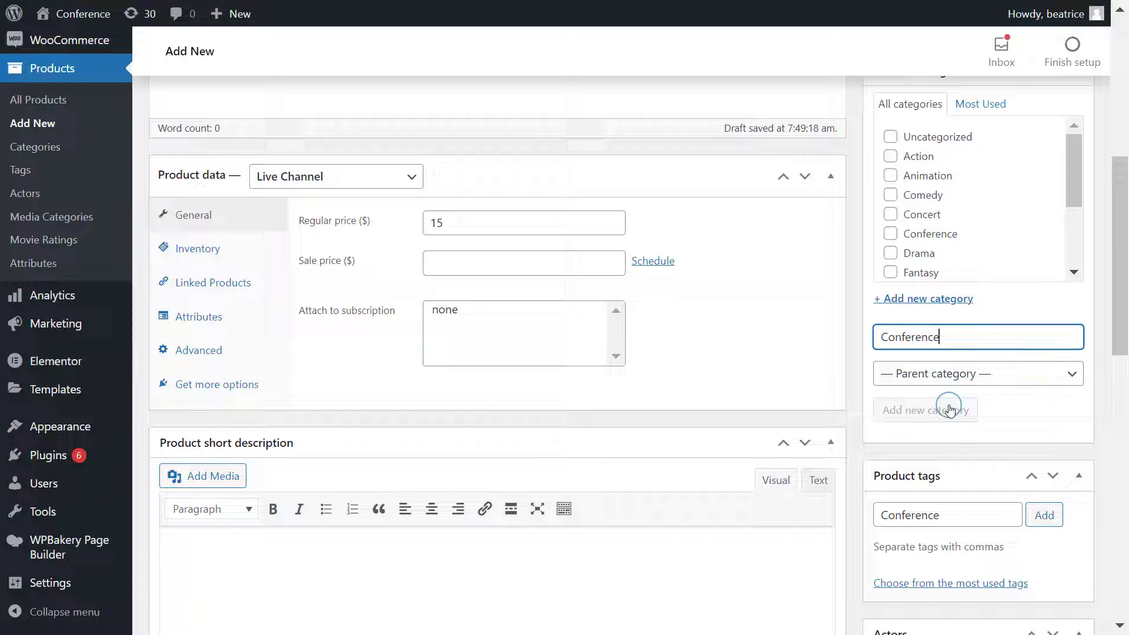
pyautogui.click(925, 410)
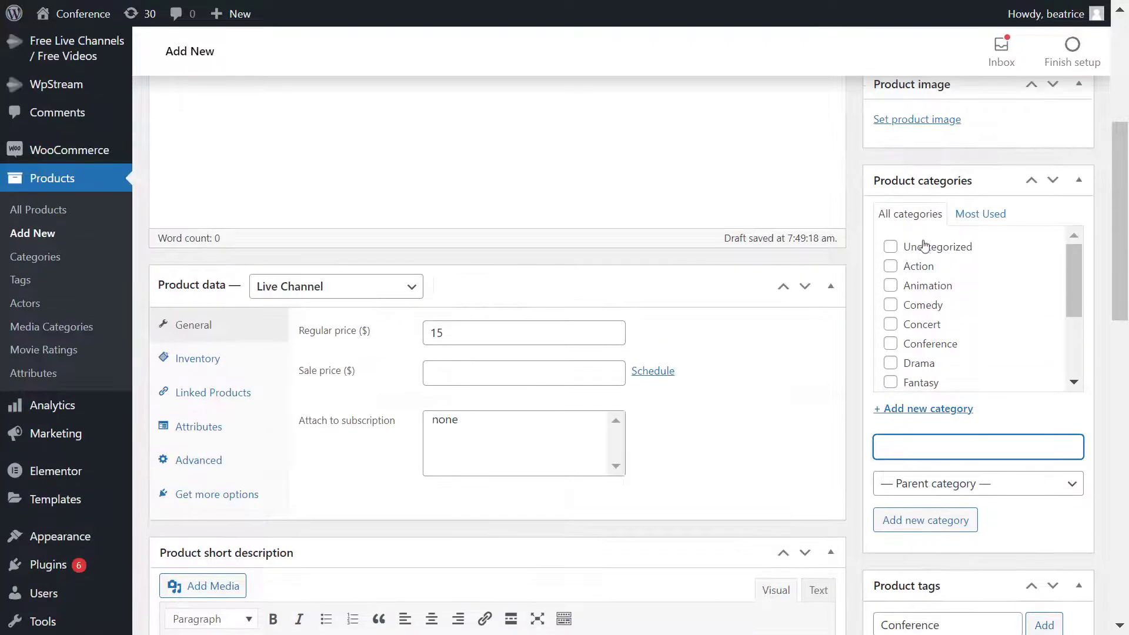
pyautogui.scroll(-3)
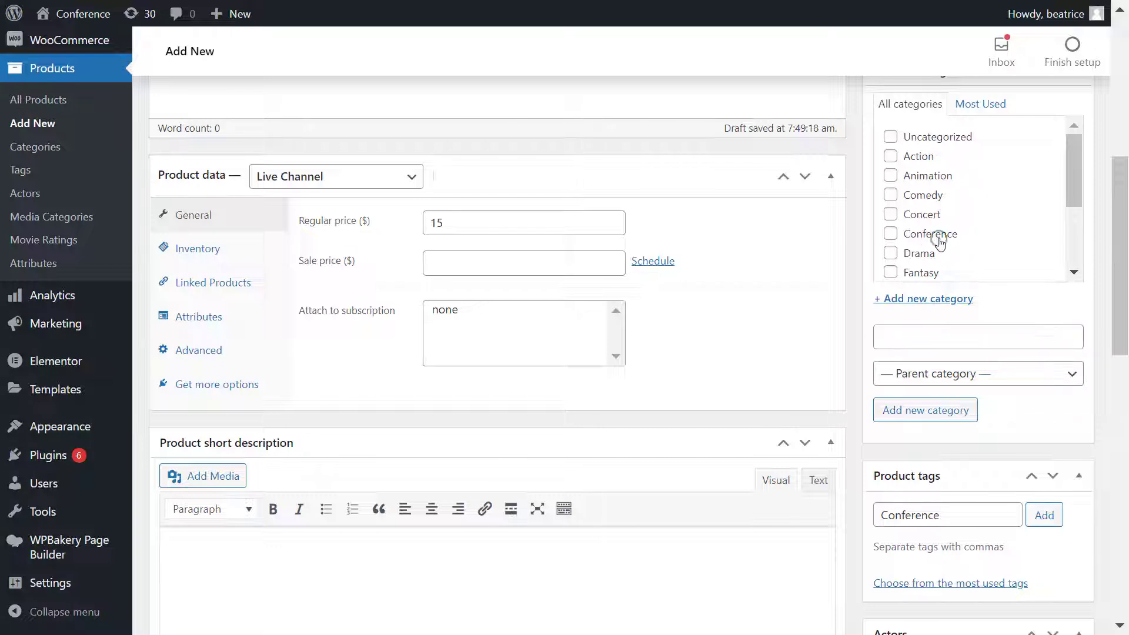
pyautogui.click(891, 234)
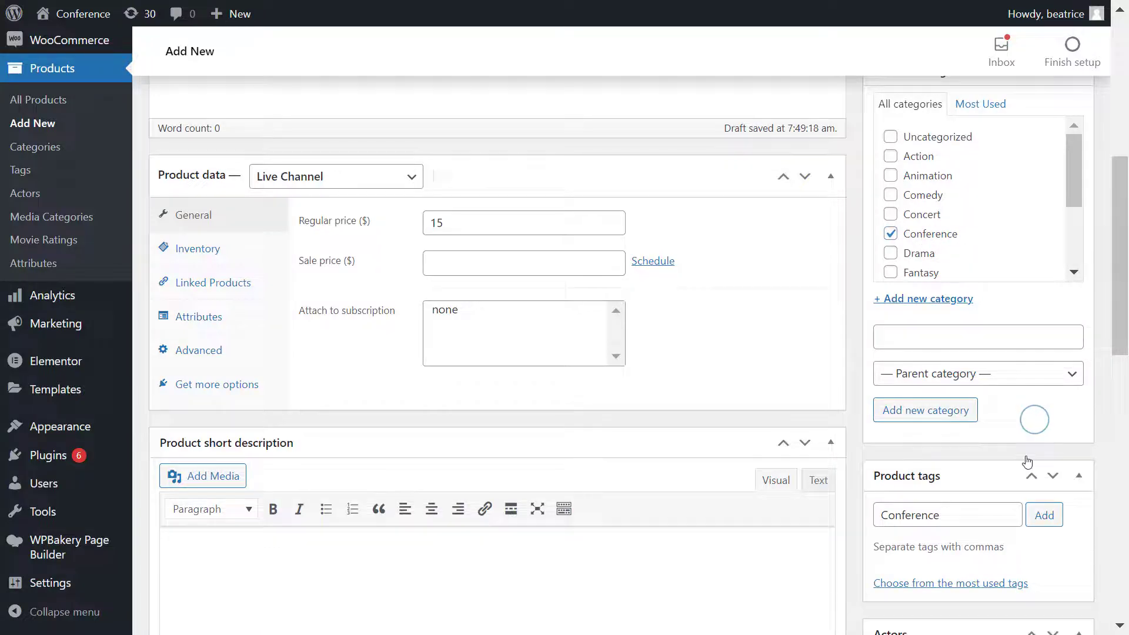
pyautogui.scroll(-3)
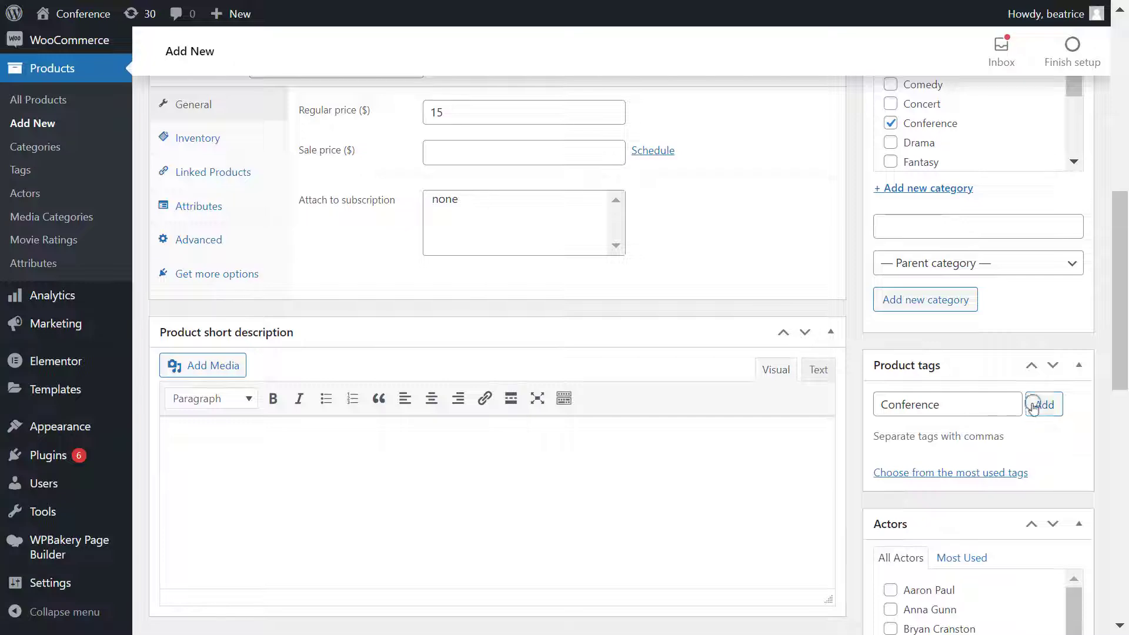
pyautogui.scroll(-3)
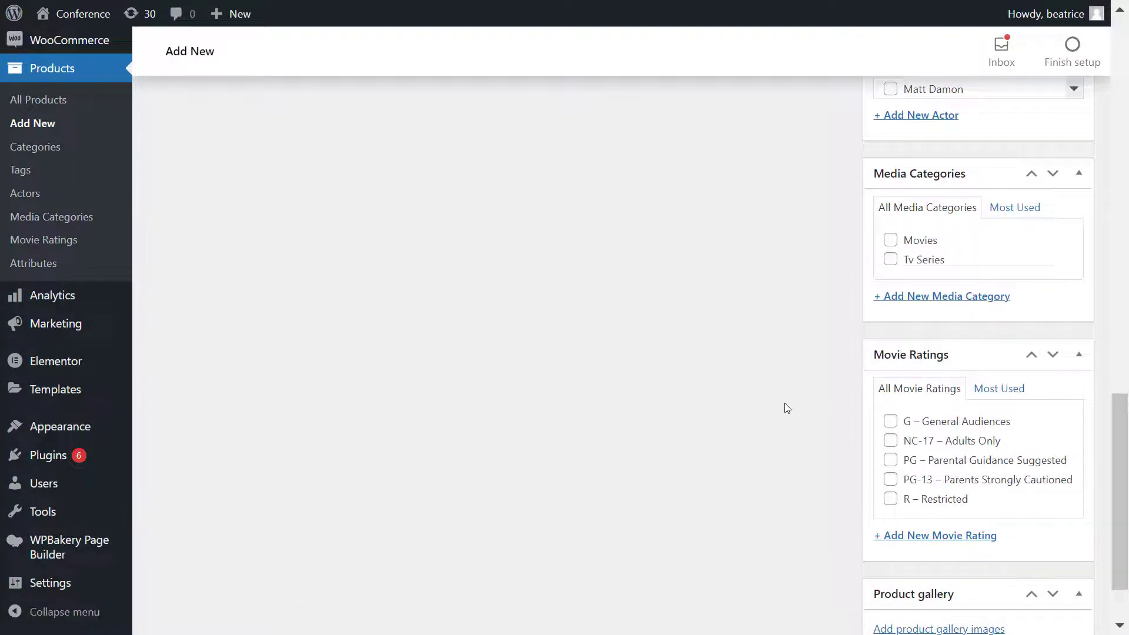
pyautogui.scroll(3)
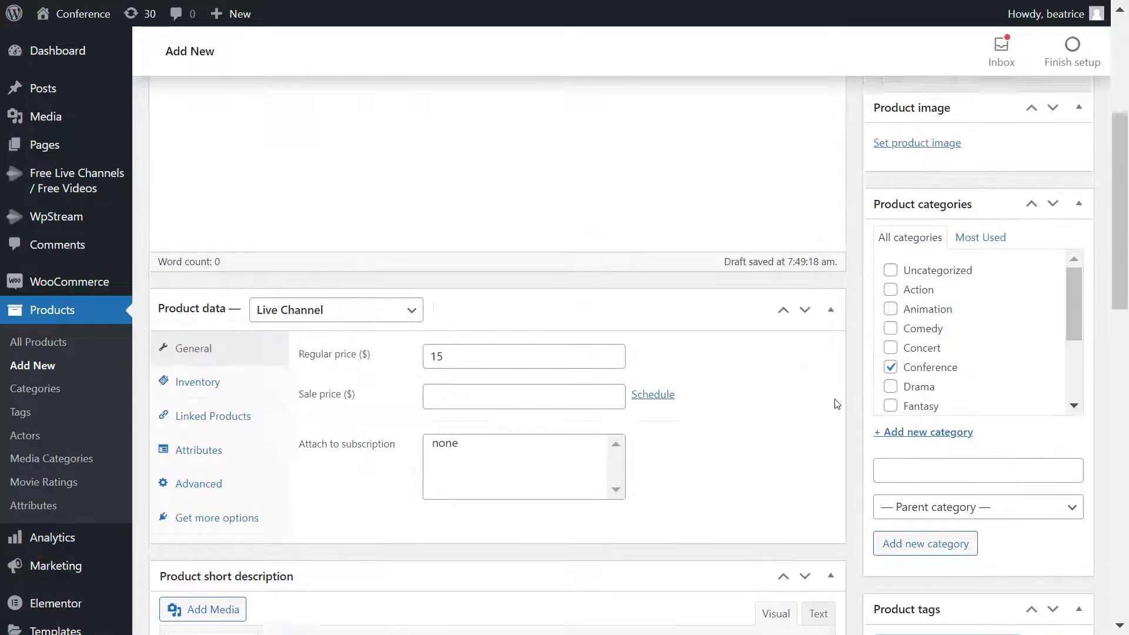
# - Set the conference crowd picture as product image and publish the Conference channel
pyautogui.click(917, 142)
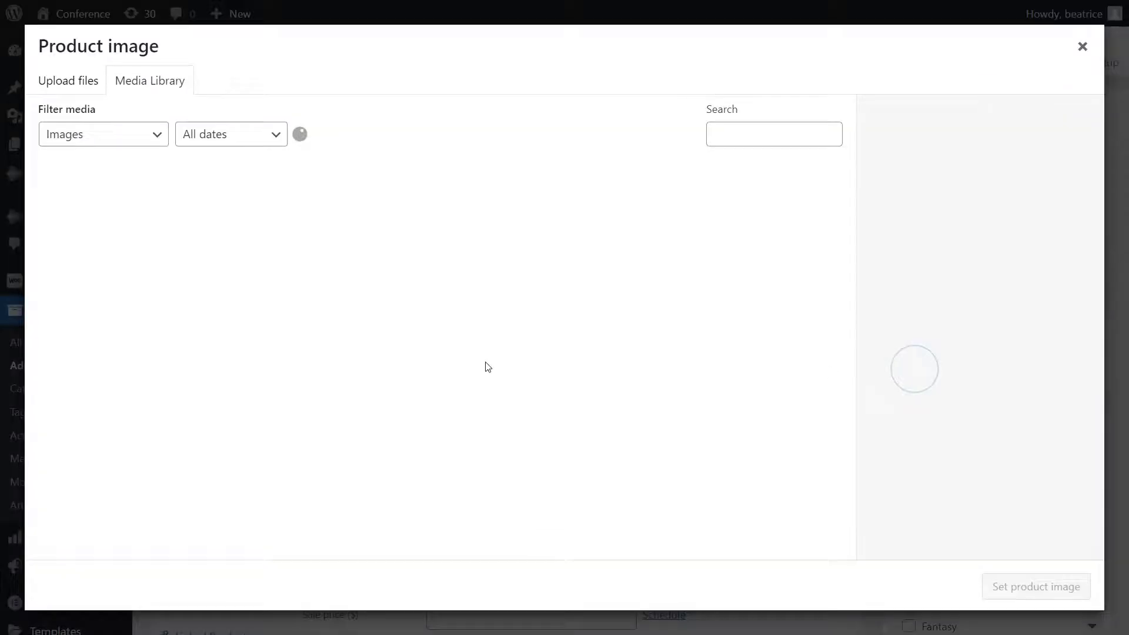
pyautogui.click(1036, 586)
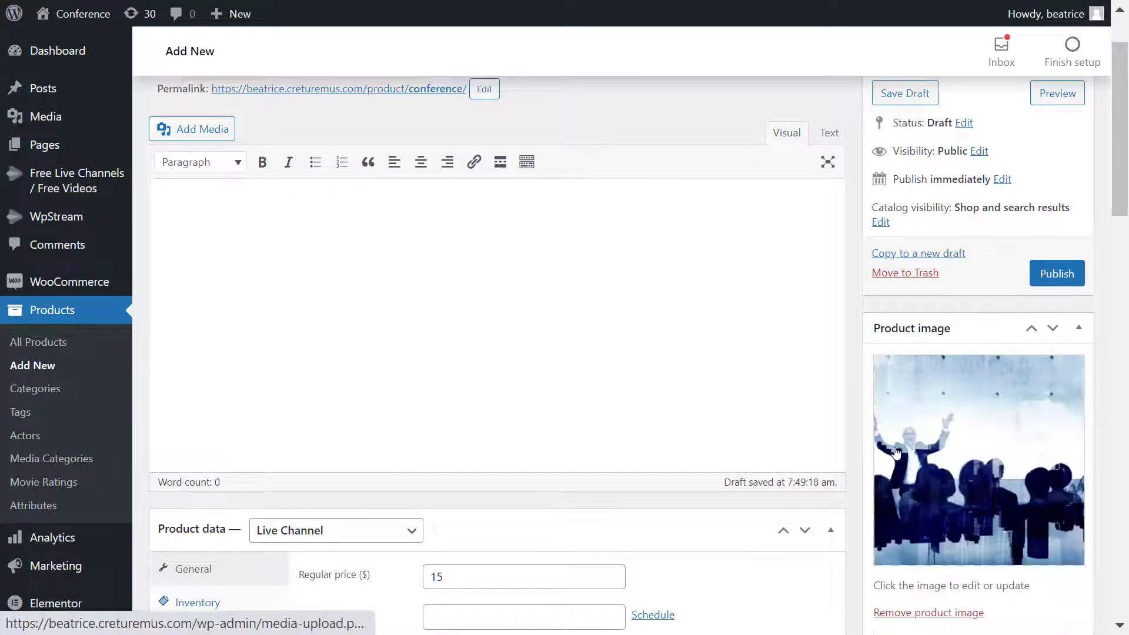
pyautogui.scroll(-3)
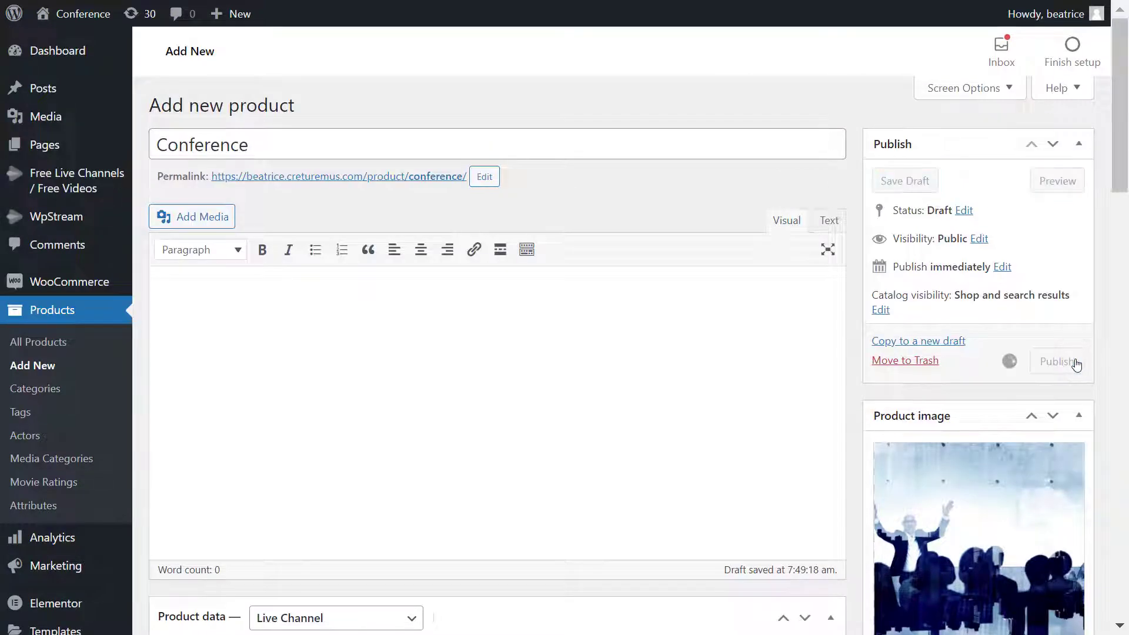
pyautogui.click(1057, 362)
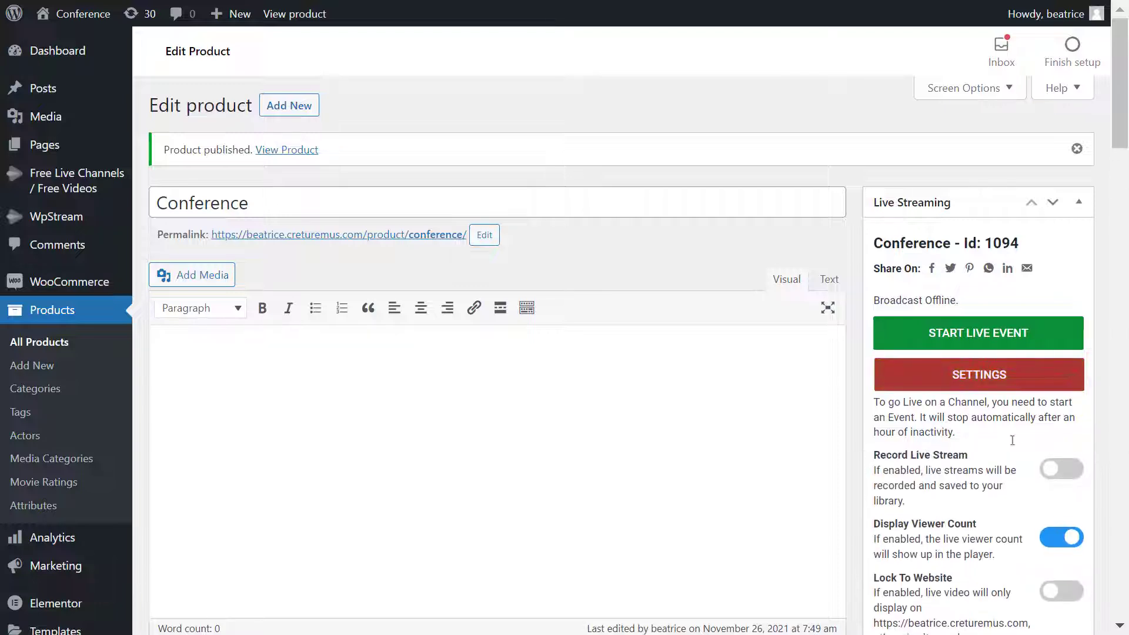
# - Toggle stream recording, start the Conference live event, and switch to the streaming software
pyautogui.scroll(-3)
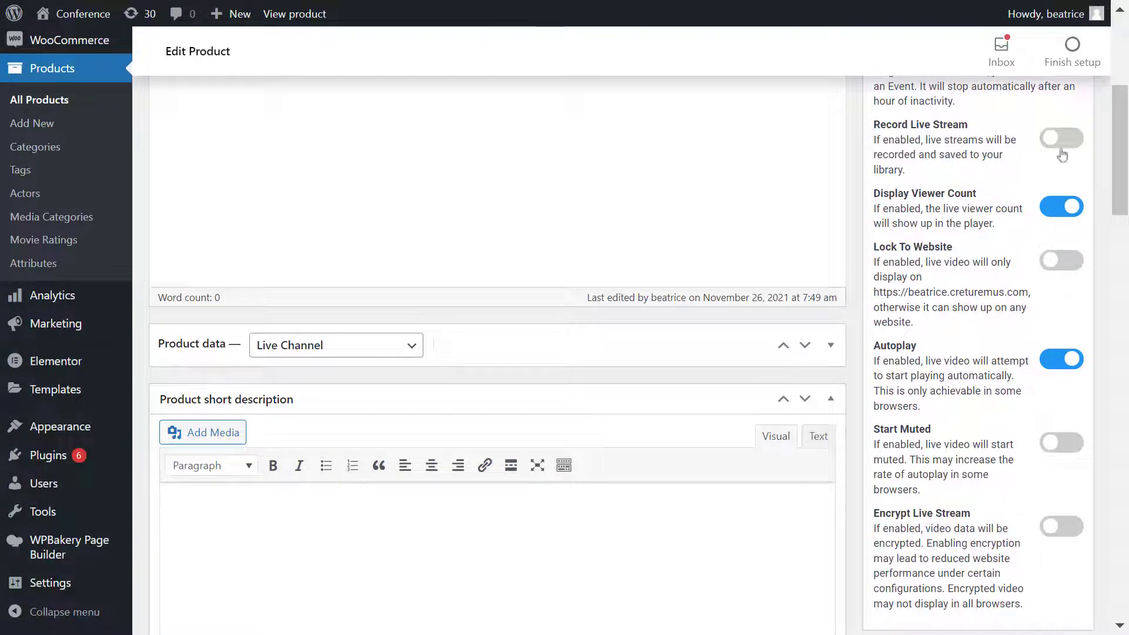
pyautogui.click(1060, 138)
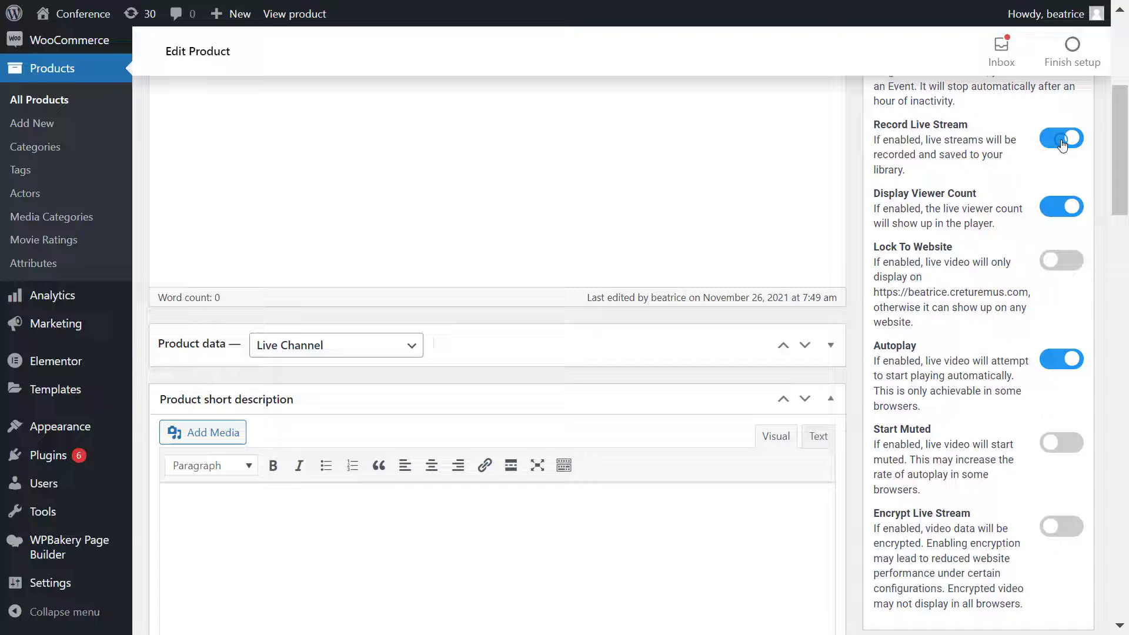
pyautogui.click(1061, 138)
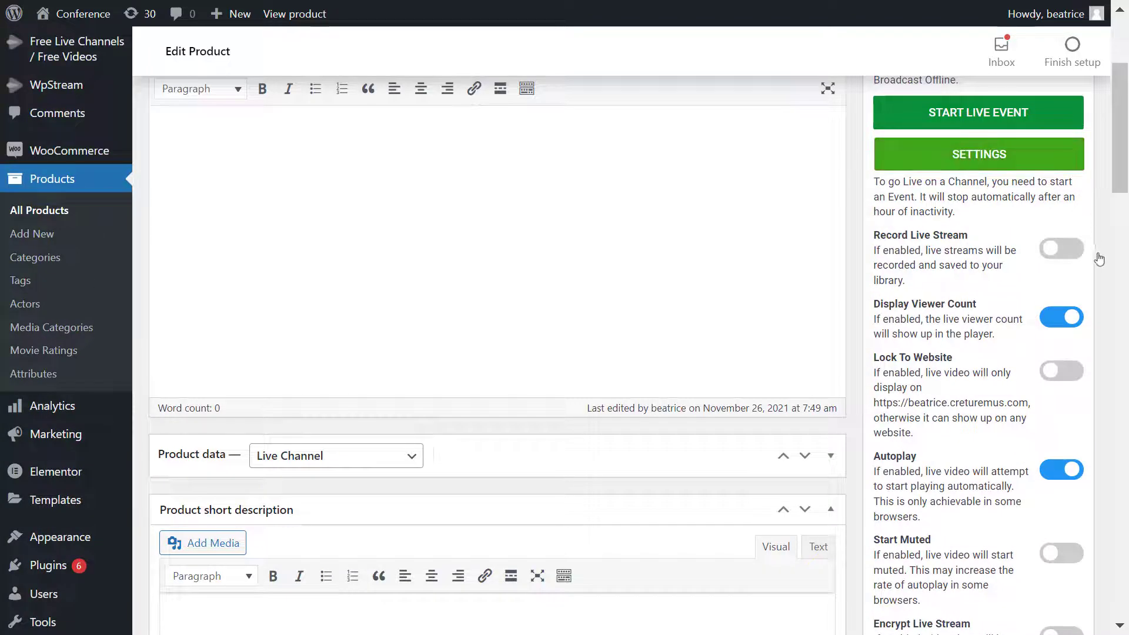
pyautogui.scroll(3)
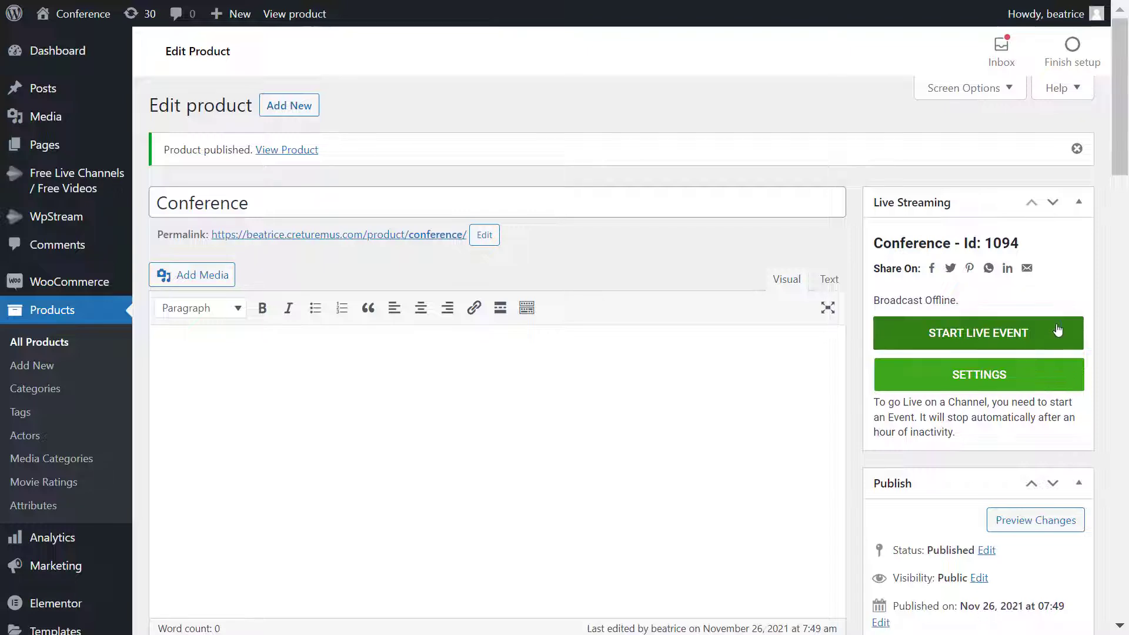
pyautogui.click(978, 333)
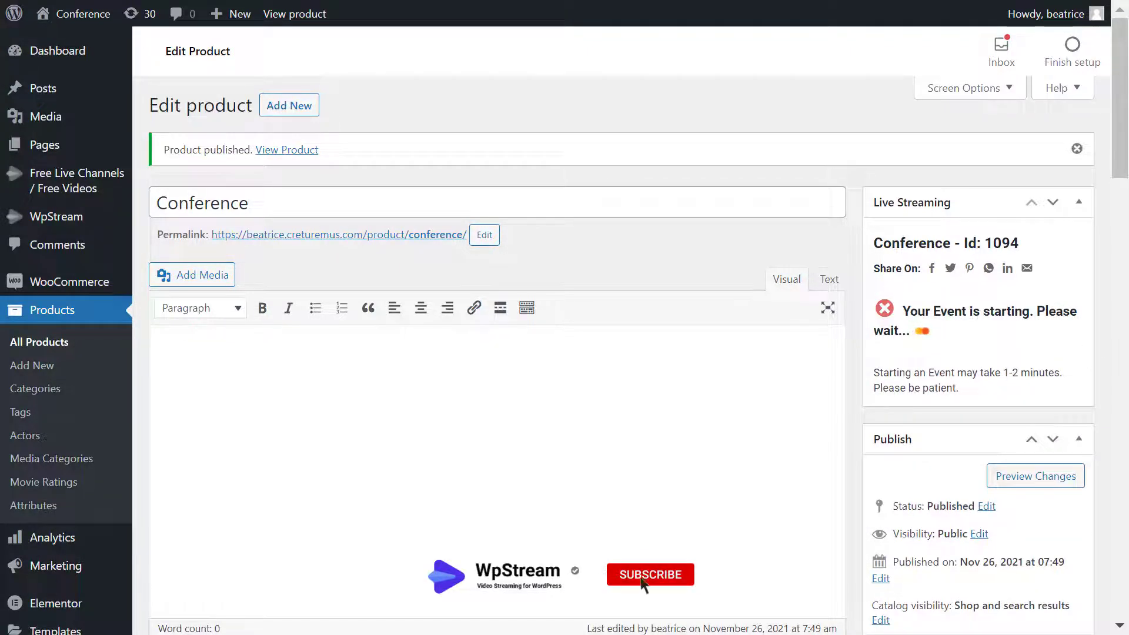
pyautogui.click(363, 619)
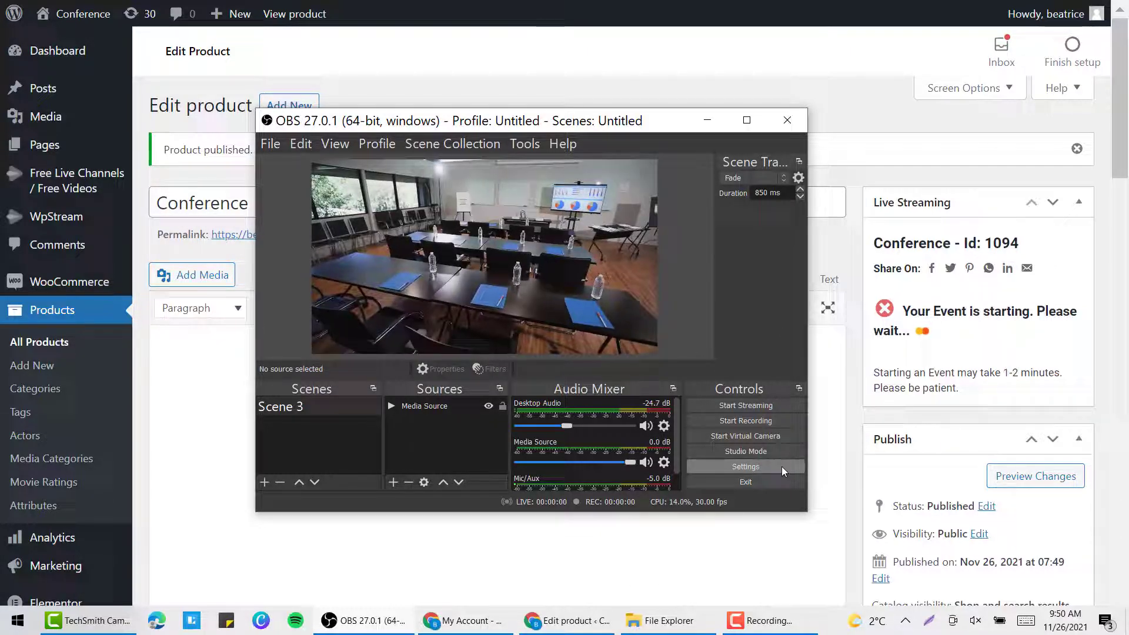
# - Save the Conference server and stream key in OBS Stream settings and start streaming
pyautogui.click(745, 467)
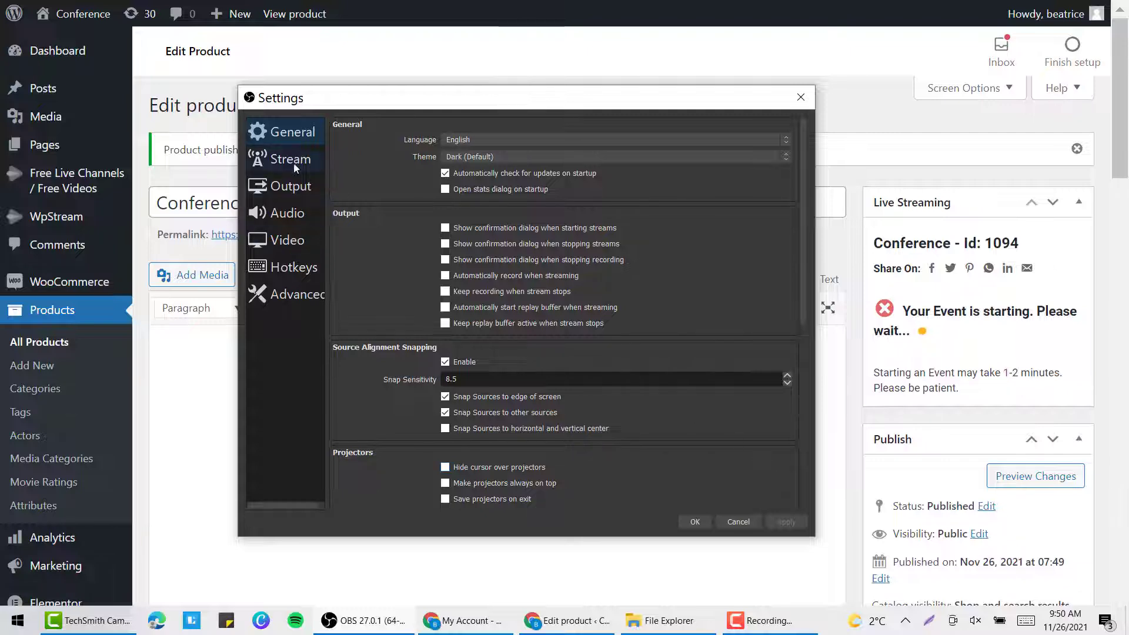
pyautogui.click(291, 160)
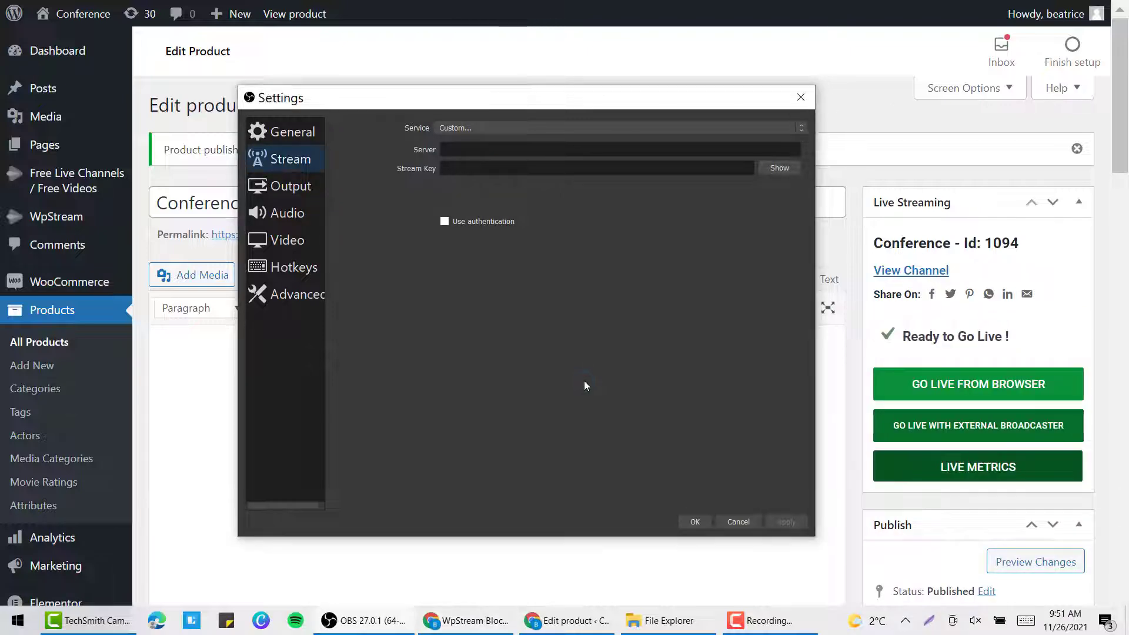
pyautogui.moveTo(961, 356)
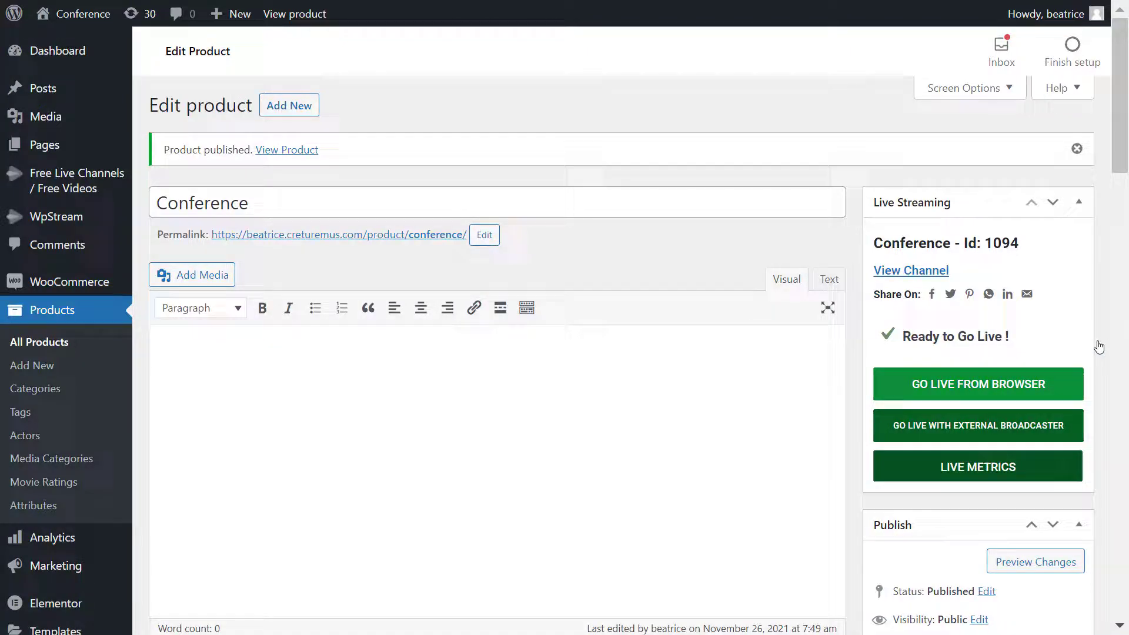
pyautogui.moveTo(978, 466)
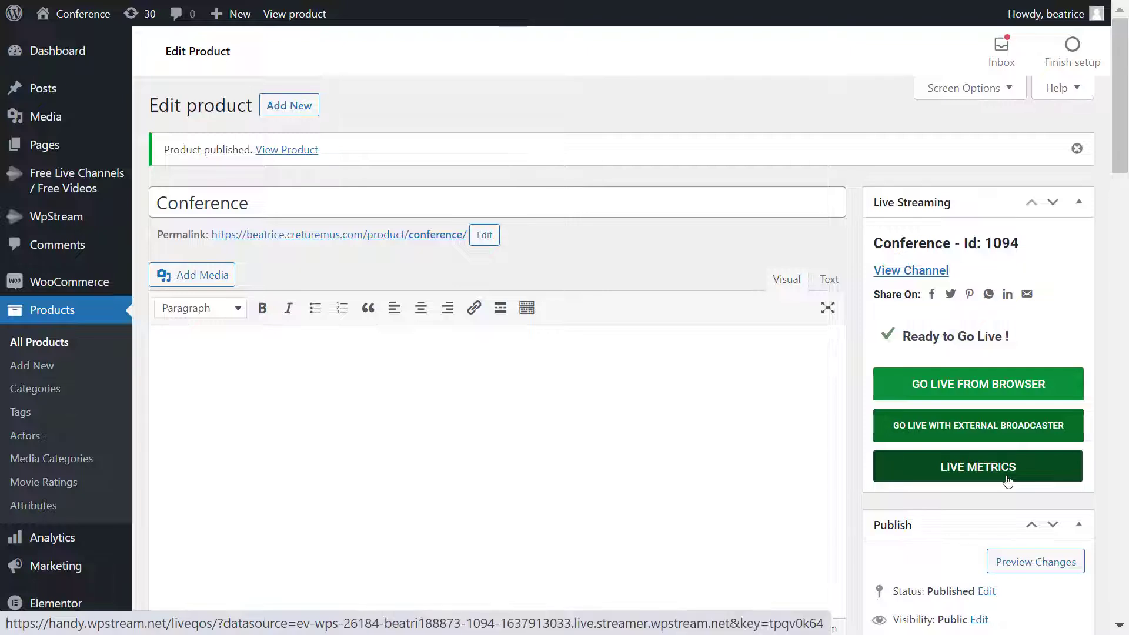
pyautogui.moveTo(993, 442)
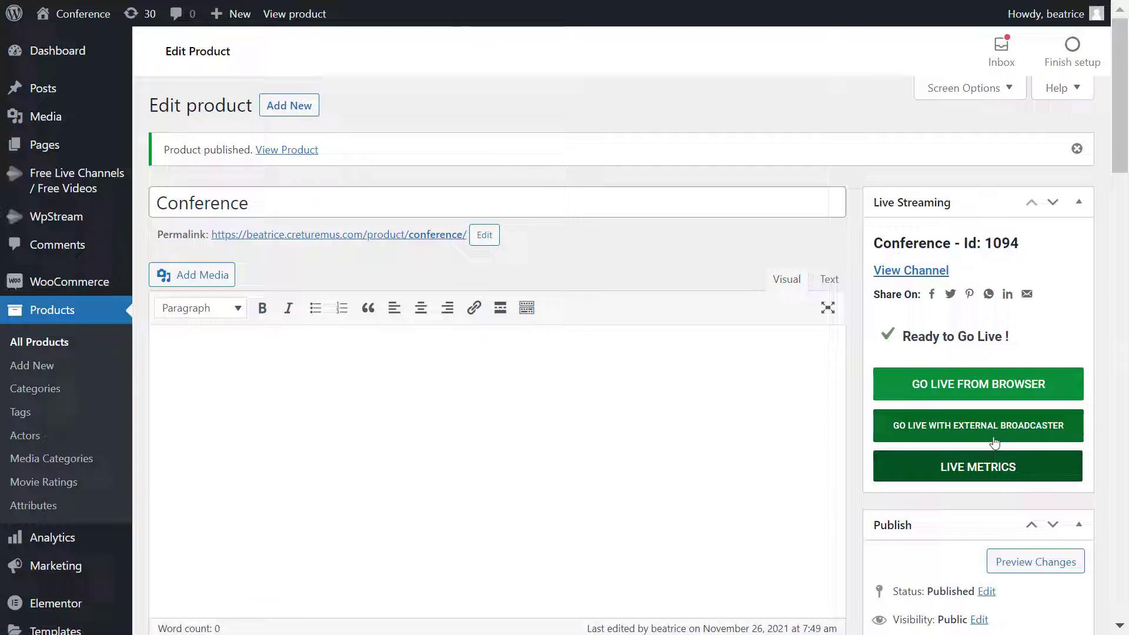
pyautogui.click(977, 426)
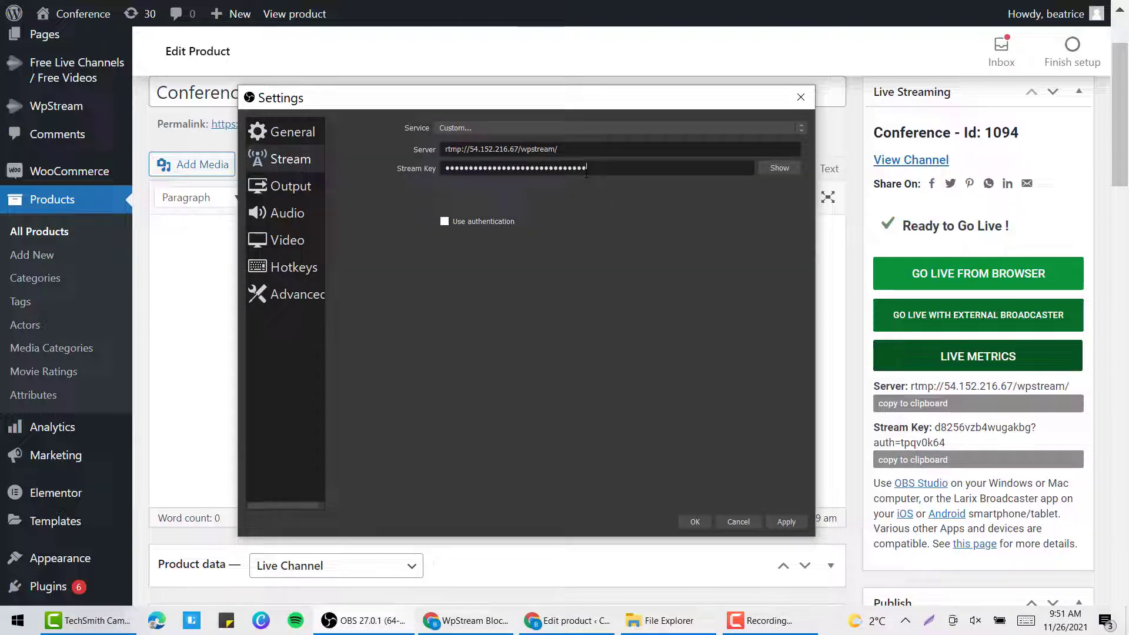
pyautogui.click(693, 521)
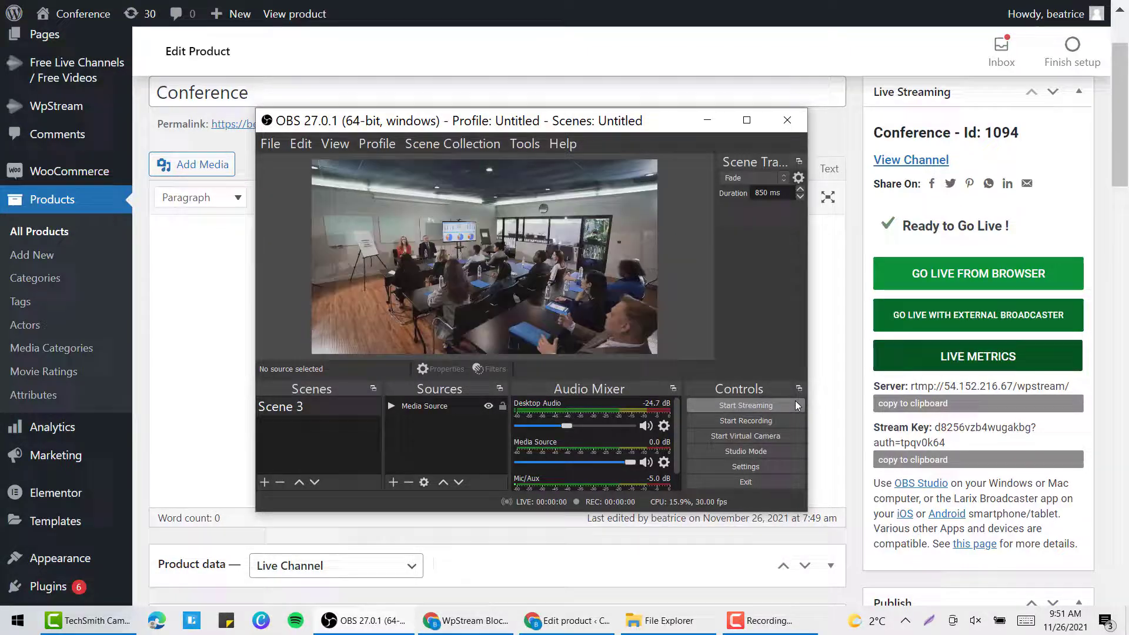
pyautogui.click(745, 405)
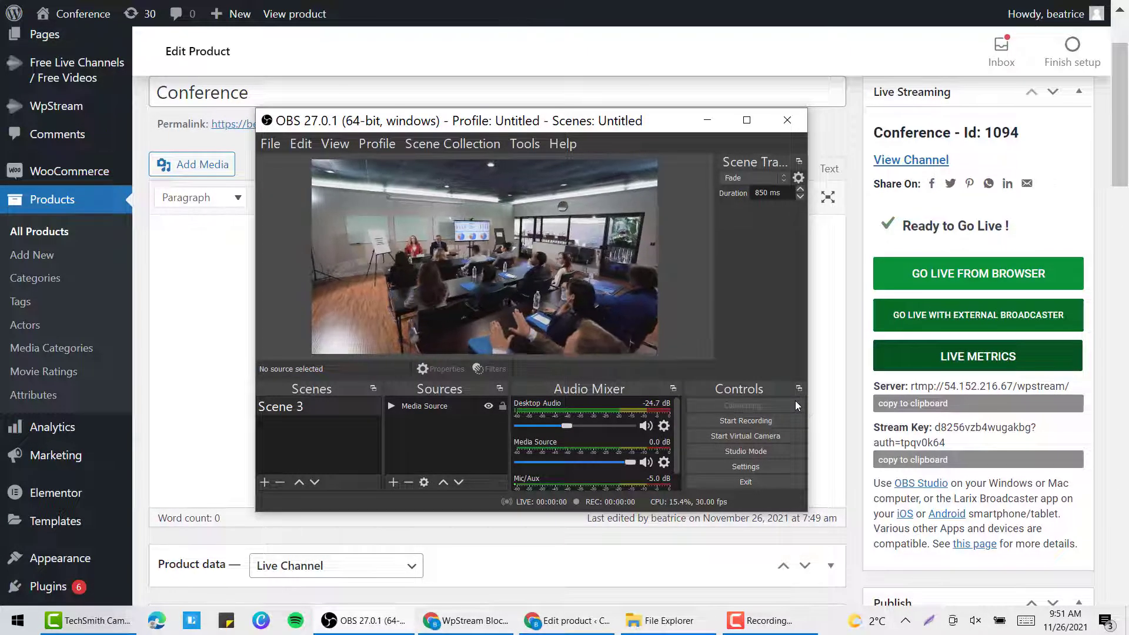
pyautogui.click(745, 405)
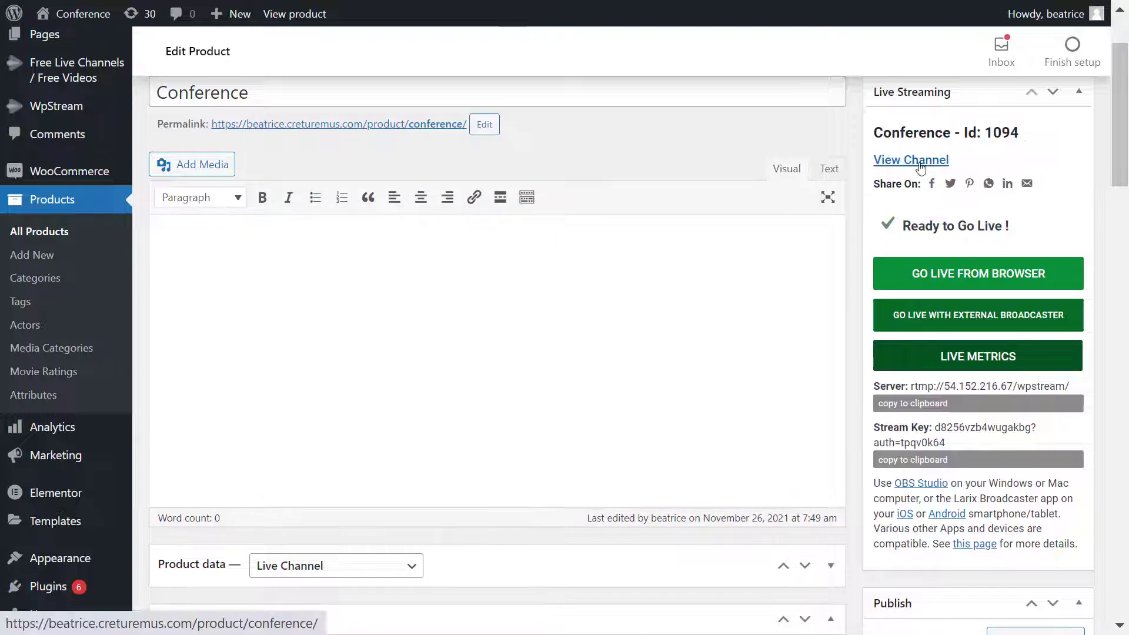
# - Open the Conference channel's storefront page, add it to cart, and view the cart
pyautogui.click(910, 160)
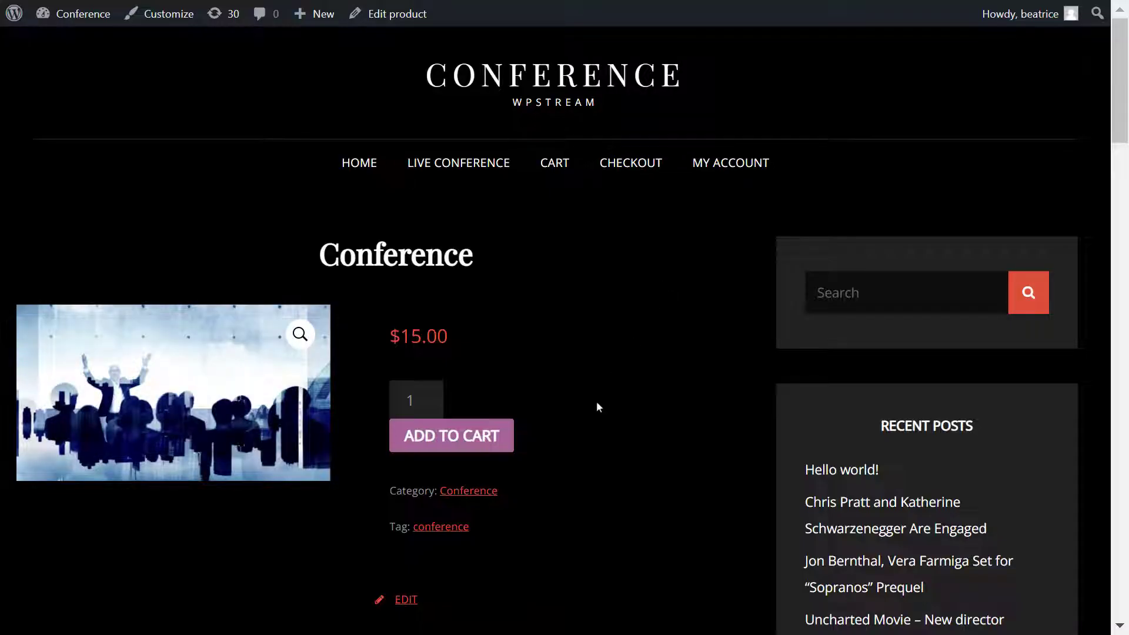
pyautogui.moveTo(572, 455)
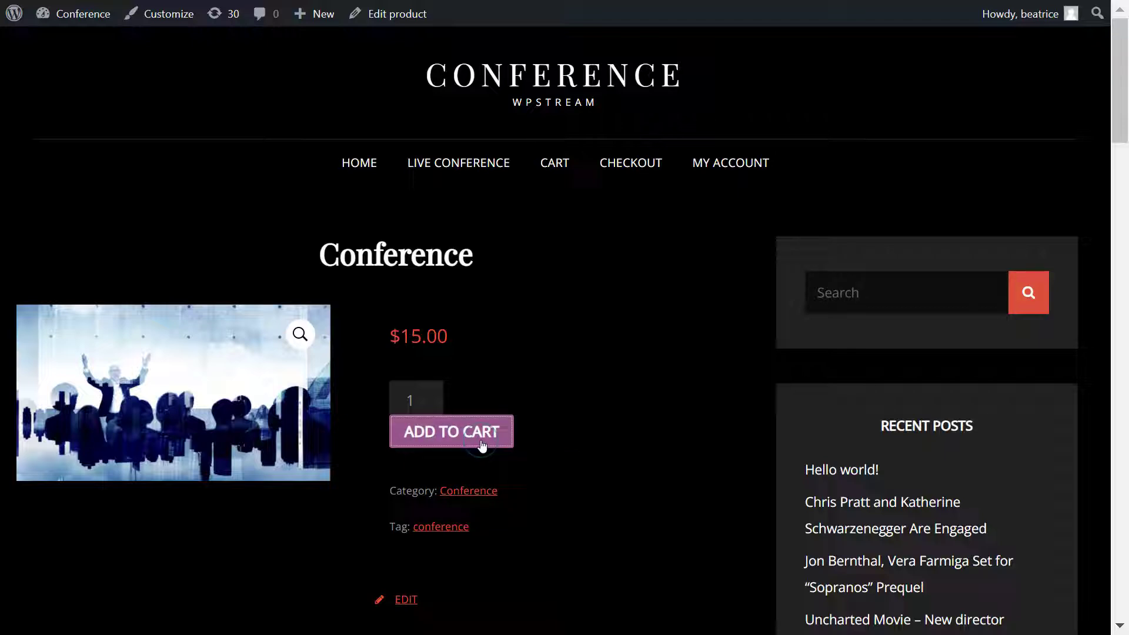
pyautogui.click(451, 431)
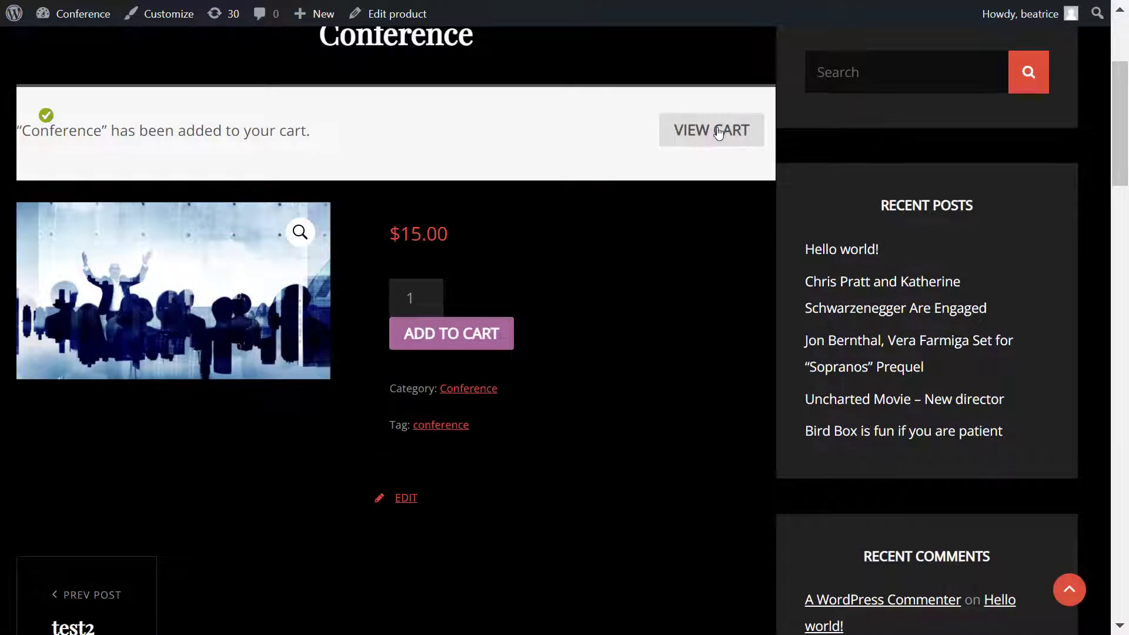
pyautogui.click(711, 130)
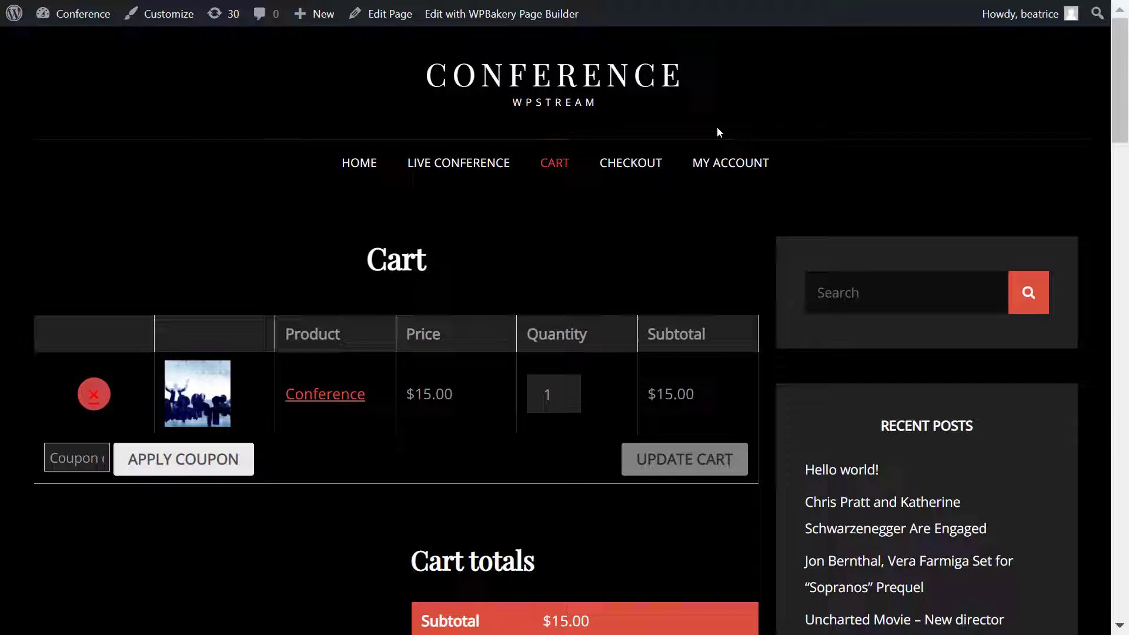
# - Check out and place the $15.00 Conference channel order by direct bank transfer
pyautogui.scroll(-3)
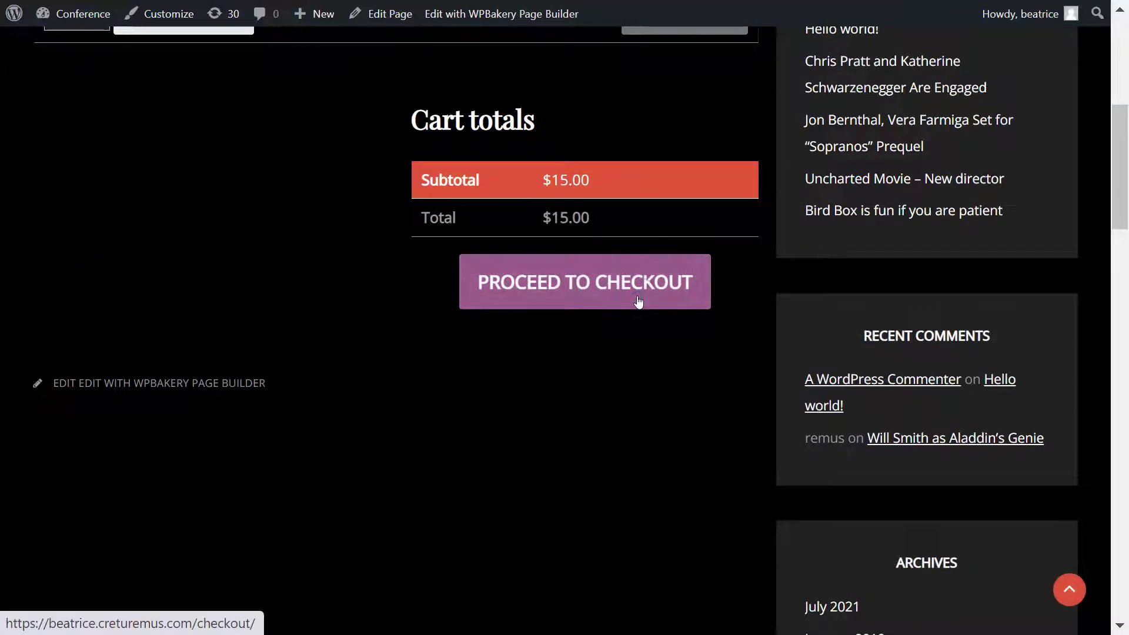
pyautogui.click(584, 282)
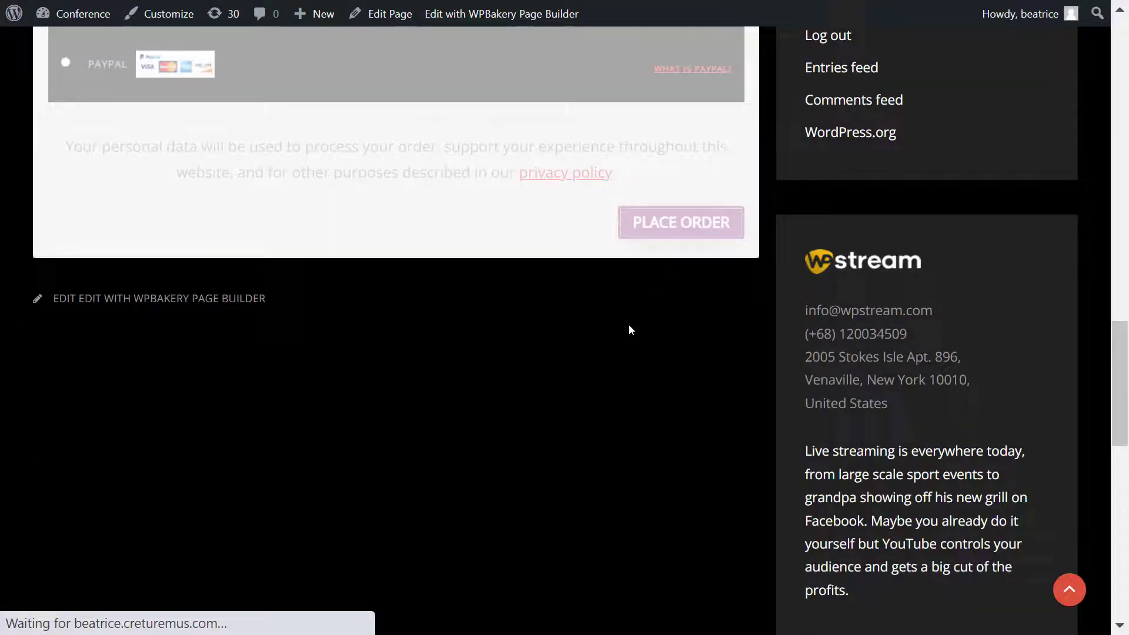
pyautogui.click(679, 222)
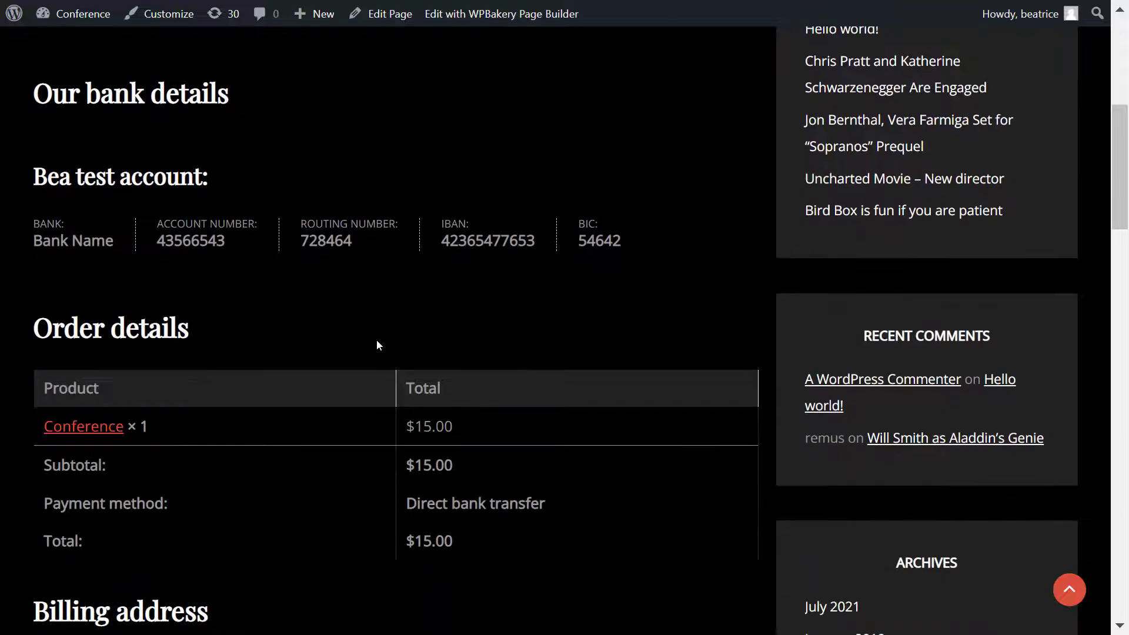
pyautogui.moveTo(87, 438)
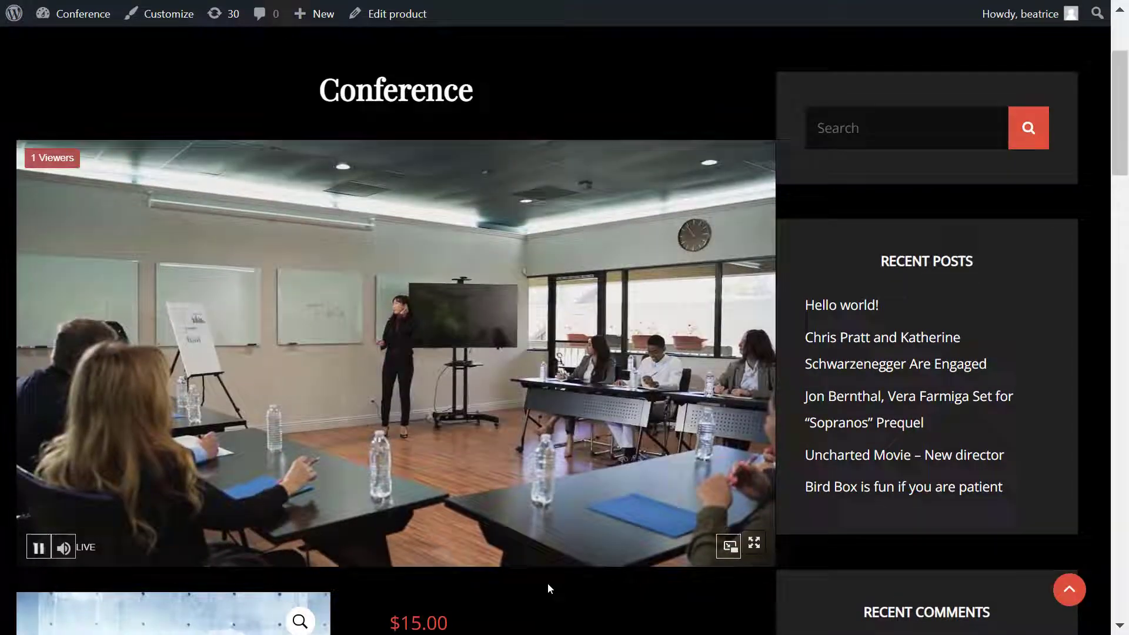
# - Open the Live Conference page from the site's top menu
pyautogui.scroll(3)
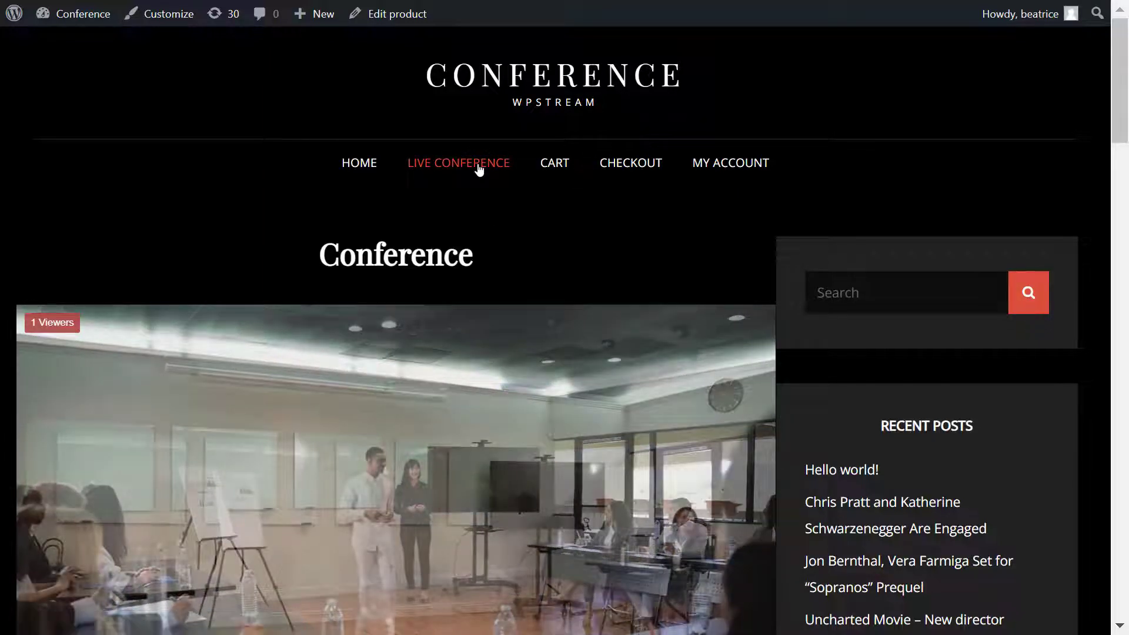
pyautogui.click(458, 163)
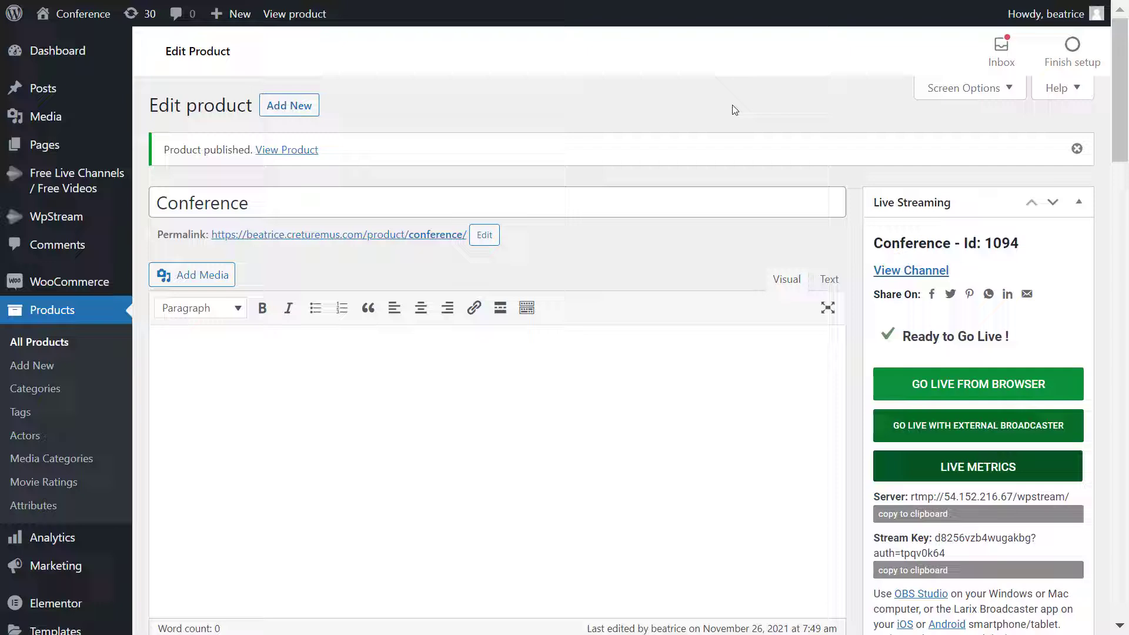
# - Copy Conference channel ID 1094 and open Live Conference in the WPBakery front-end builder
pyautogui.doubleClick(1004, 243)
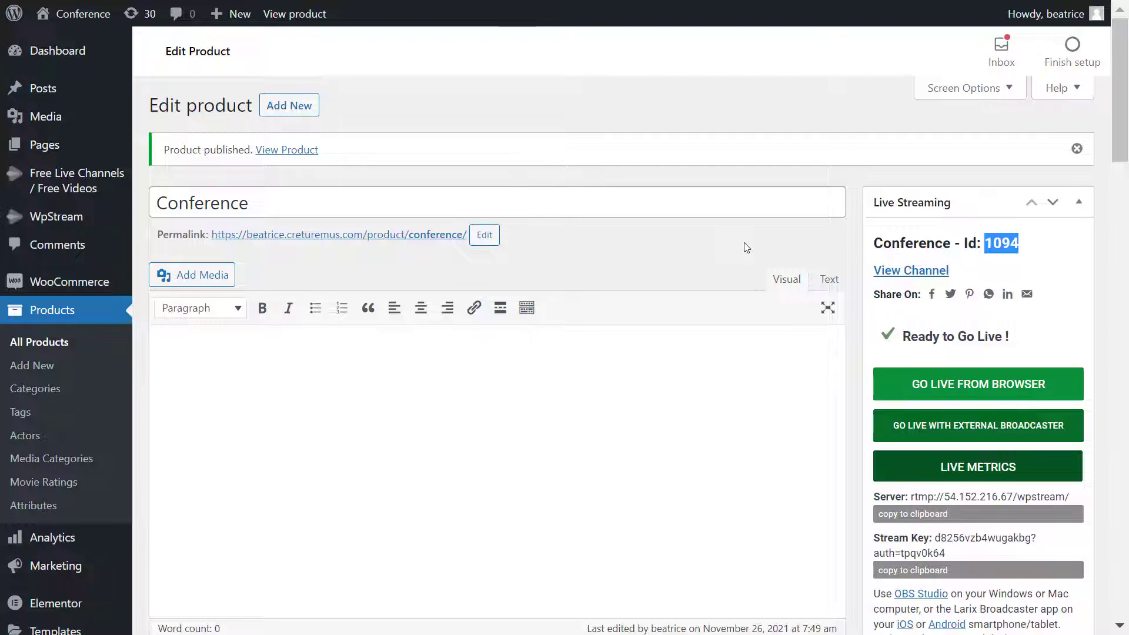
pyautogui.click(286, 149)
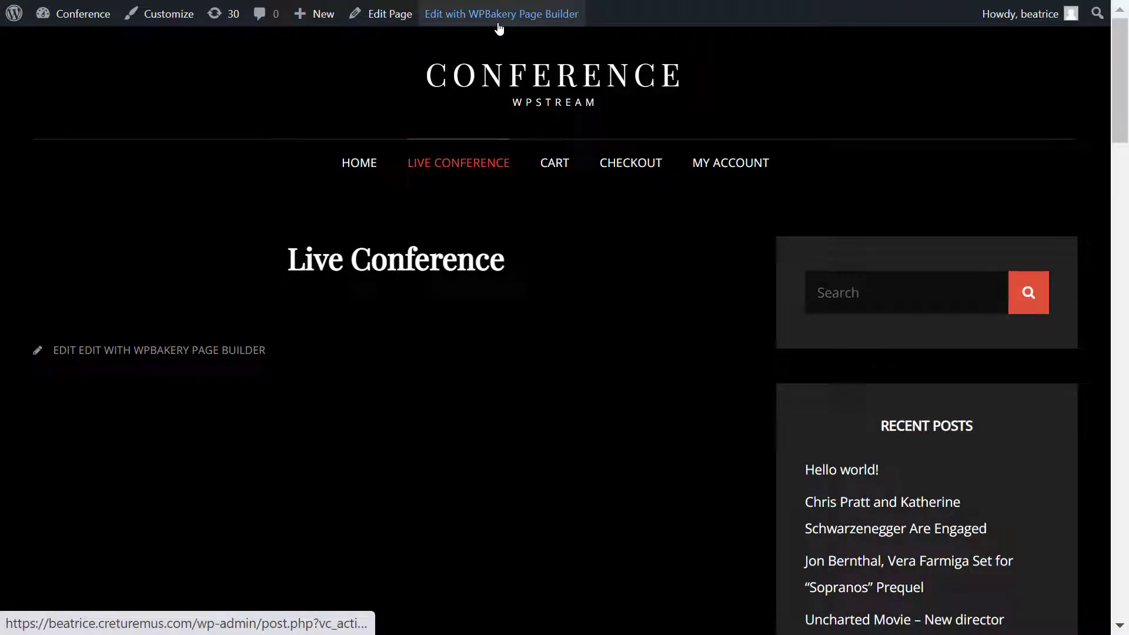
pyautogui.click(501, 14)
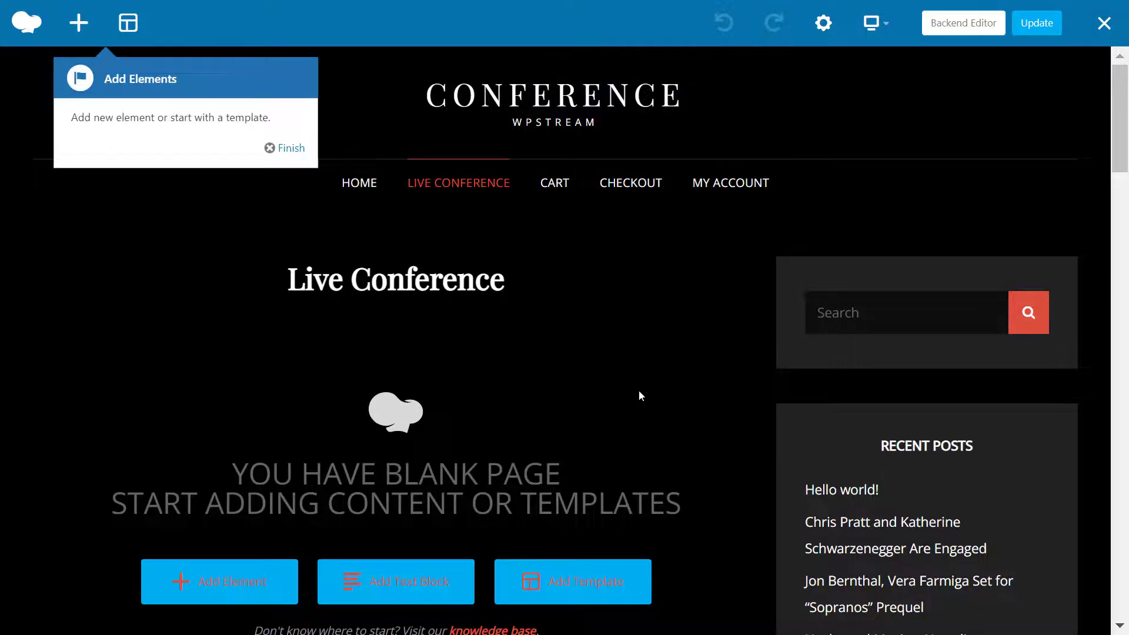
# - Search the element list for wpstream and insert a WpStream Player element
pyautogui.scroll(-3)
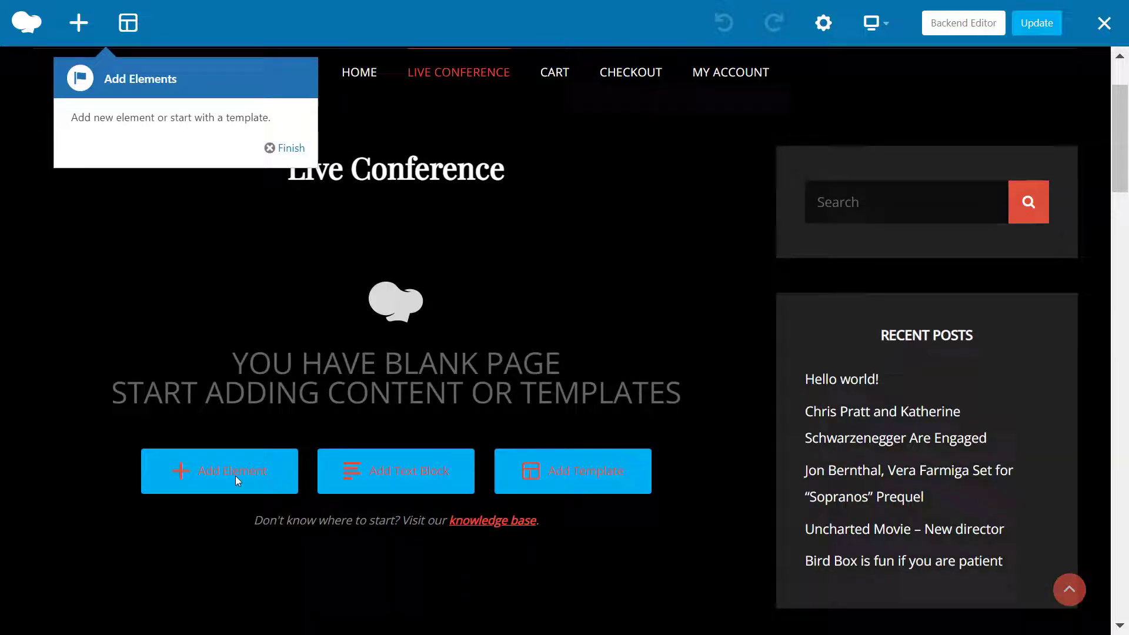
pyautogui.moveTo(195, 473)
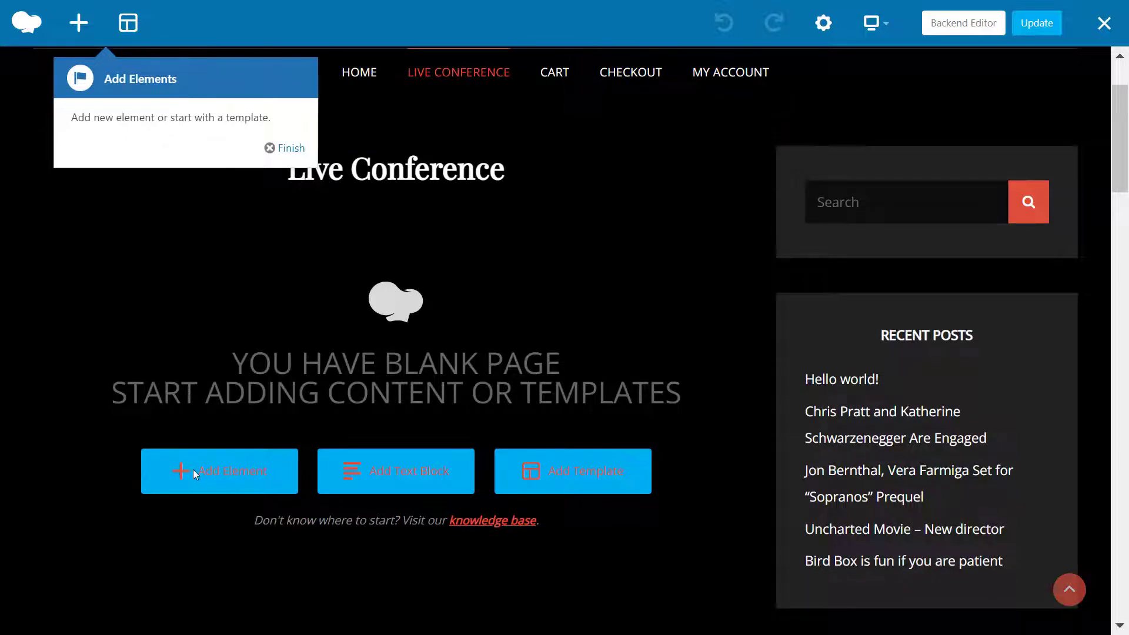
pyautogui.click(219, 471)
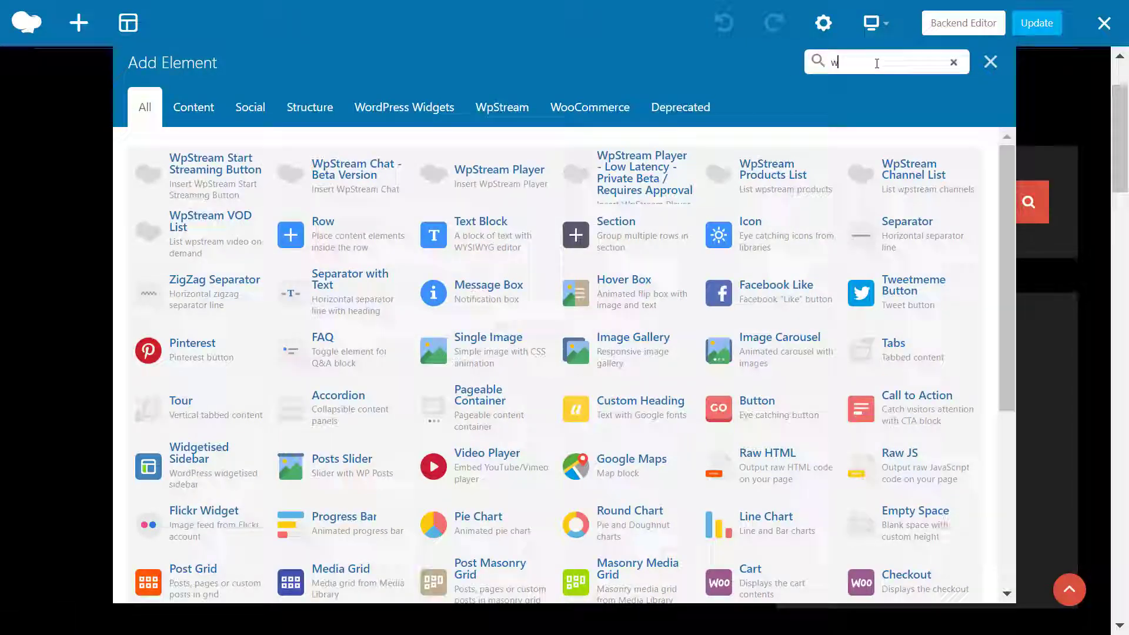
pyautogui.write('pstream')
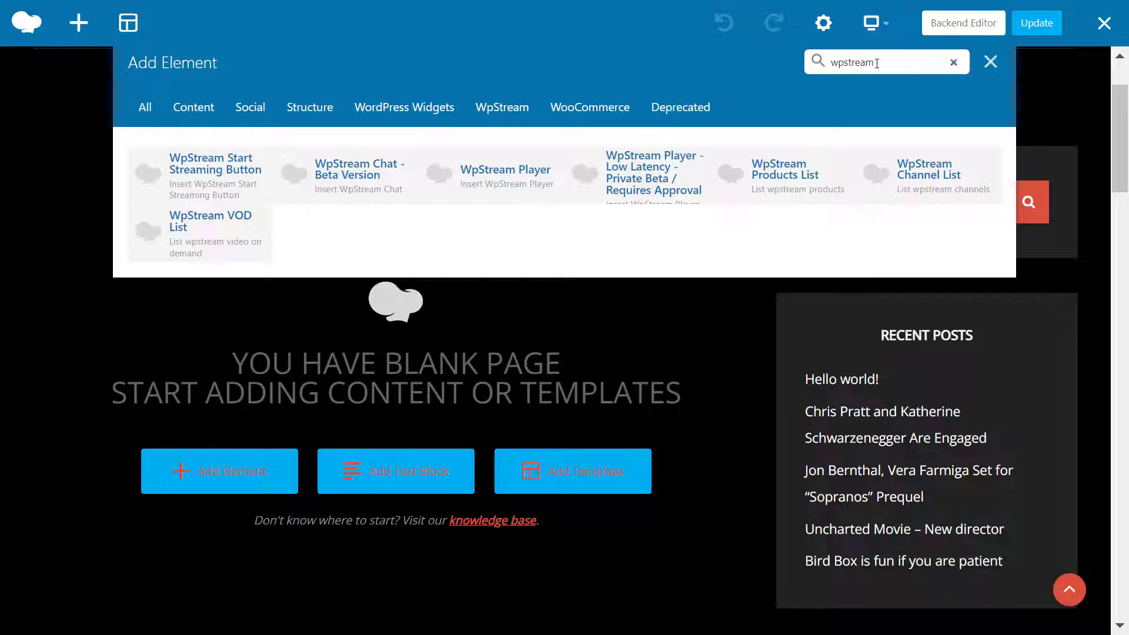
pyautogui.moveTo(500, 188)
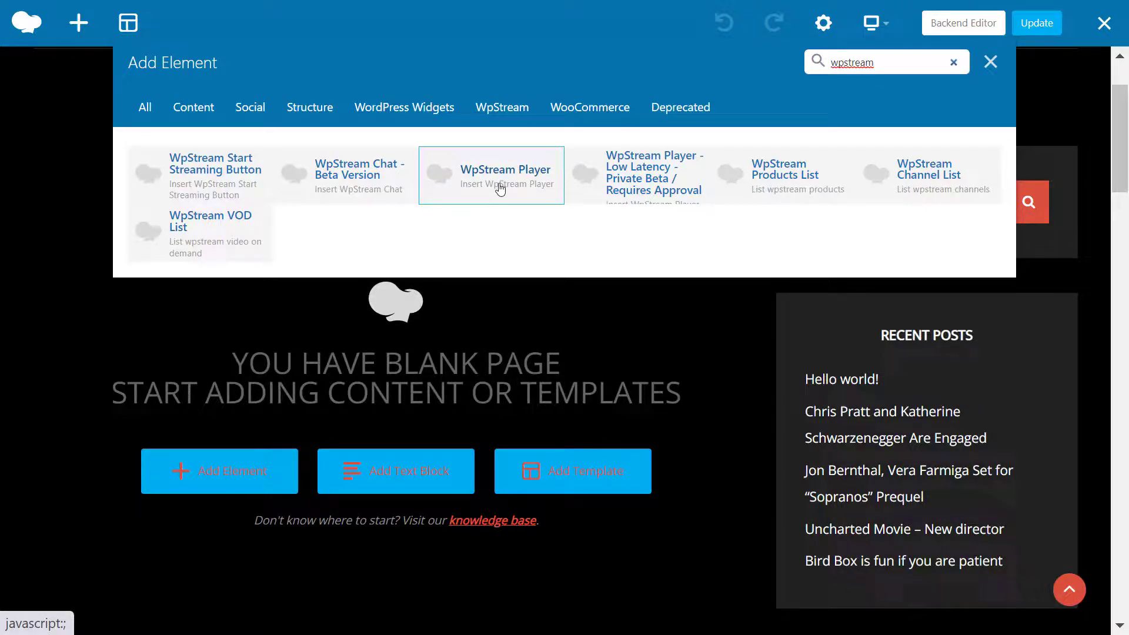
pyautogui.click(508, 170)
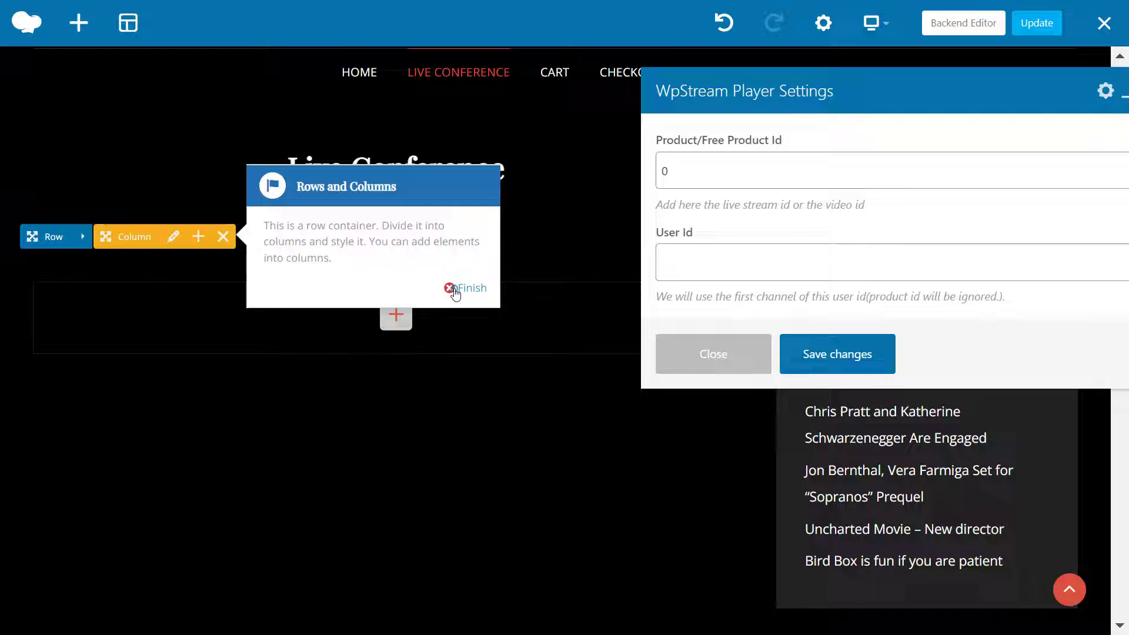
# - Set the WpStream Player's Product Id to 1094 and save its settings
pyautogui.click(449, 288)
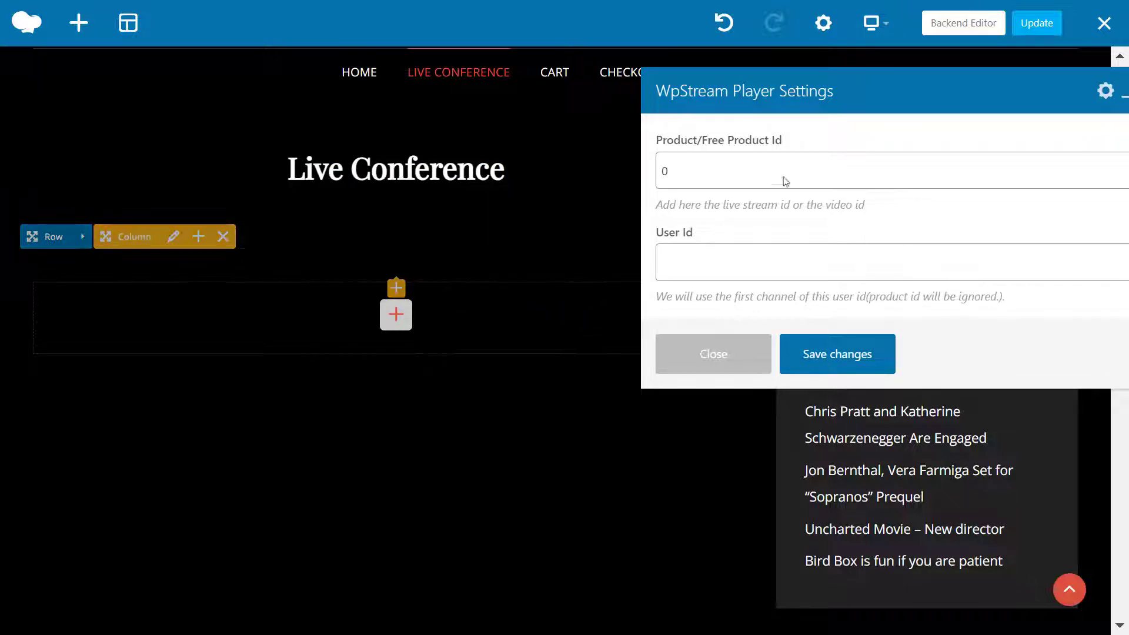
pyautogui.click(792, 170)
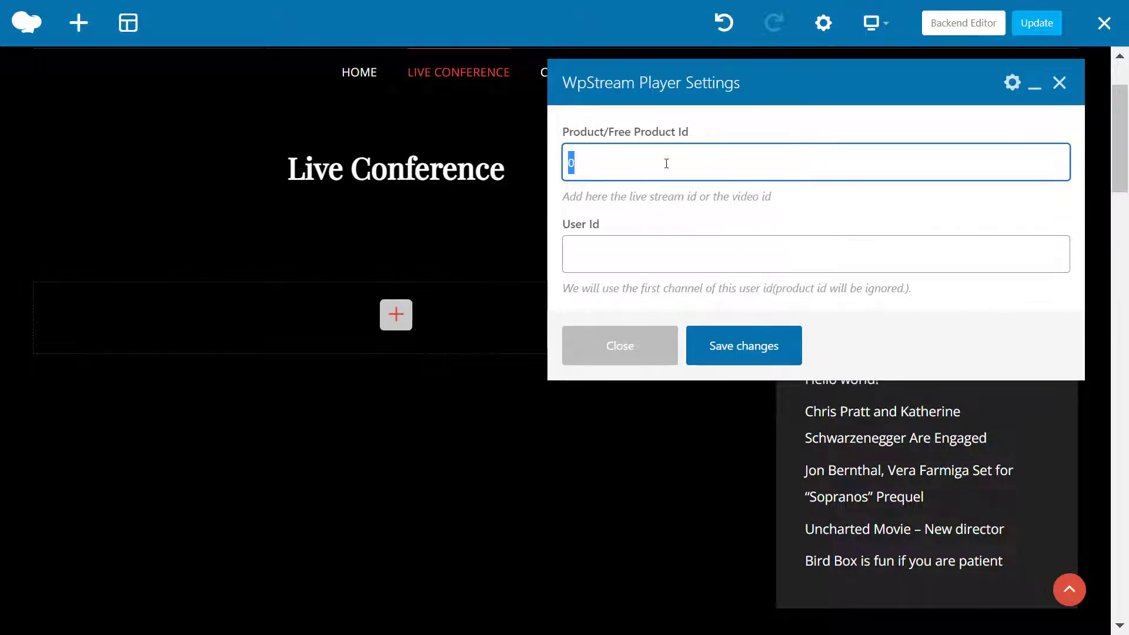
pyautogui.write('1094')
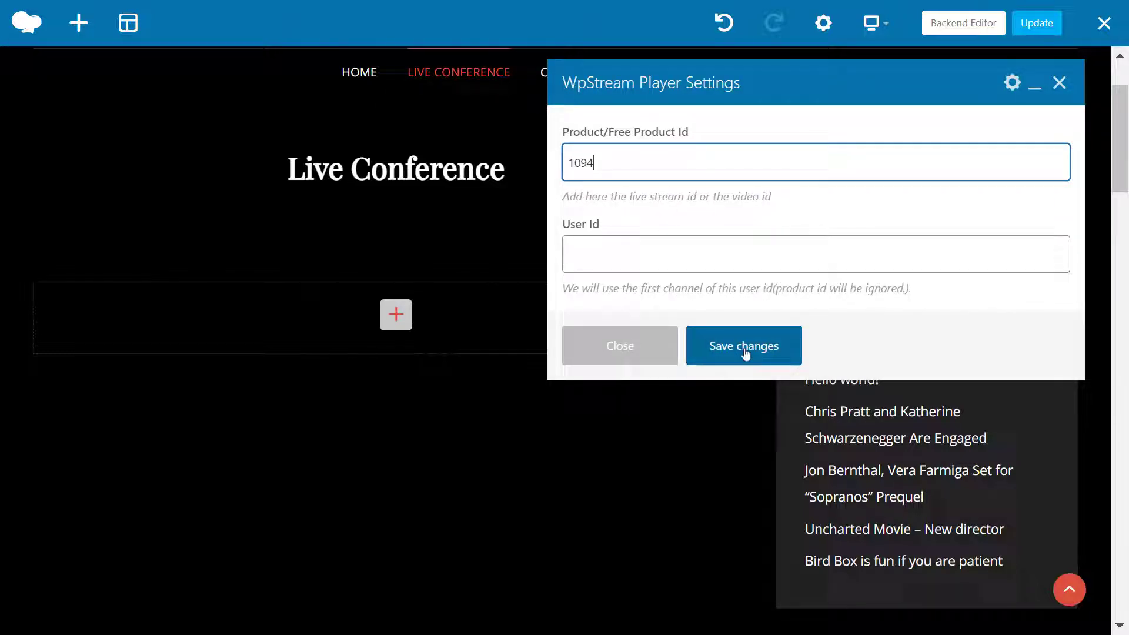
pyautogui.click(743, 345)
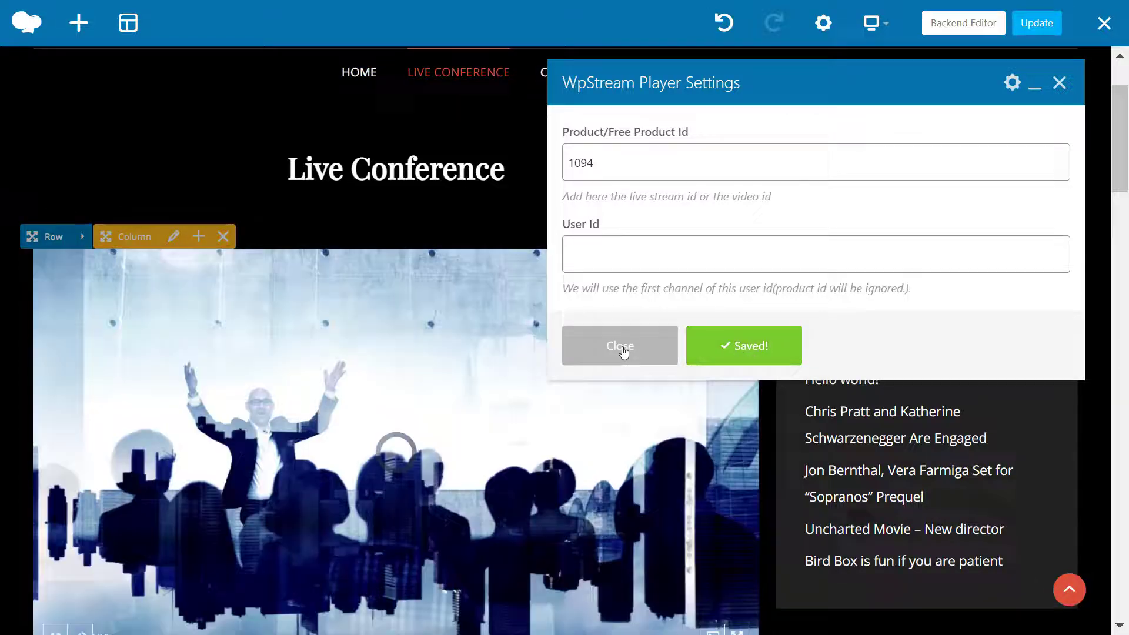
pyautogui.click(619, 346)
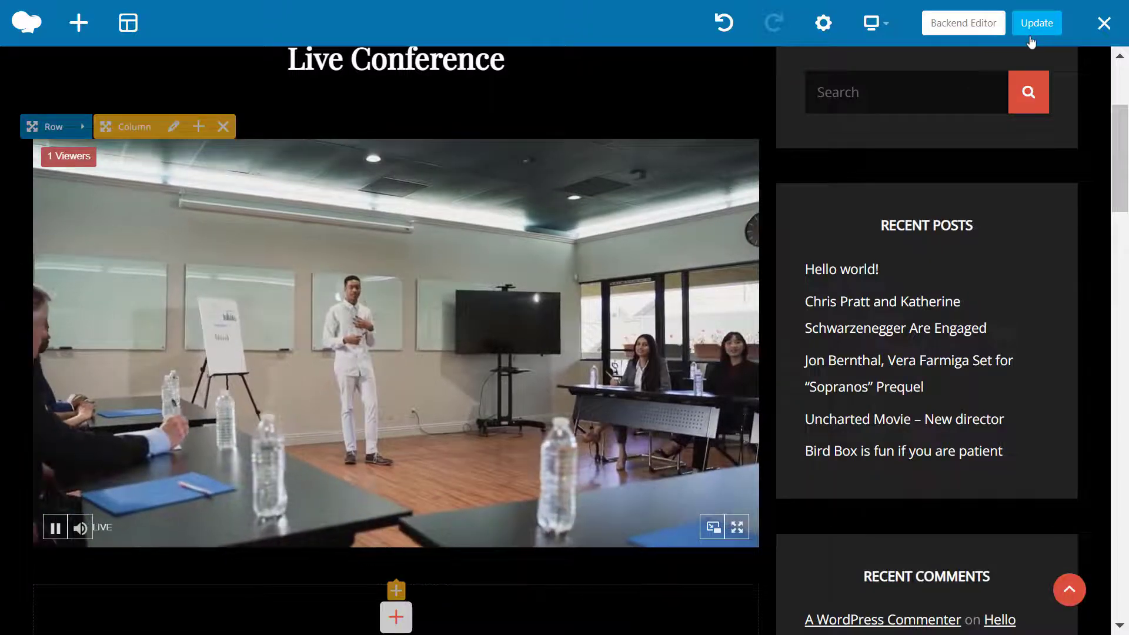
# - Update the Live Conference page and exit the WPBakery editor
pyautogui.click(1036, 23)
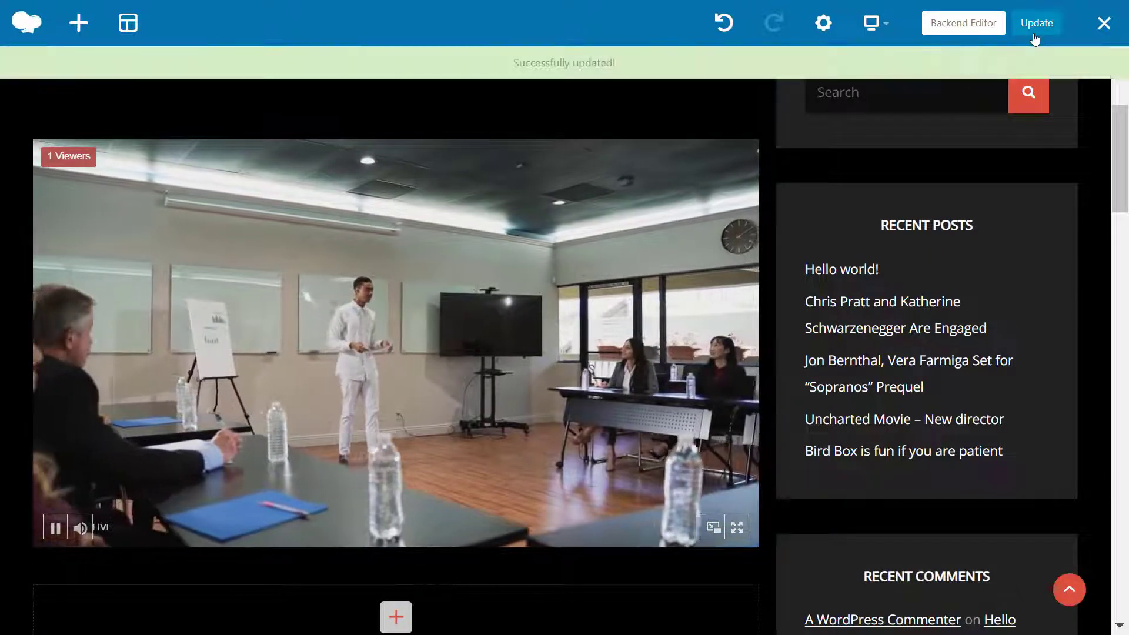
pyautogui.scroll(3)
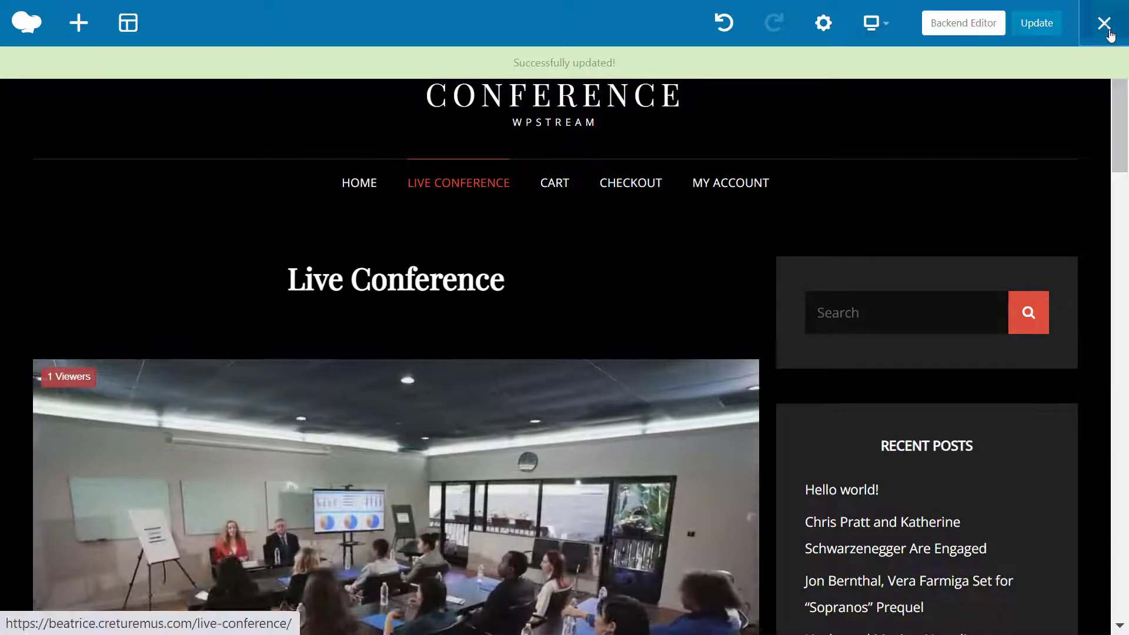
pyautogui.moveTo(646, 320)
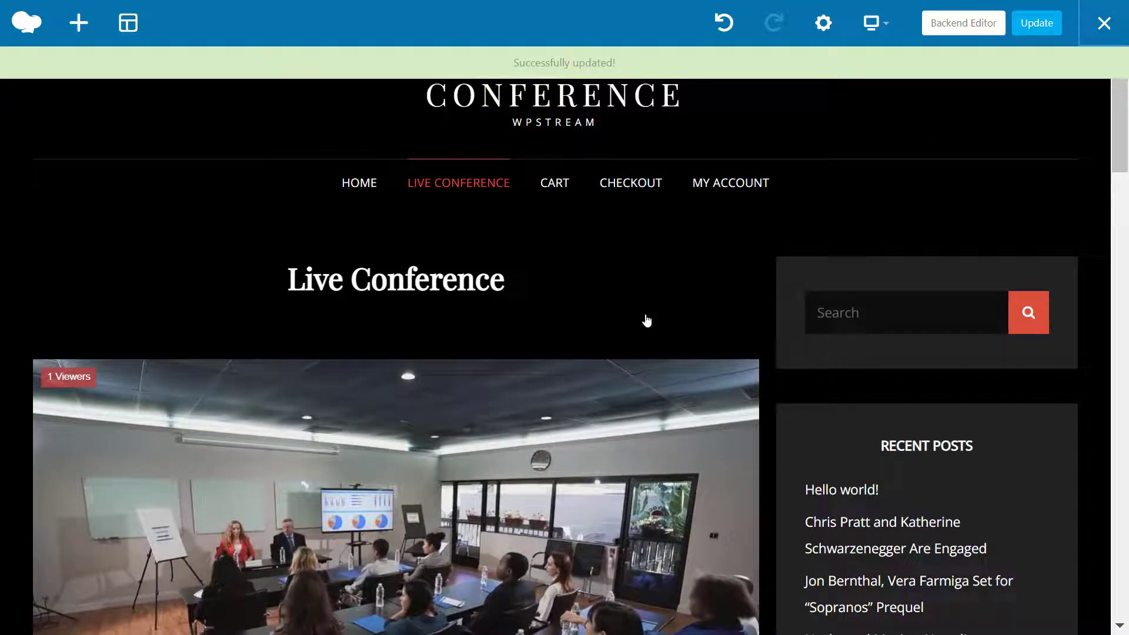
pyautogui.click(1103, 23)
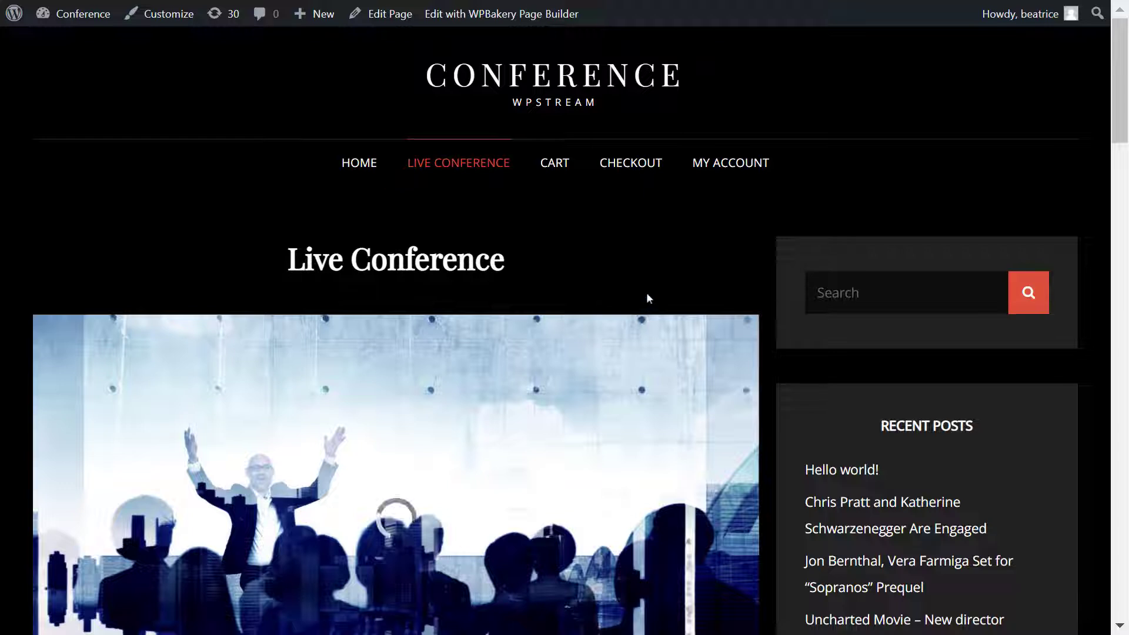
# - Watch the live stream in picture-in-picture and full screen, then bring OBS forward
pyautogui.scroll(-3)
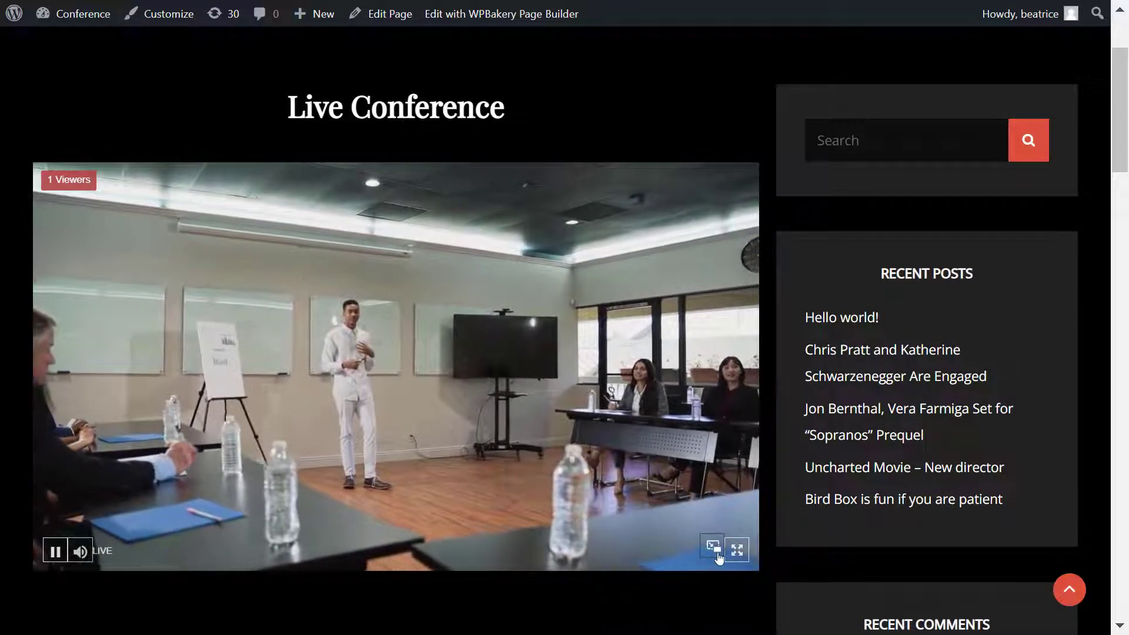
pyautogui.click(712, 551)
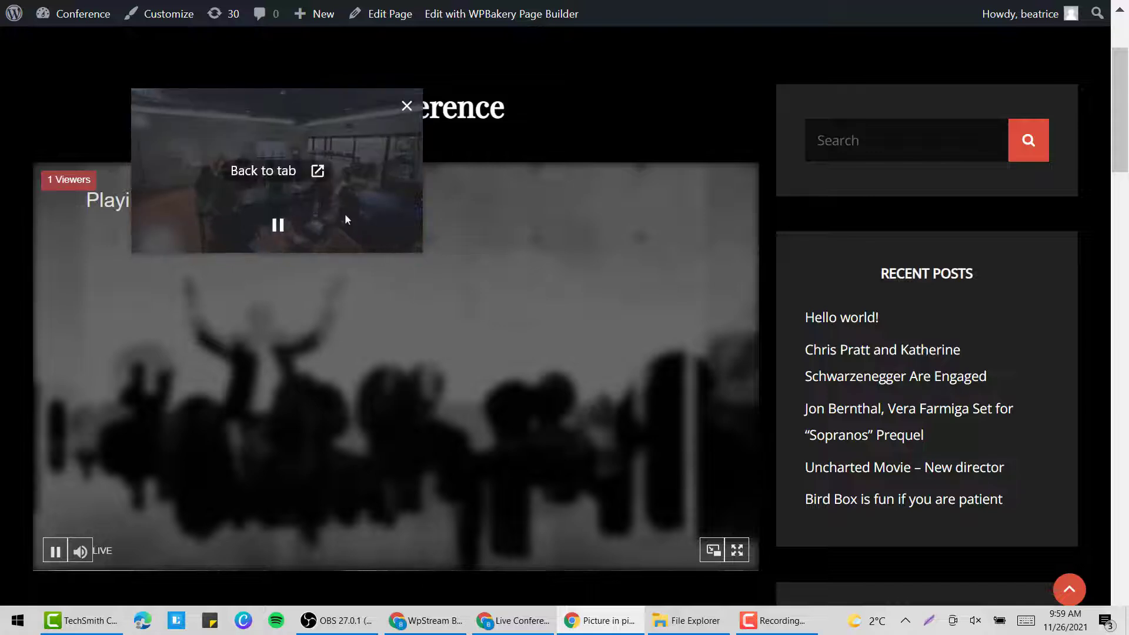
pyautogui.click(405, 105)
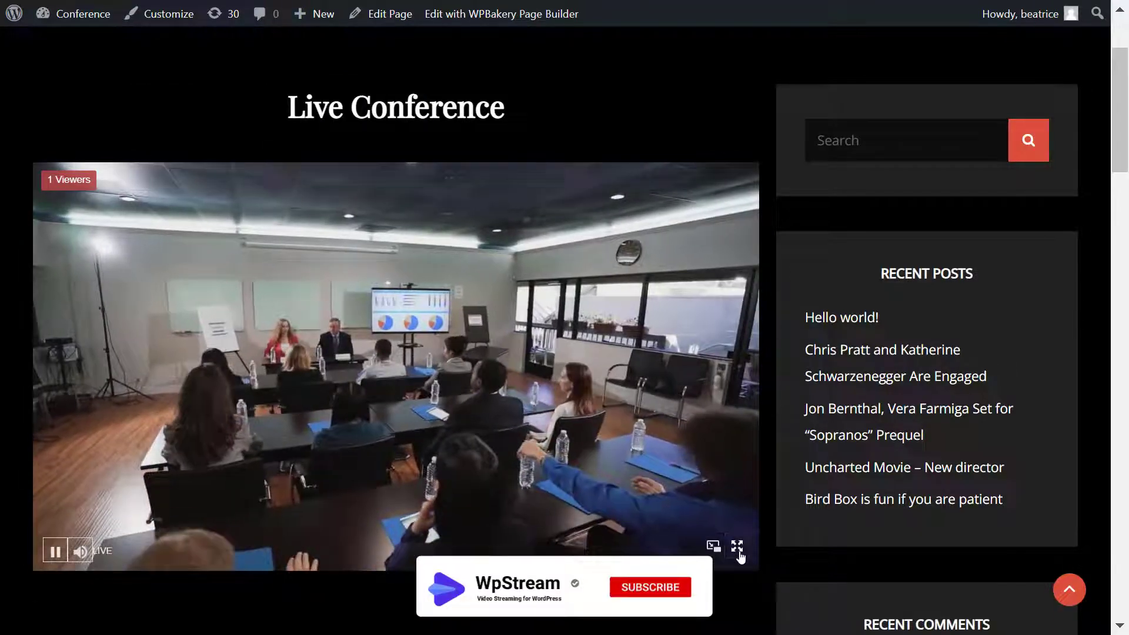
pyautogui.click(735, 546)
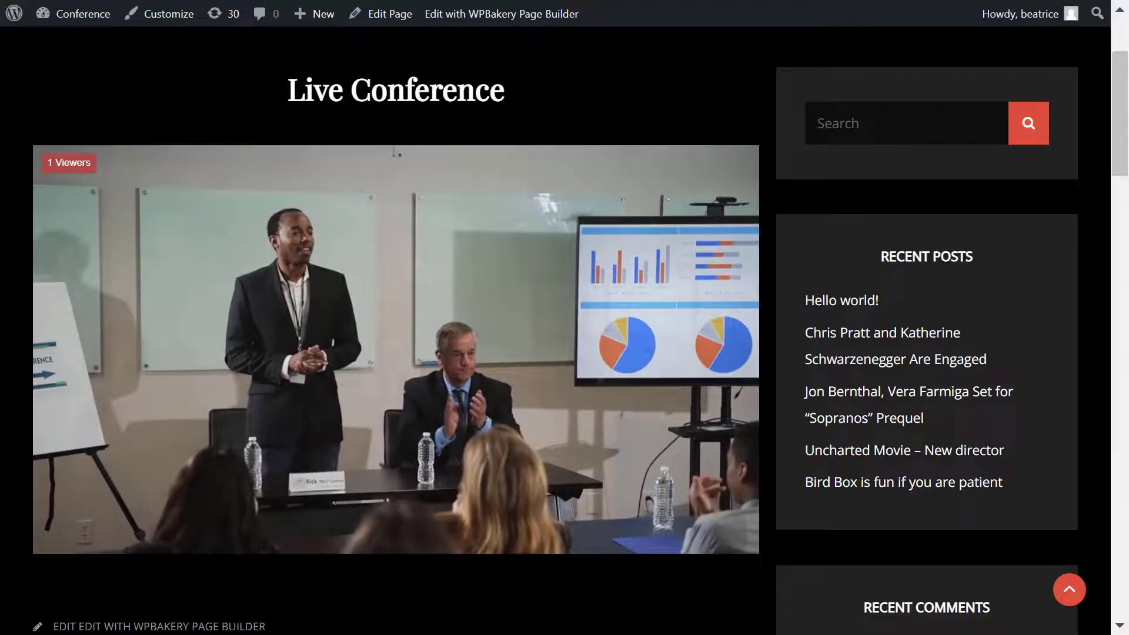
pyautogui.click(362, 620)
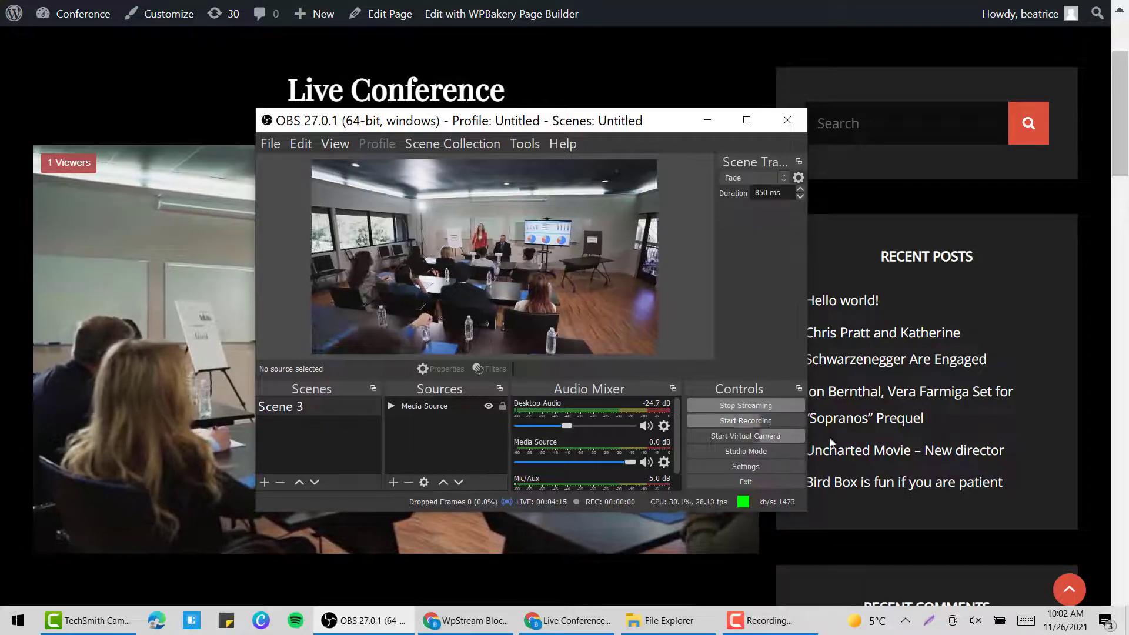
# - Stop streaming in OBS Studio and minimize its window
pyautogui.click(745, 404)
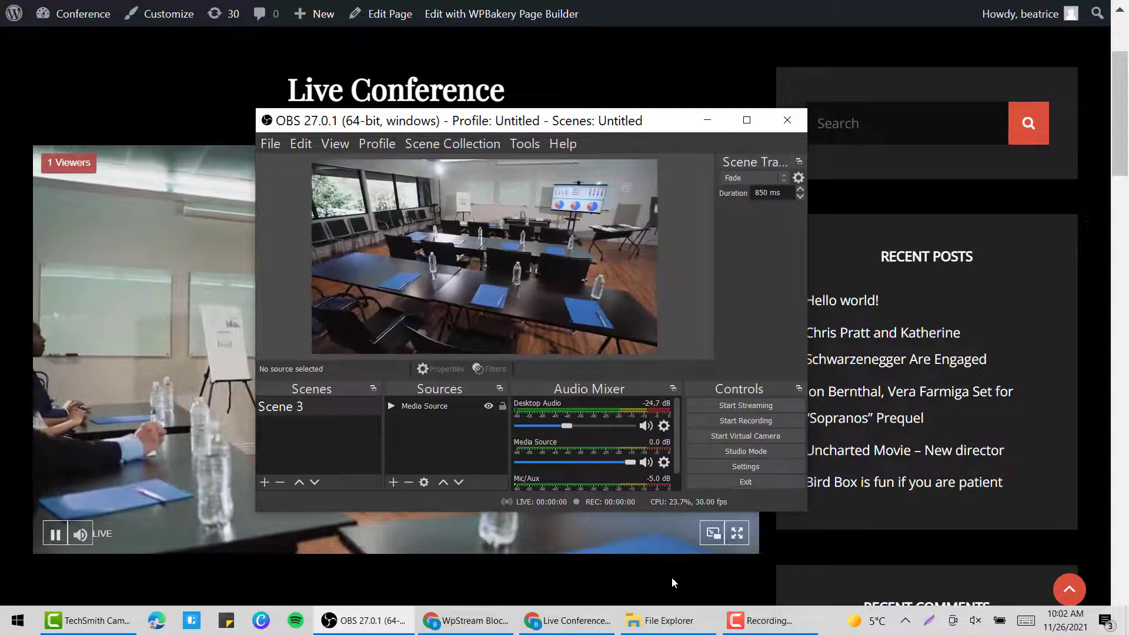
pyautogui.click(786, 120)
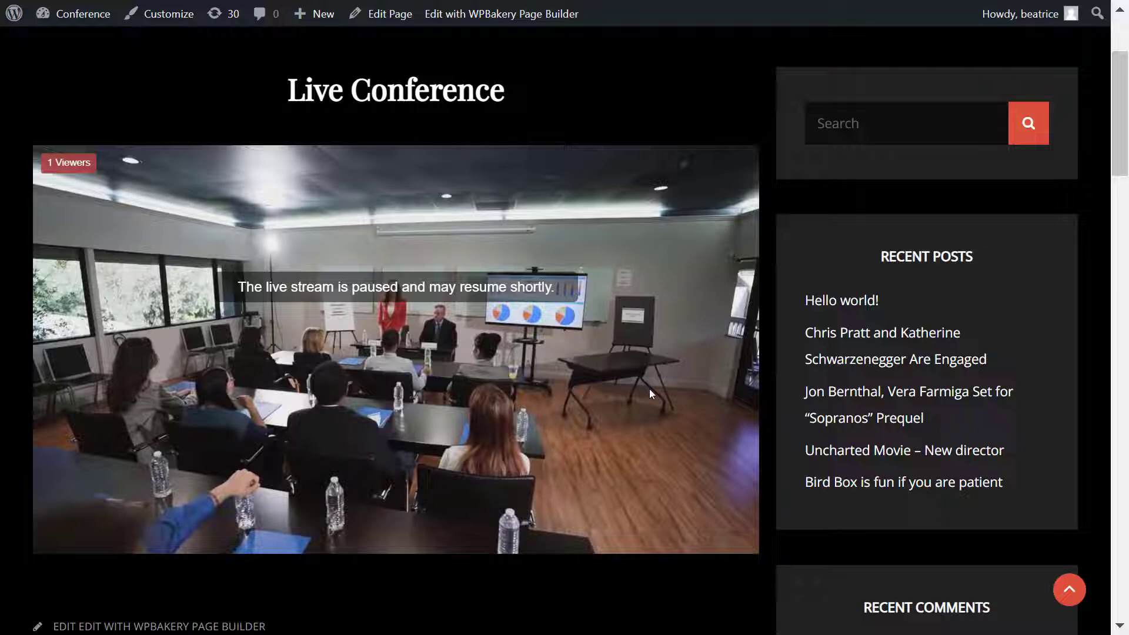
# - Return to the Conference site's Home page from the top navigation
pyautogui.scroll(3)
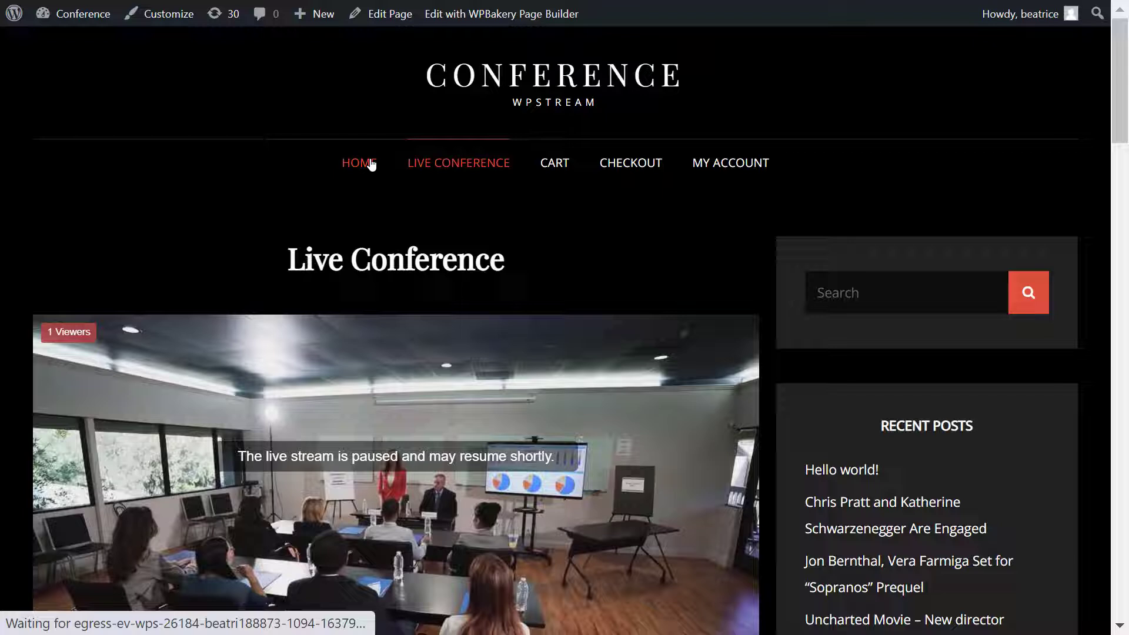
pyautogui.click(359, 162)
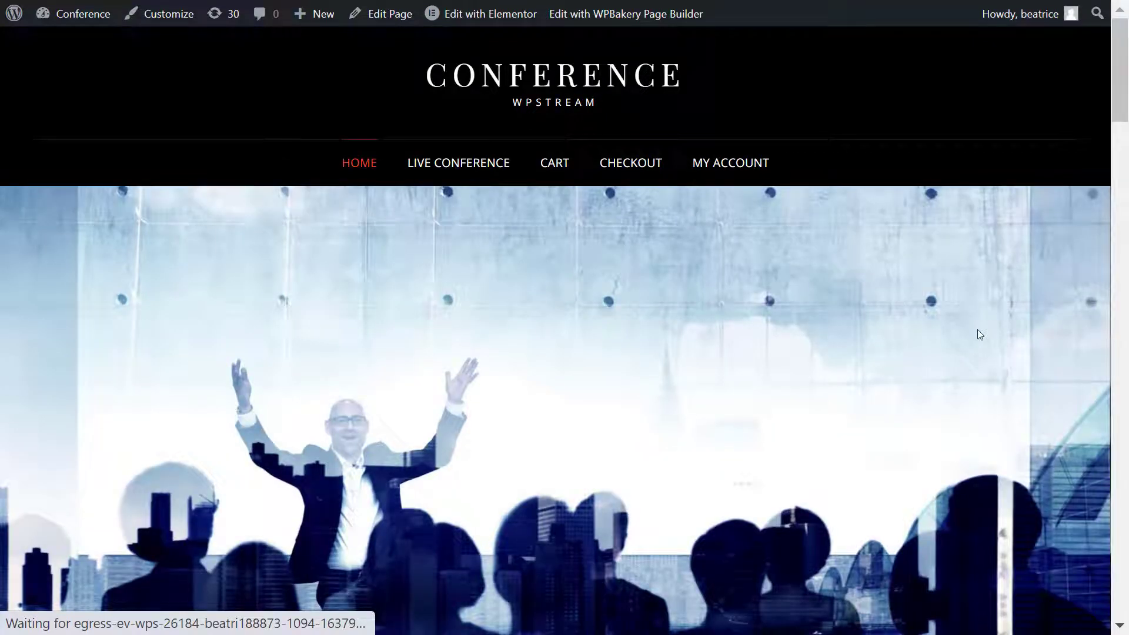
pyautogui.moveTo(1058, 281)
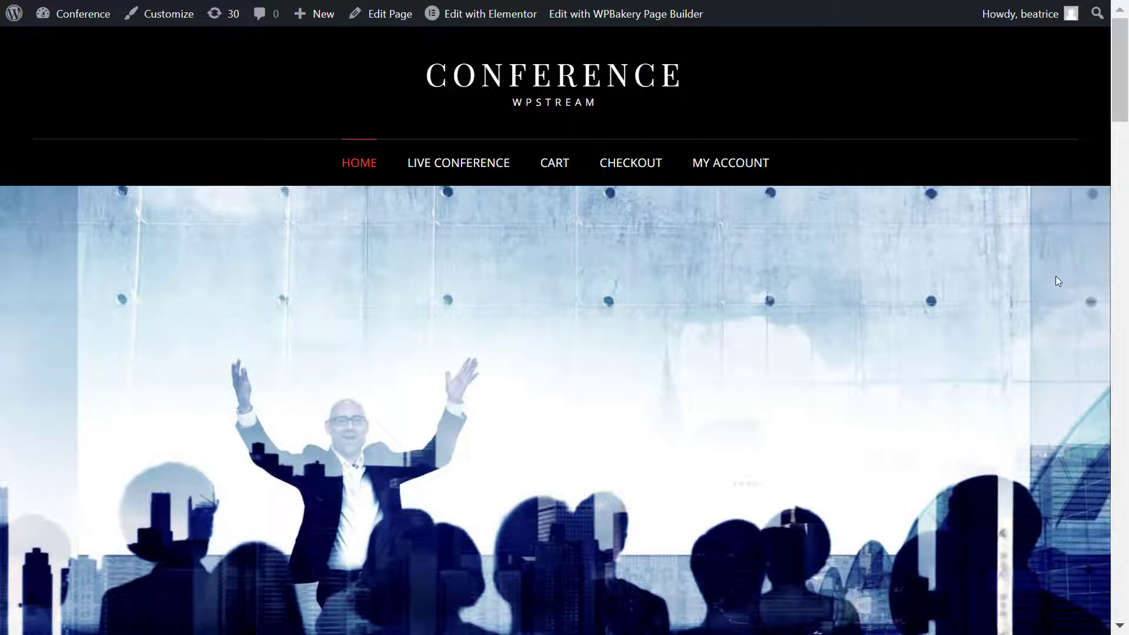
pyautogui.moveTo(1088, 301)
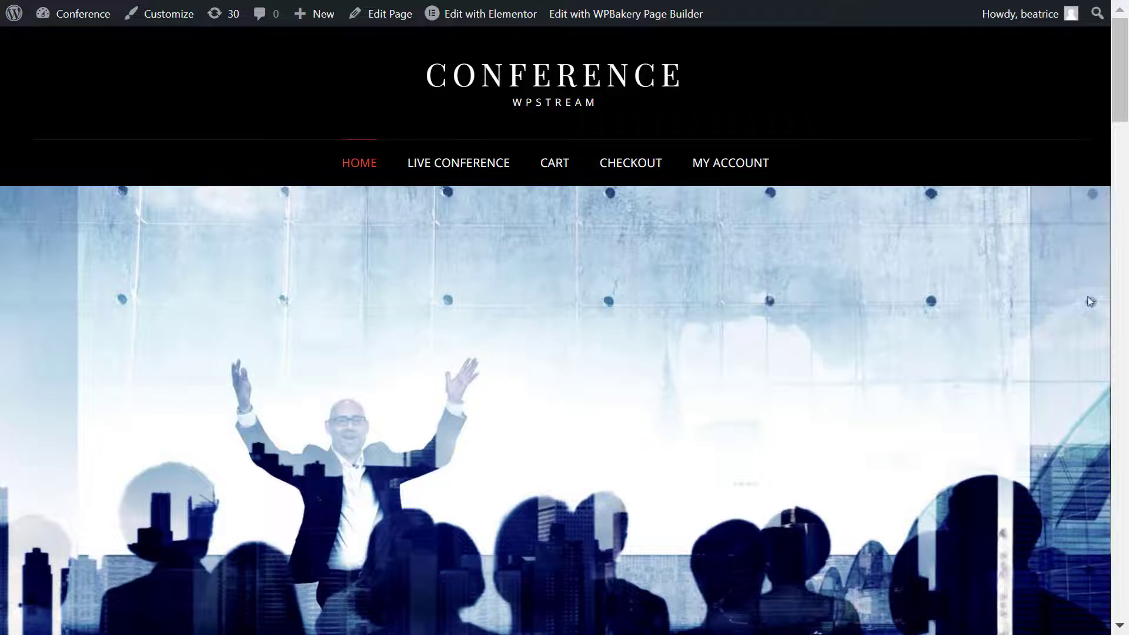